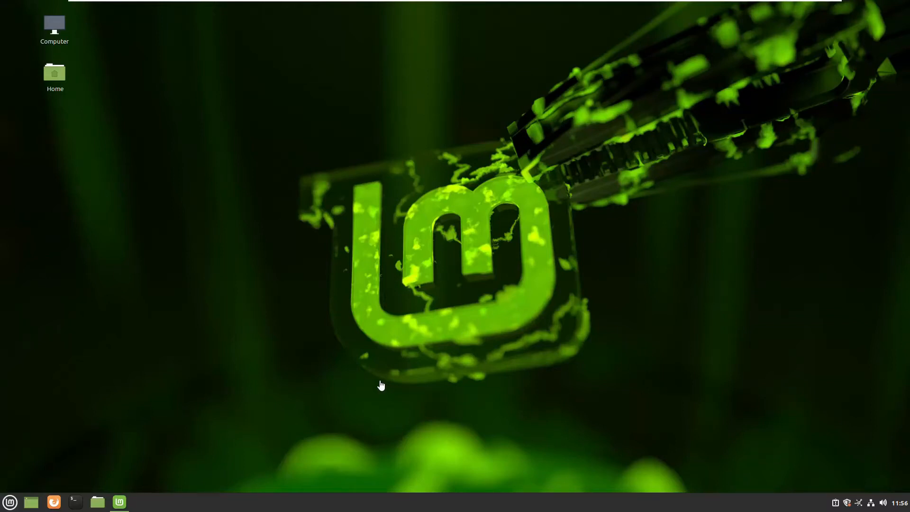
mouse_move(265, 381)
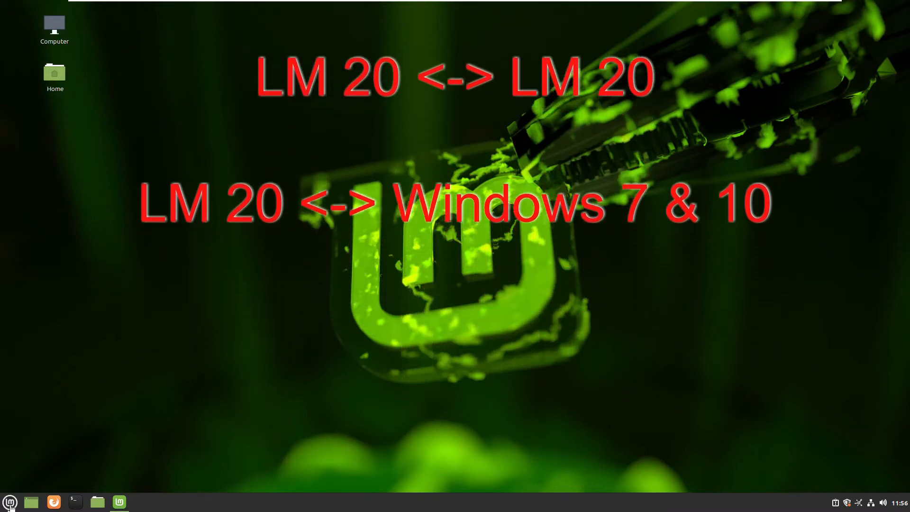
mouse_move(10, 501)
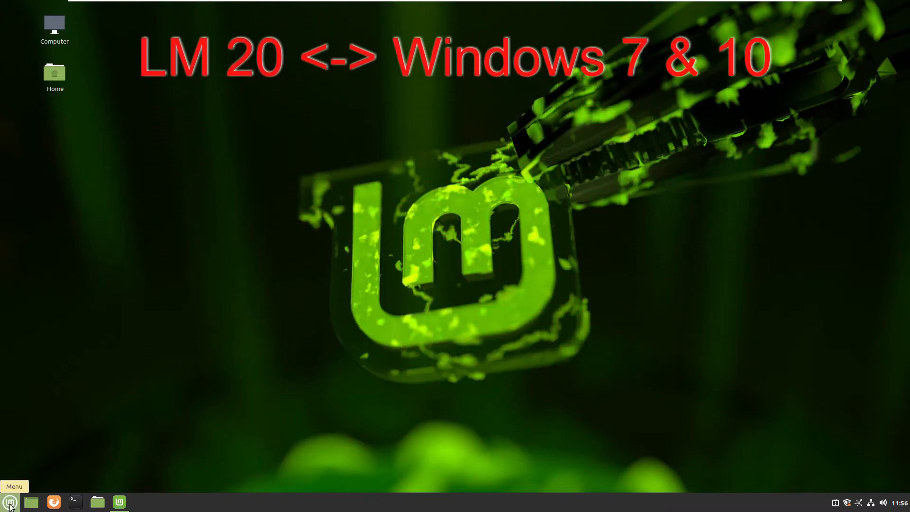
Step: Launch Warpinator from the menu search and move its window to the top right
click(9, 501)
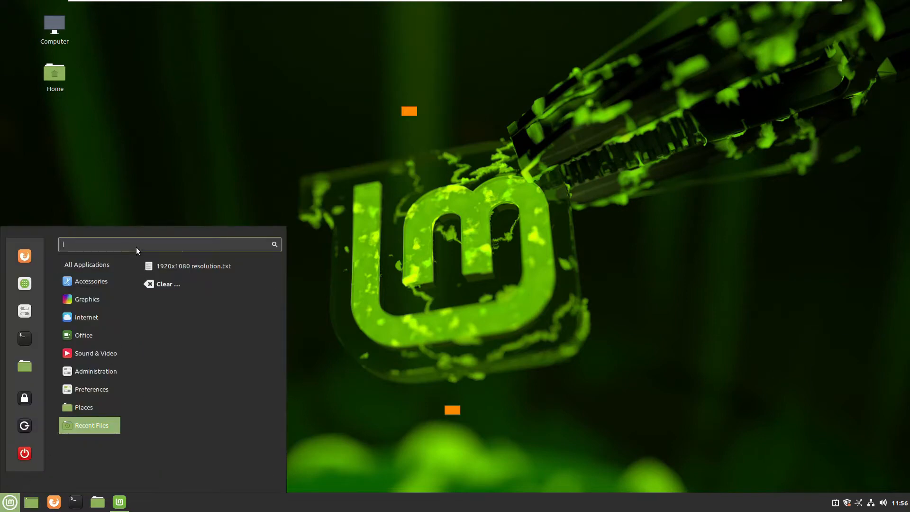
text(warl)
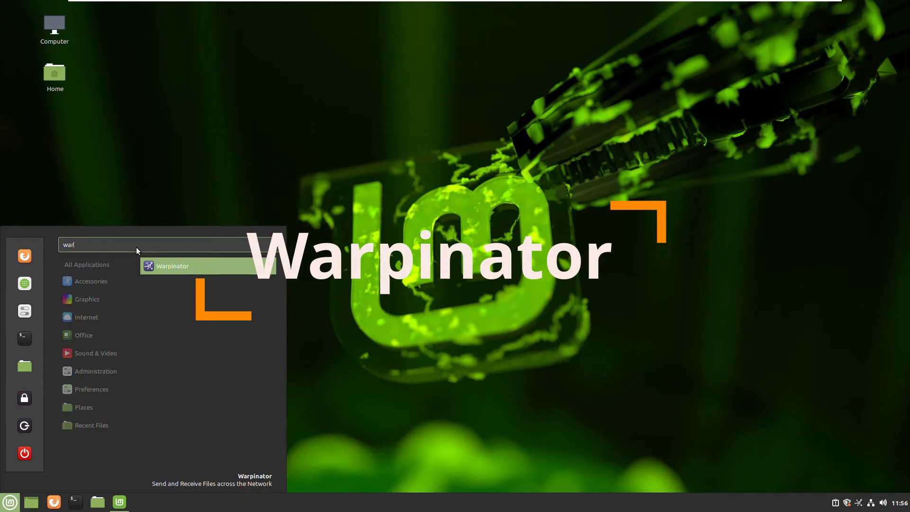
click(172, 266)
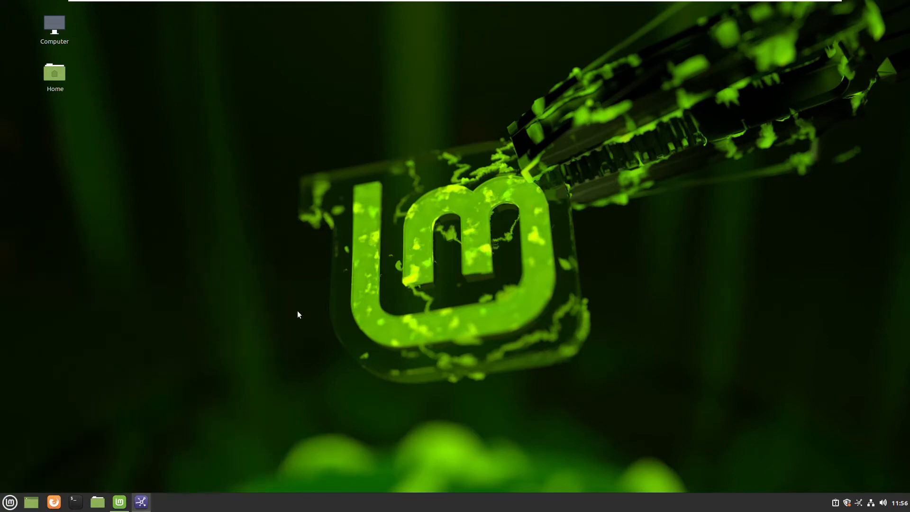
click(140, 502)
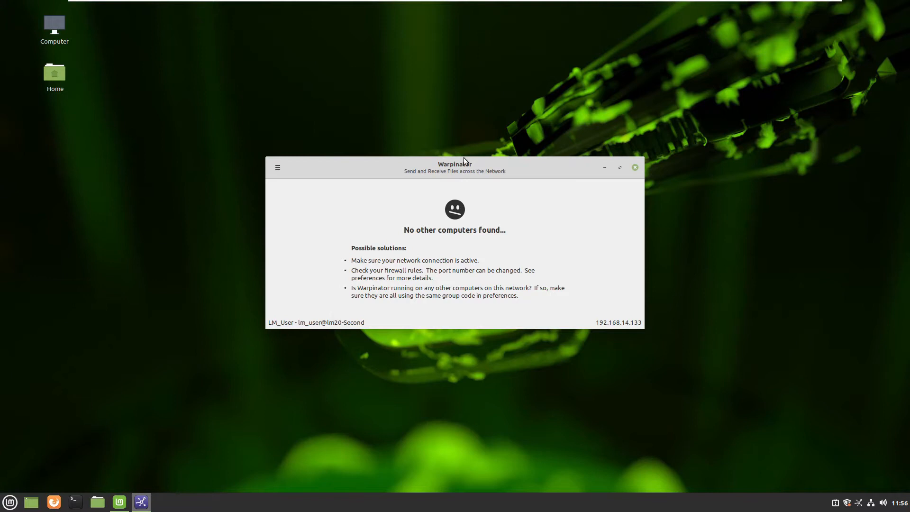
drag(455, 168, 488, 71)
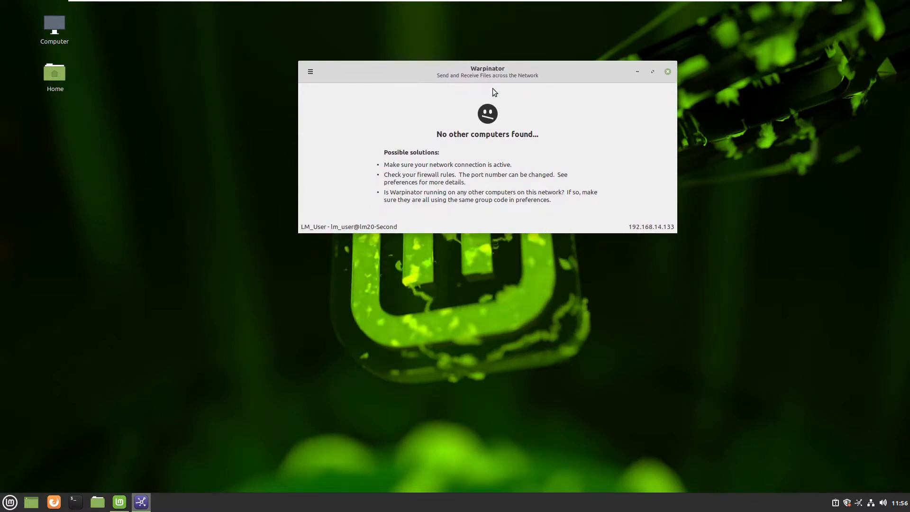
drag(488, 67, 584, 34)
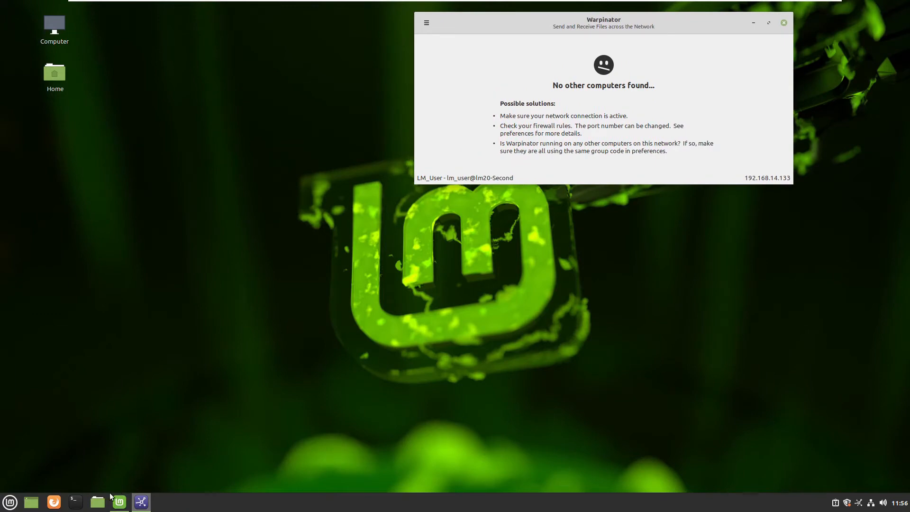
Step: Show the home folder at the top left with its Warpinator folder selected
click(96, 502)
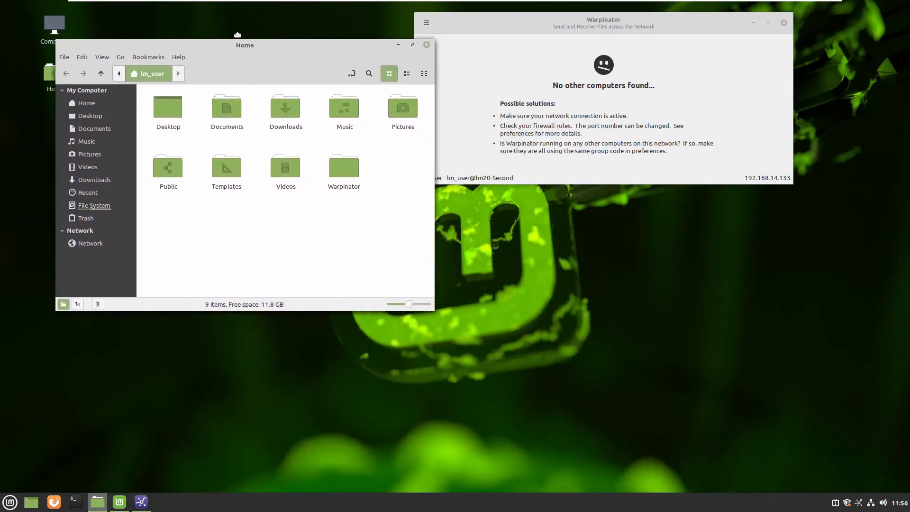
drag(244, 45, 214, 17)
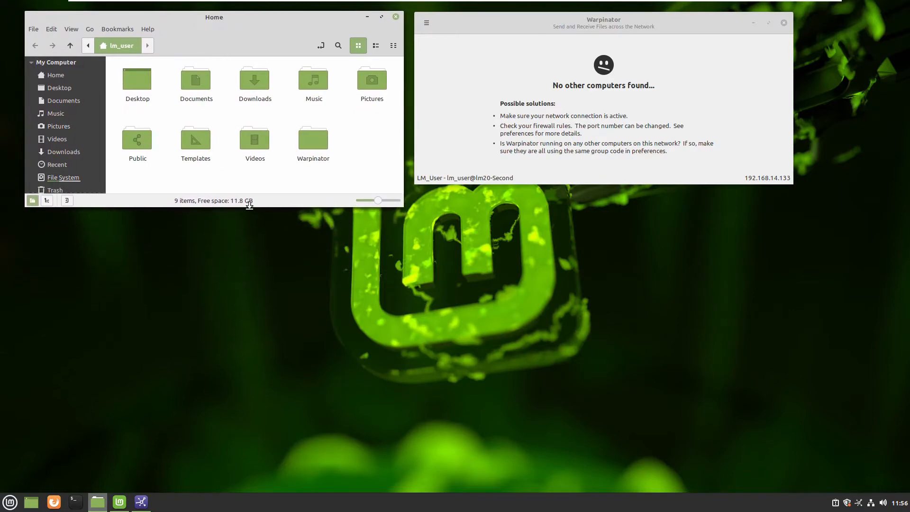
mouse_move(177, 81)
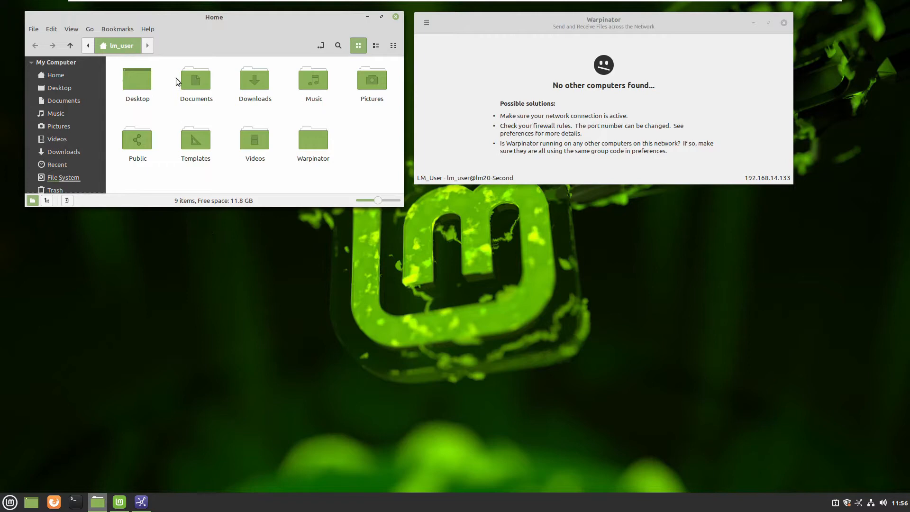
click(313, 140)
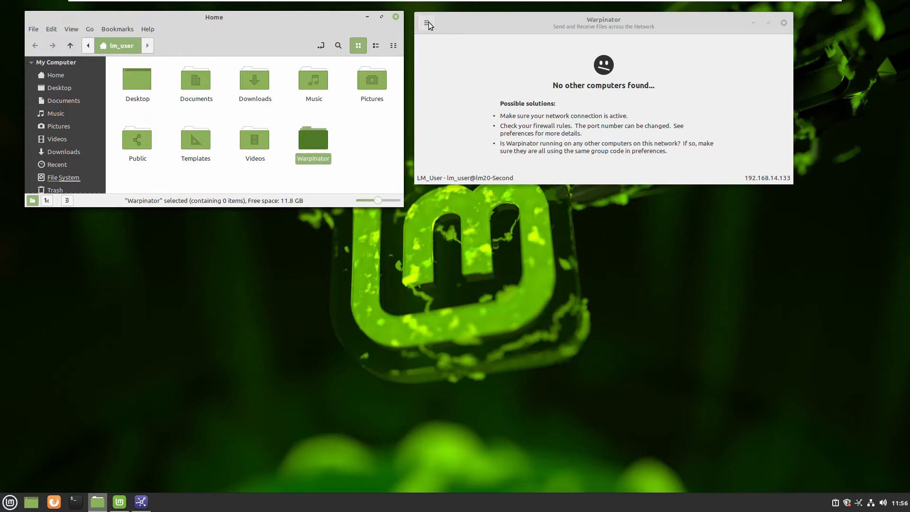
click(428, 23)
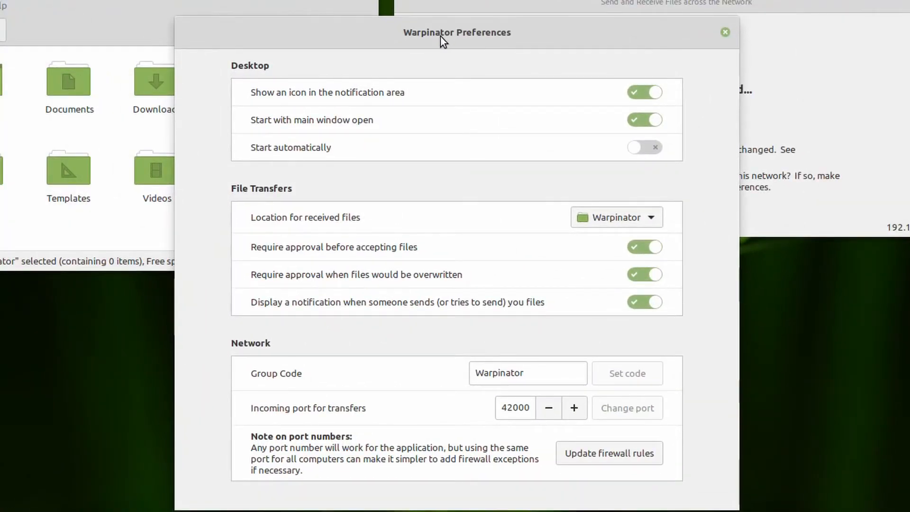
mouse_move(284, 229)
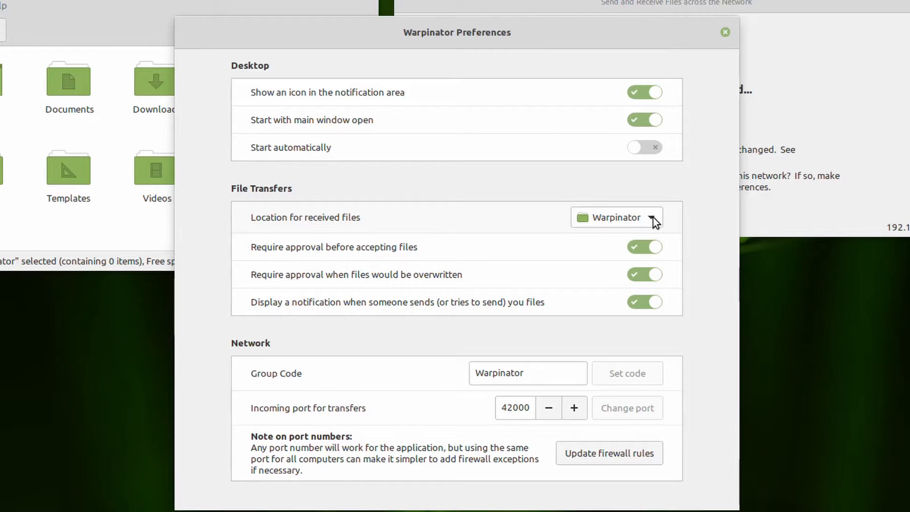
click(616, 217)
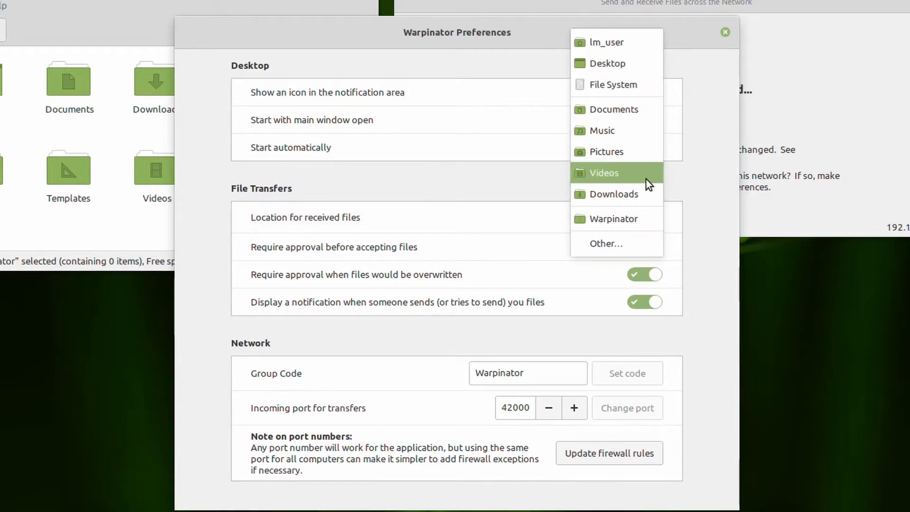
mouse_move(639, 226)
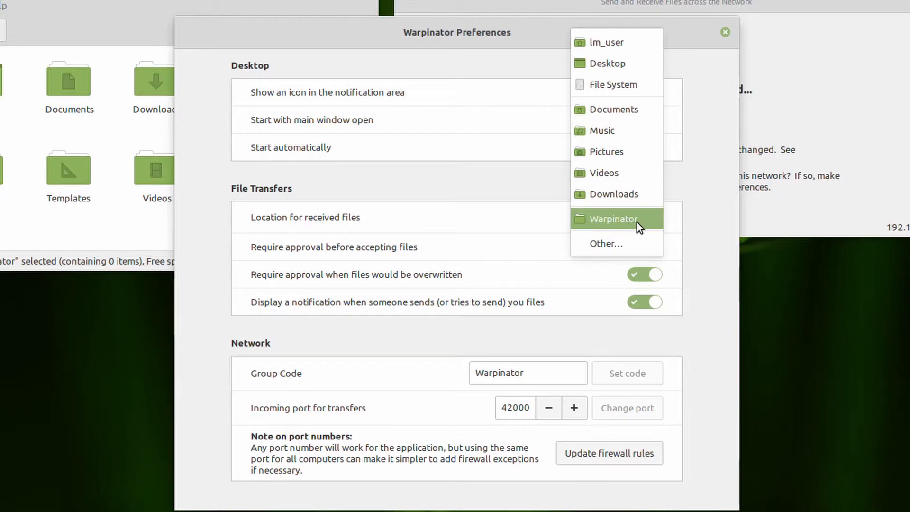
mouse_move(643, 233)
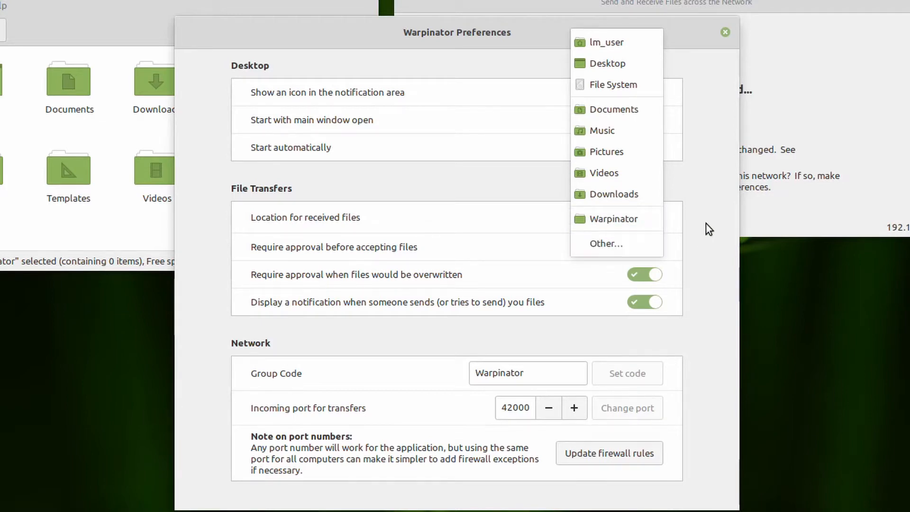
click(612, 218)
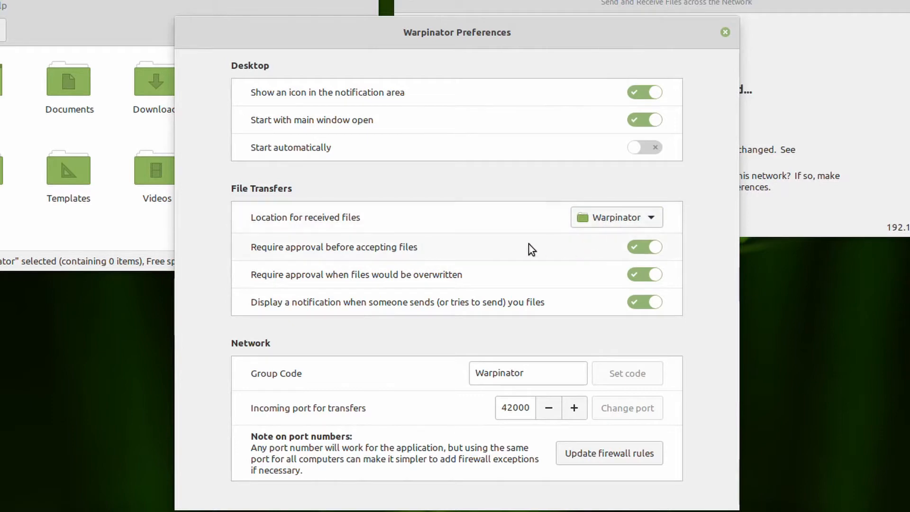
mouse_move(382, 259)
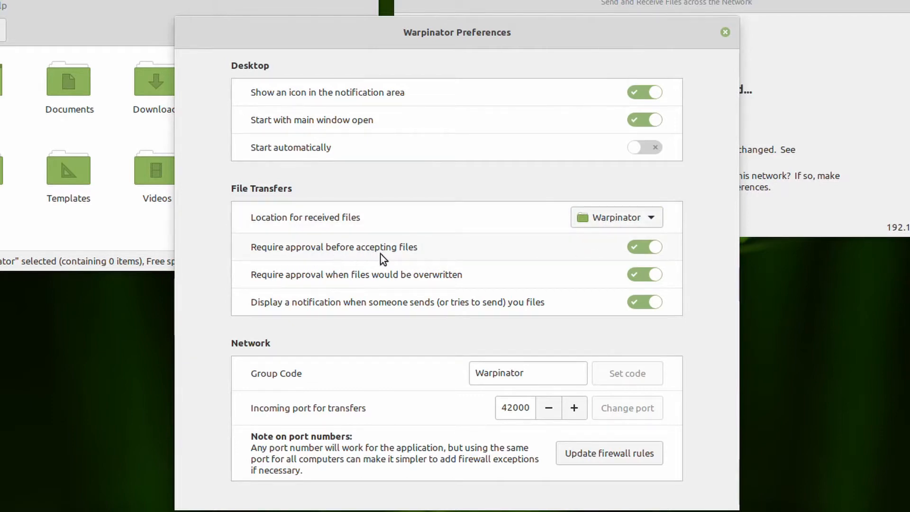
mouse_move(334, 285)
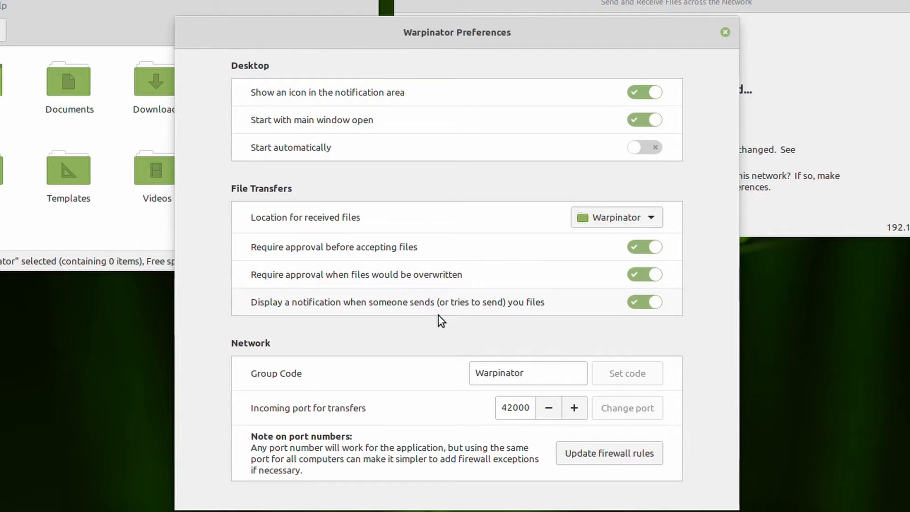
mouse_move(408, 429)
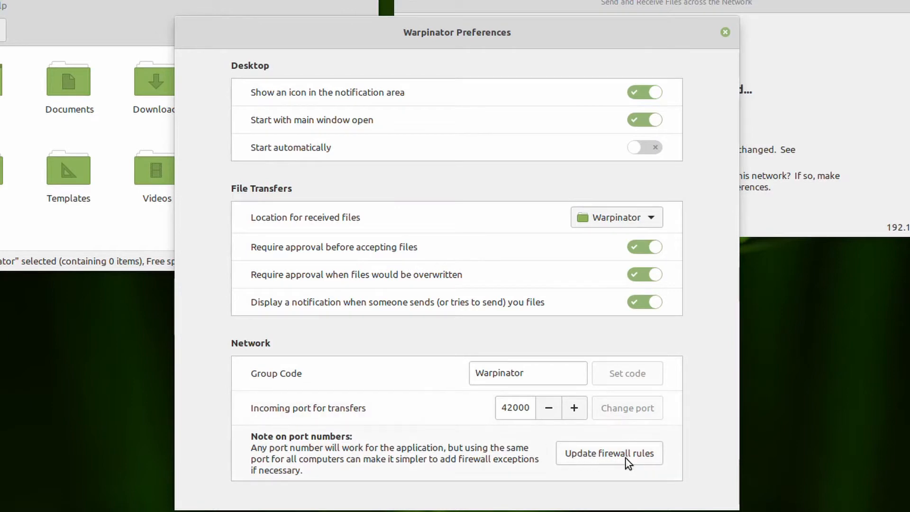
mouse_move(610, 463)
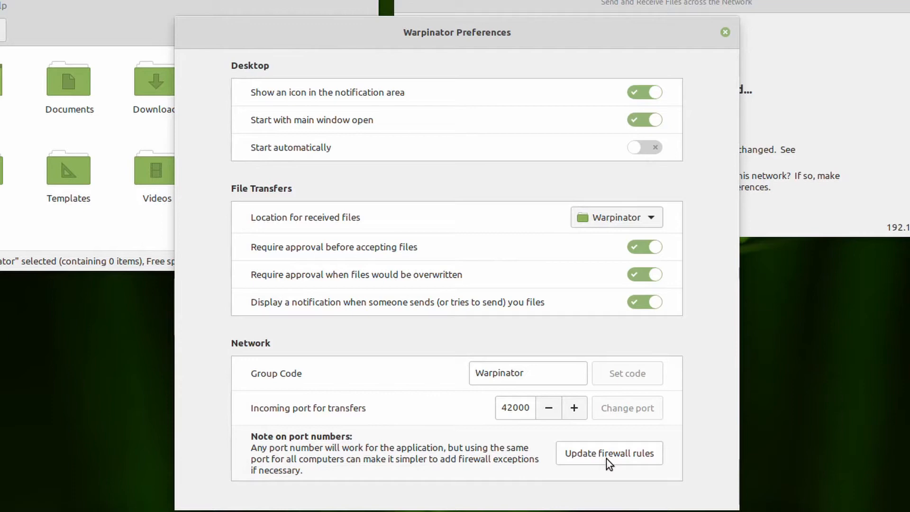
mouse_move(720, 183)
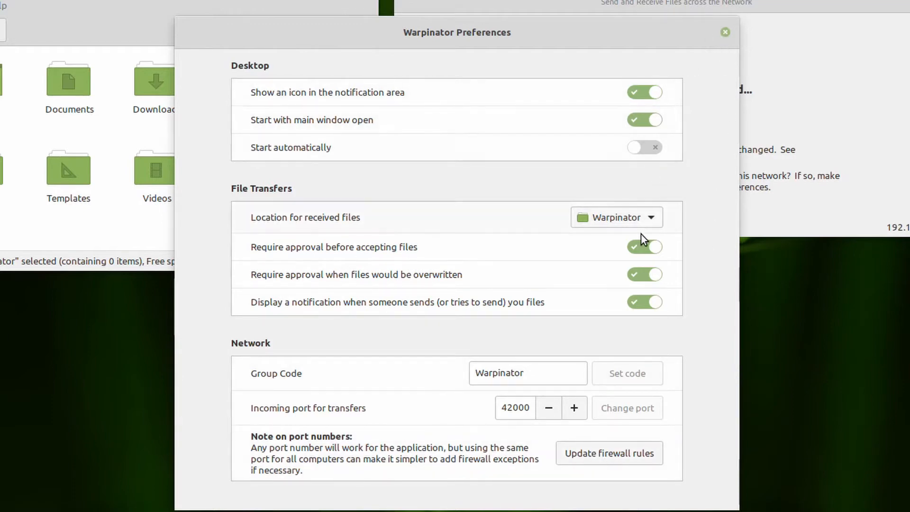
click(725, 32)
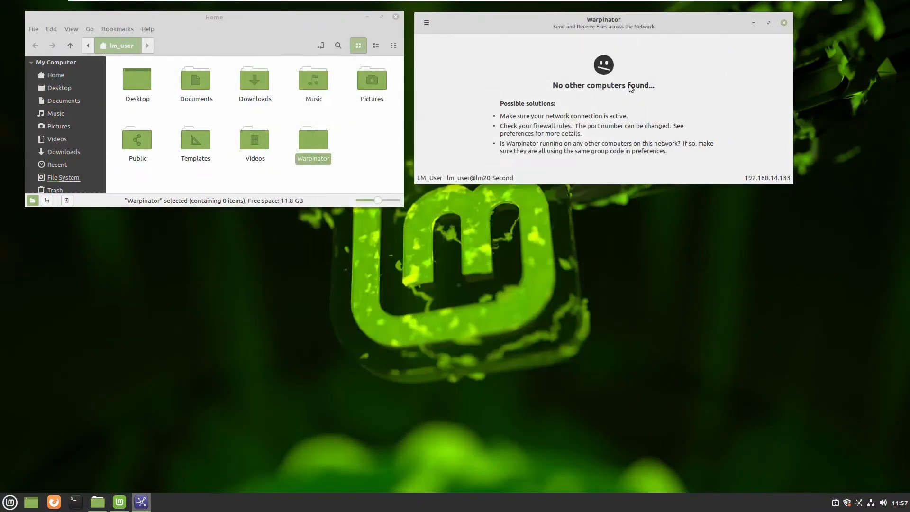
mouse_move(428, 56)
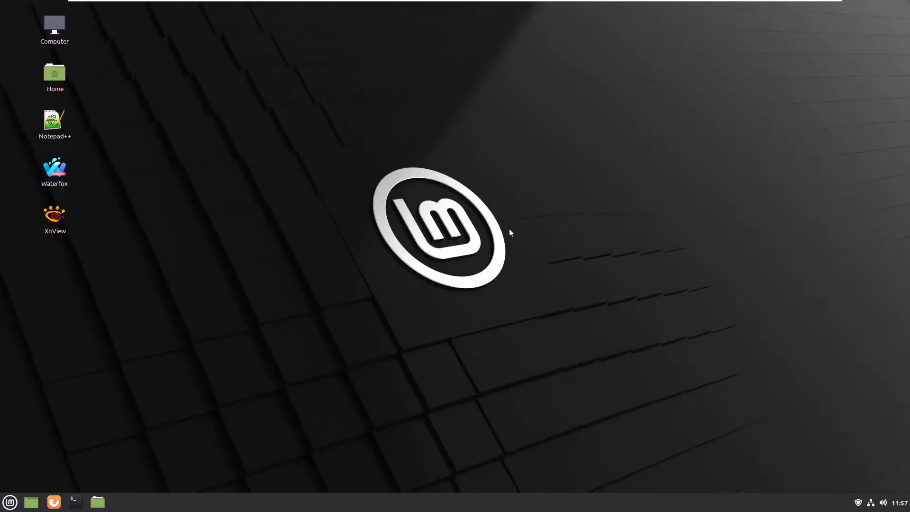
Step: Launch Warpinator from the menu on the second Linux Mint computer
click(9, 502)
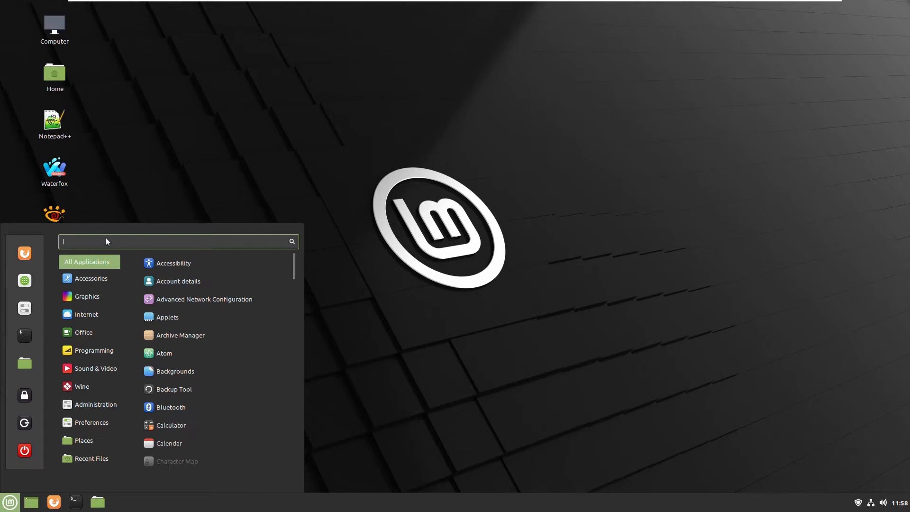
text(warl)
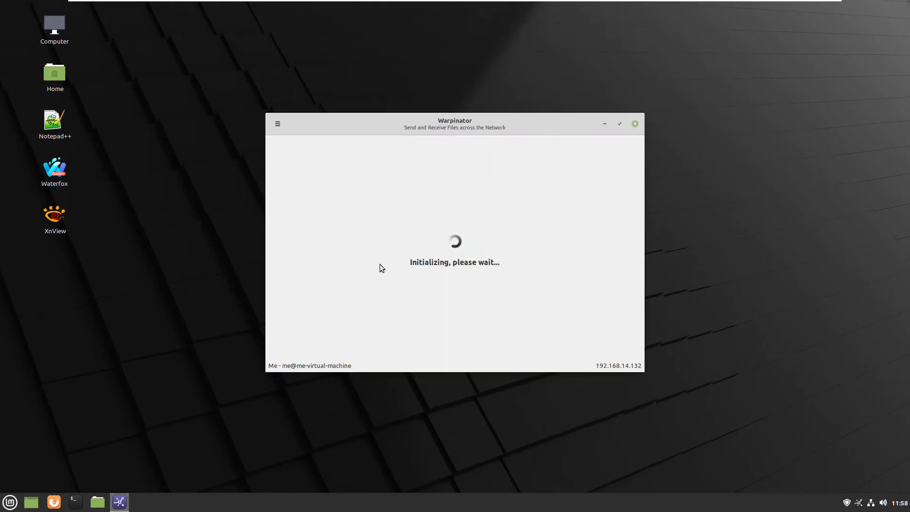
mouse_move(389, 275)
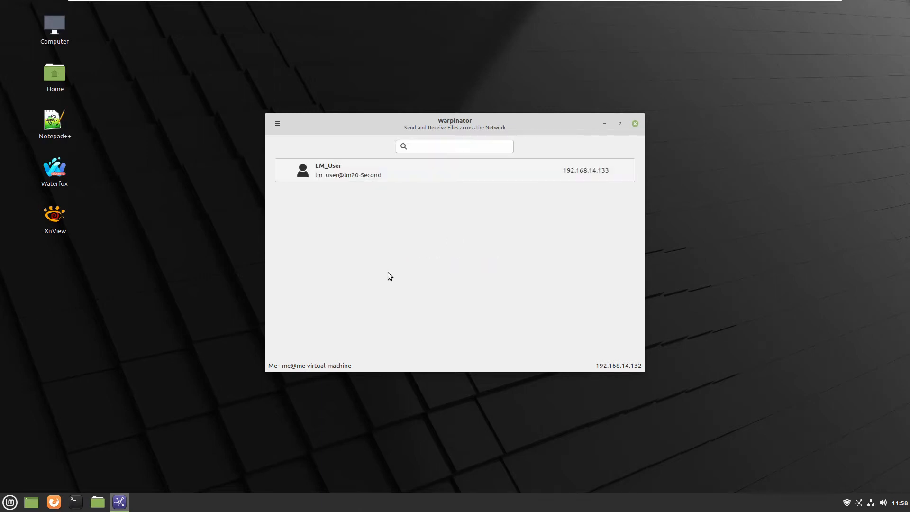
mouse_move(480, 124)
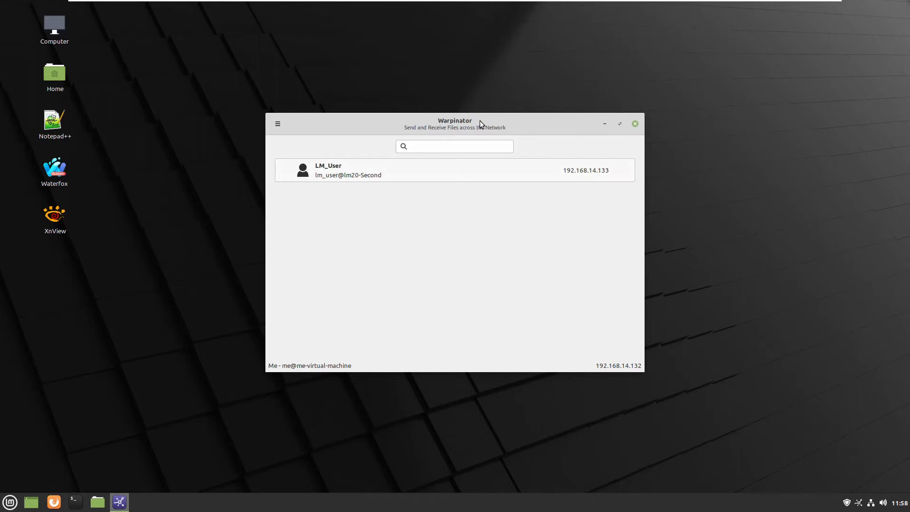
Step: Move the Warpinator window aside and bring up its Preferences
drag(456, 124, 646, 14)
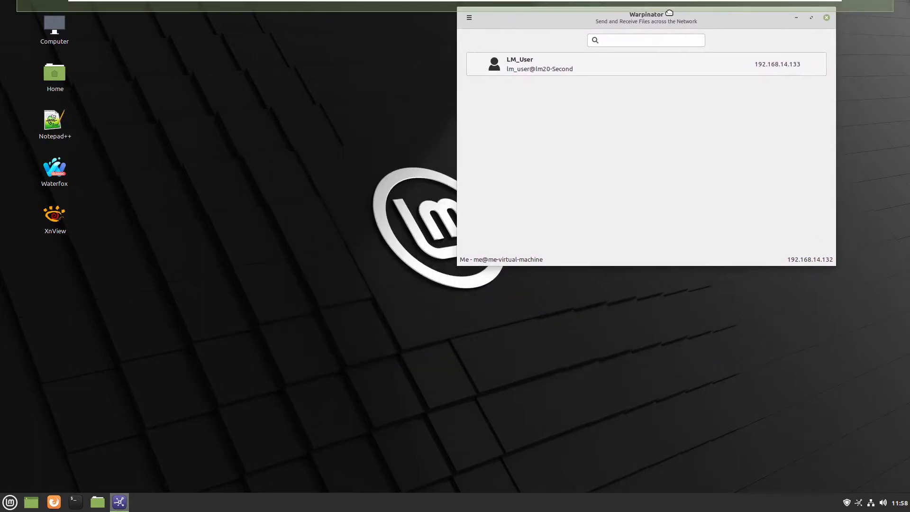
drag(647, 14, 662, 21)
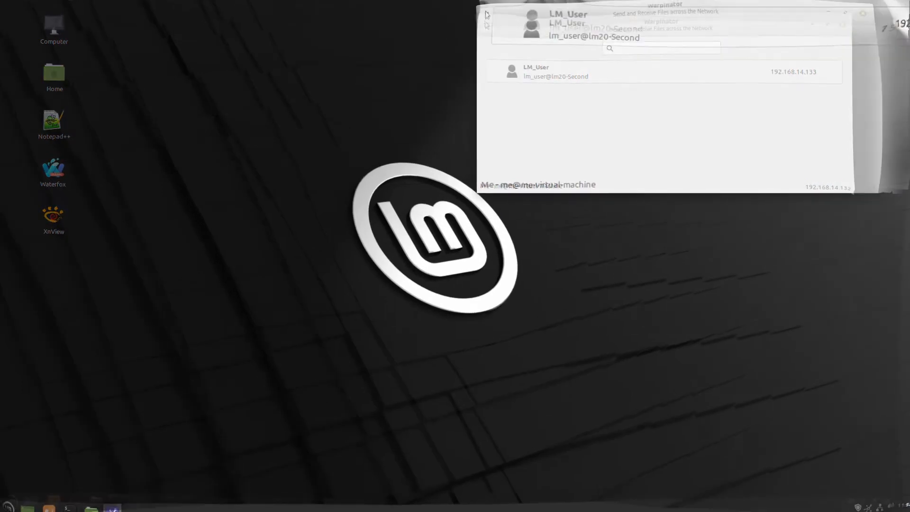
click(488, 15)
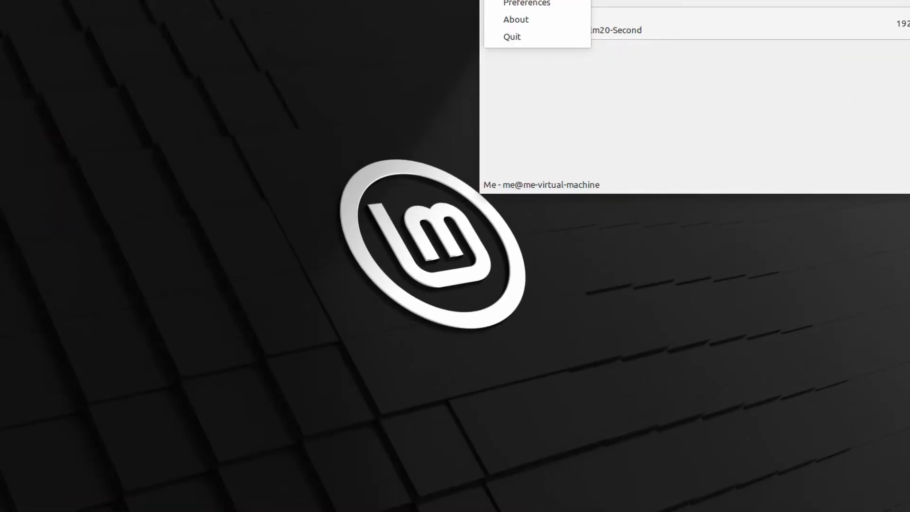
click(526, 4)
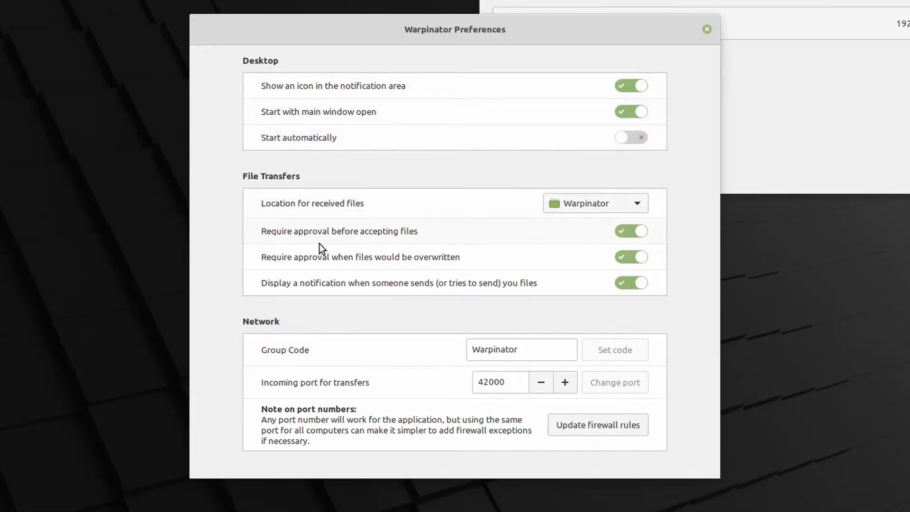
Step: Switch off 'Require approval before accepting files' and close Preferences
click(631, 231)
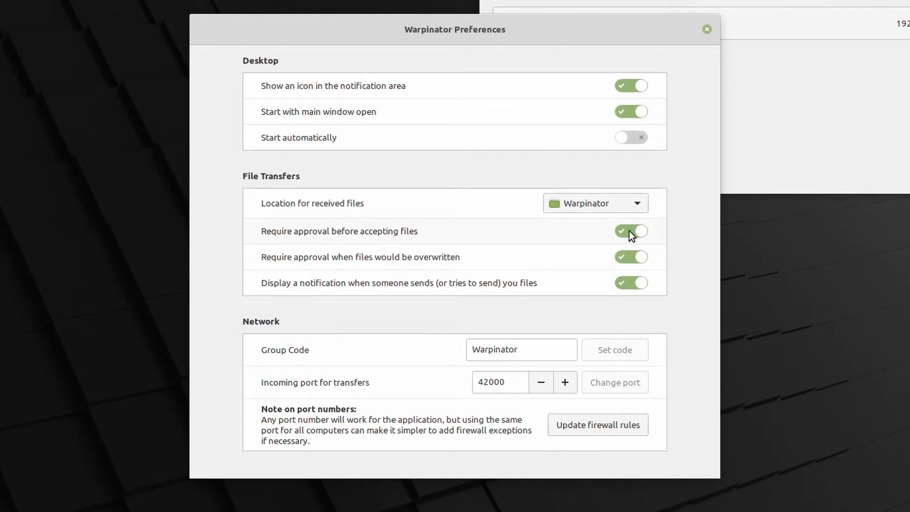
click(632, 231)
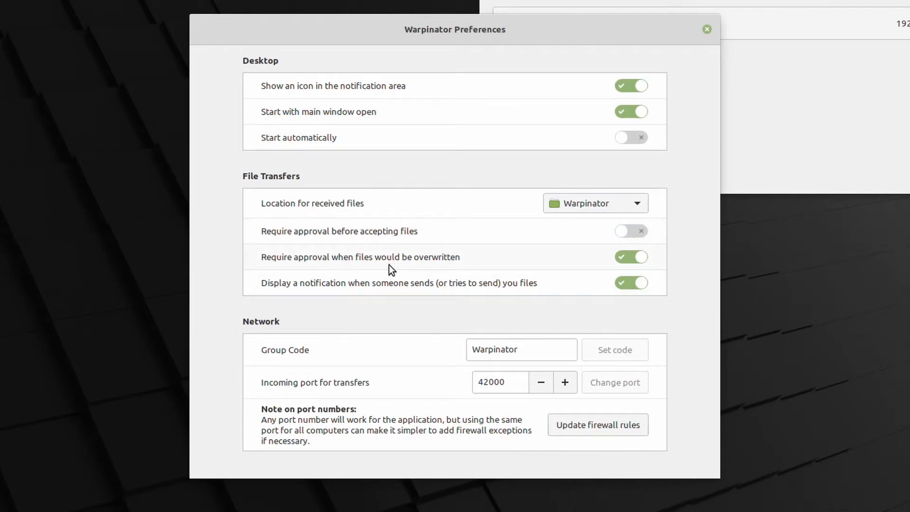
click(631, 256)
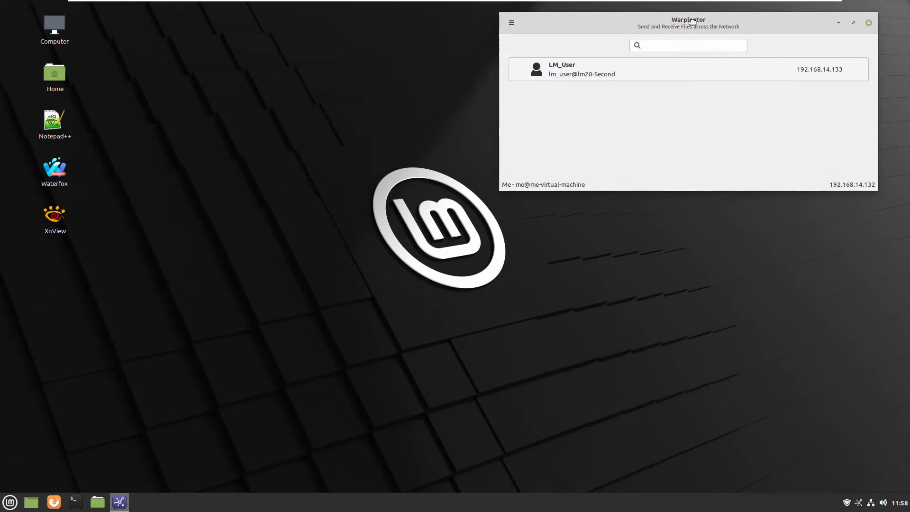
mouse_move(615, 90)
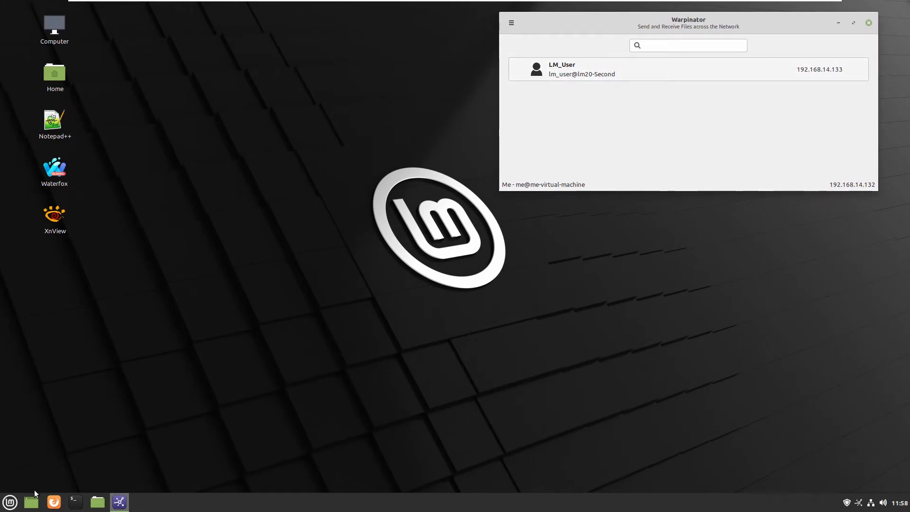
mouse_move(373, 231)
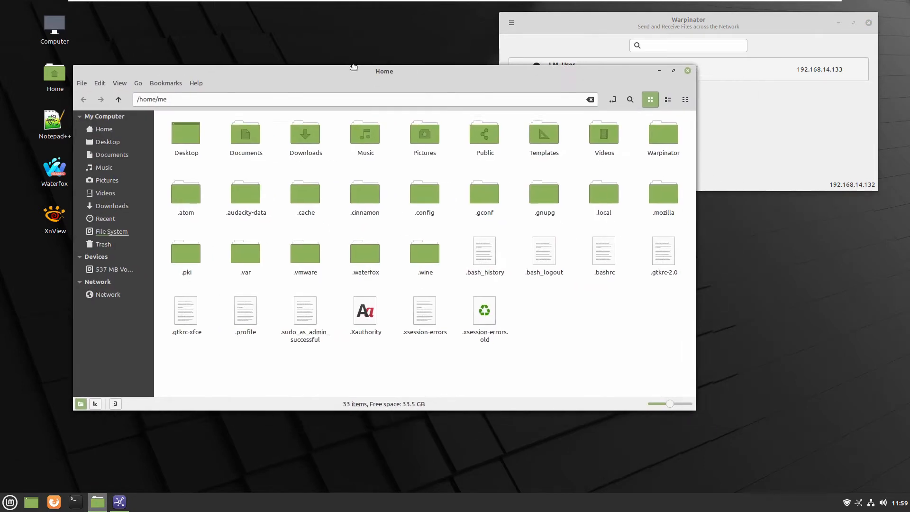
Step: Place the Nemo window at the top left beside Warpinator
drag(384, 71, 335, 14)
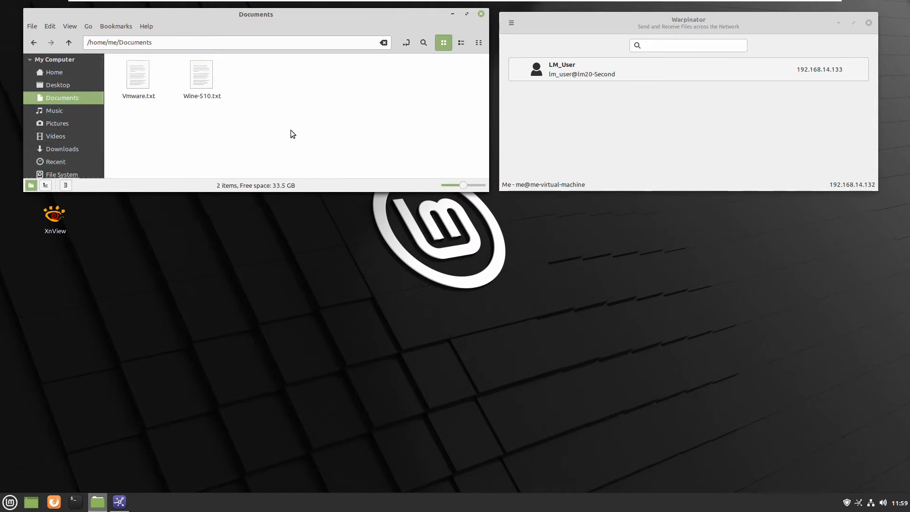
mouse_move(641, 118)
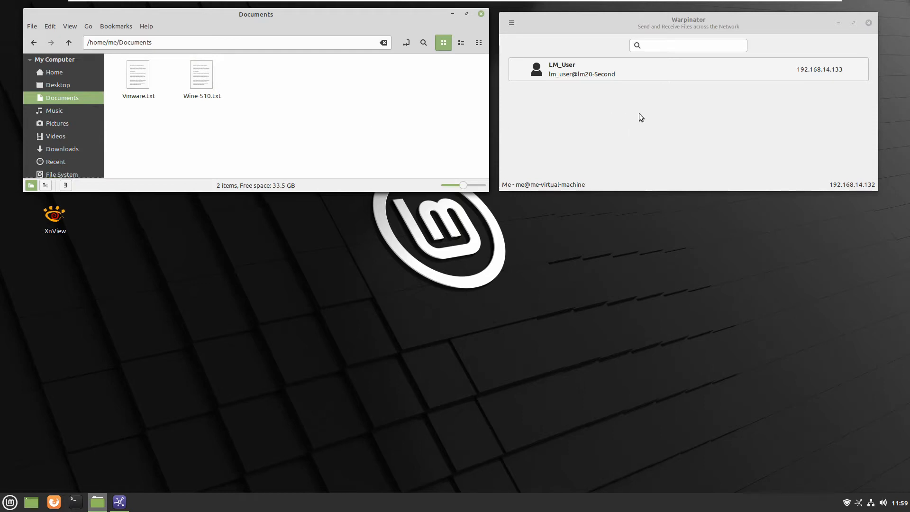
mouse_move(589, 129)
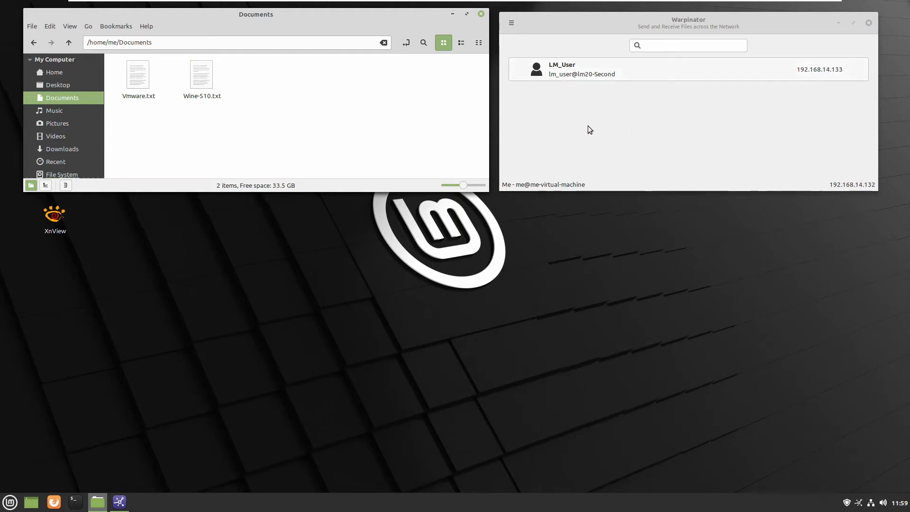
mouse_move(641, 269)
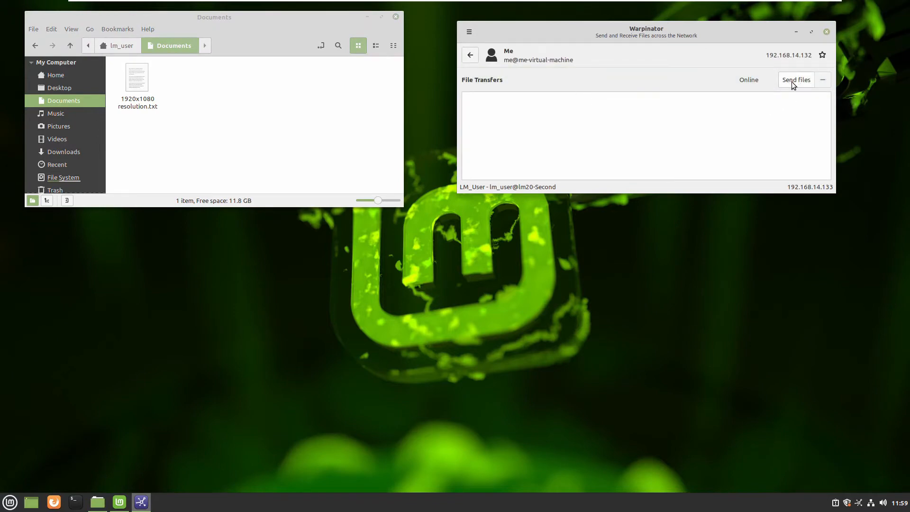
Step: Show the Send files choices for the first computer in Warpinator
click(796, 80)
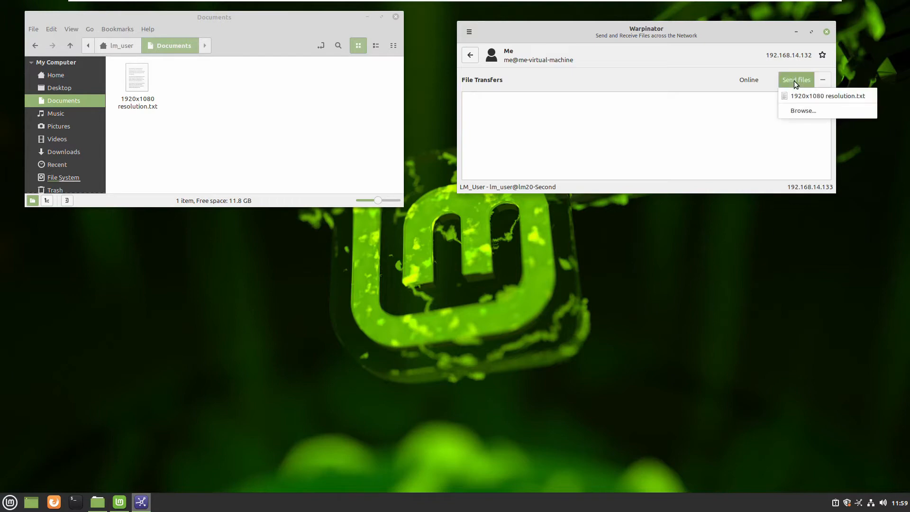
mouse_move(802, 111)
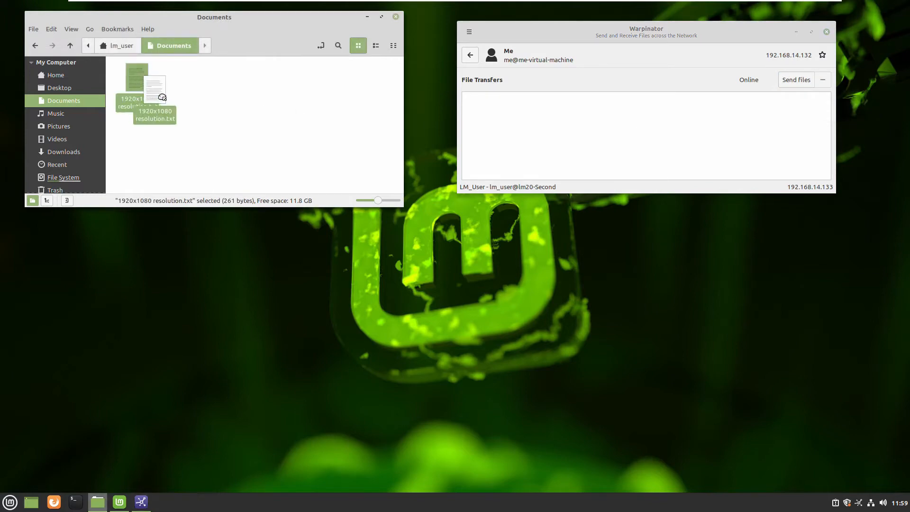
Step: Send 1920x1080 resolution.txt from Nemo to the other computer by dragging it into File Transfers
drag(153, 102, 572, 125)
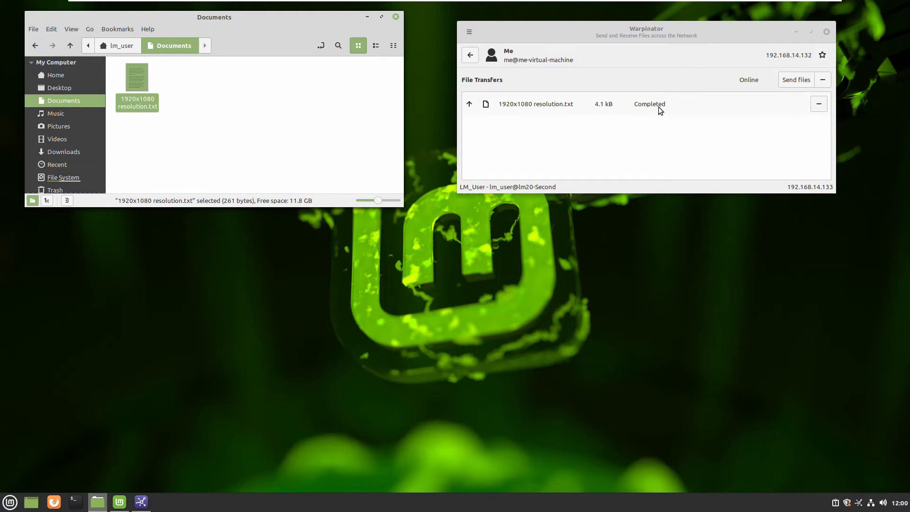
mouse_move(647, 129)
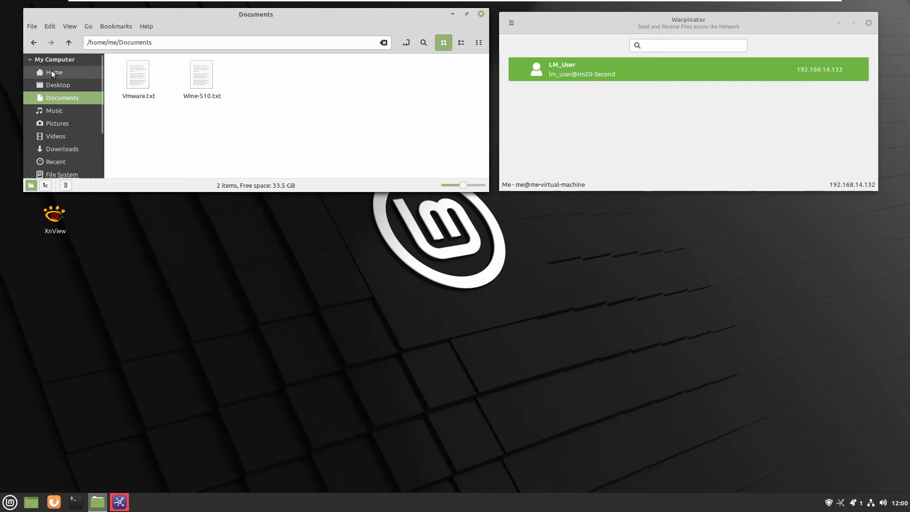
Step: Check the received file in the home Warpinator folder, then return to Documents
click(54, 72)
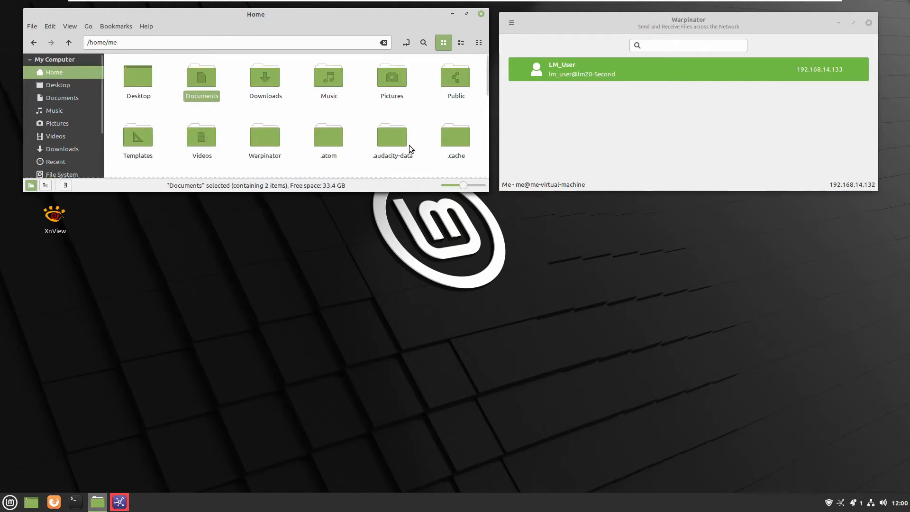
double_click(265, 136)
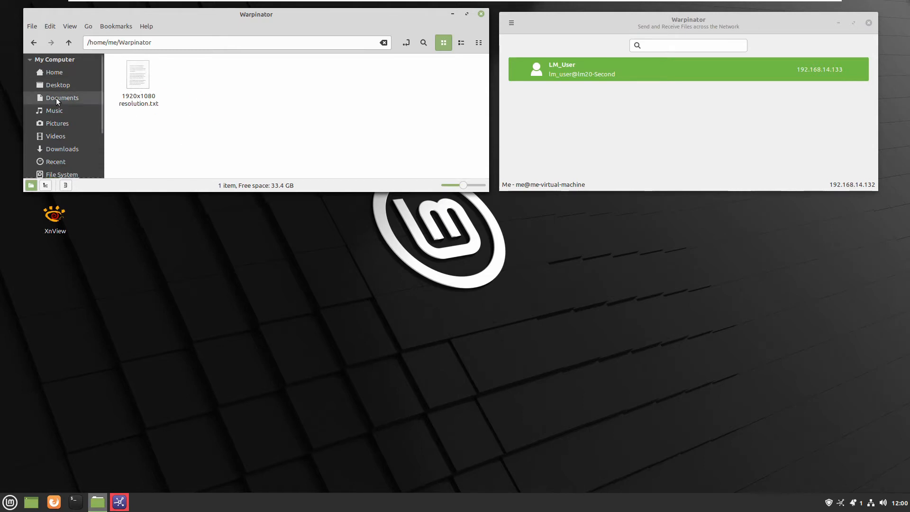
click(62, 98)
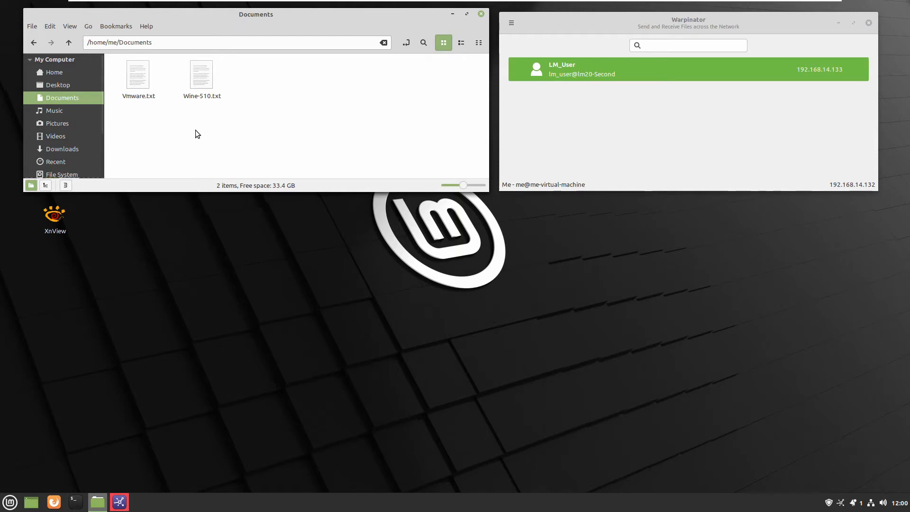
mouse_move(222, 134)
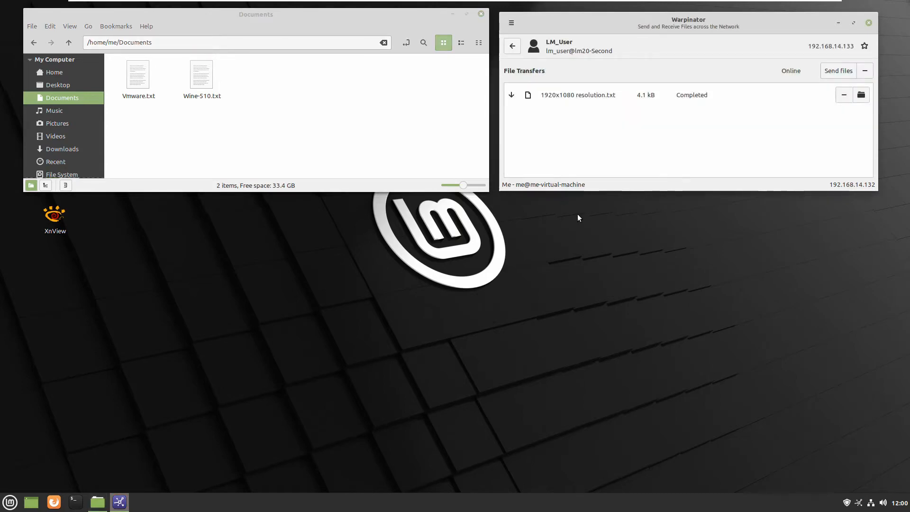
mouse_move(553, 203)
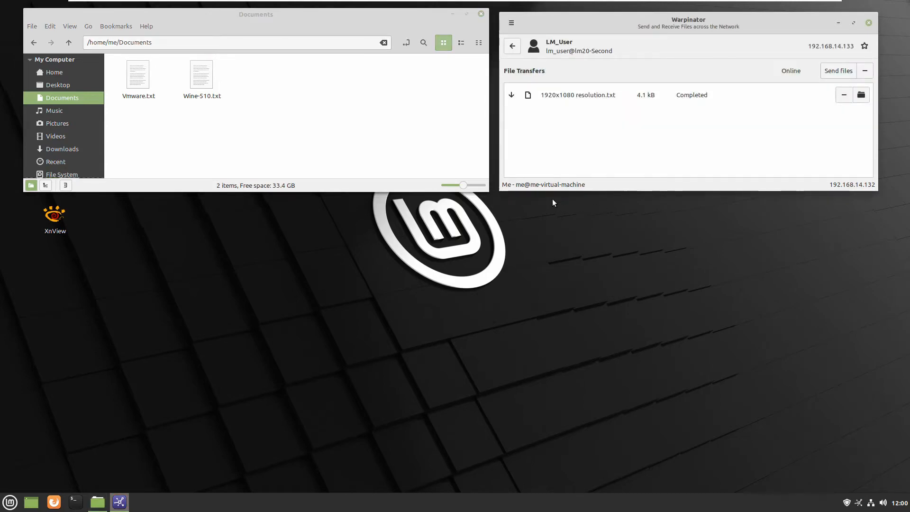
mouse_move(534, 153)
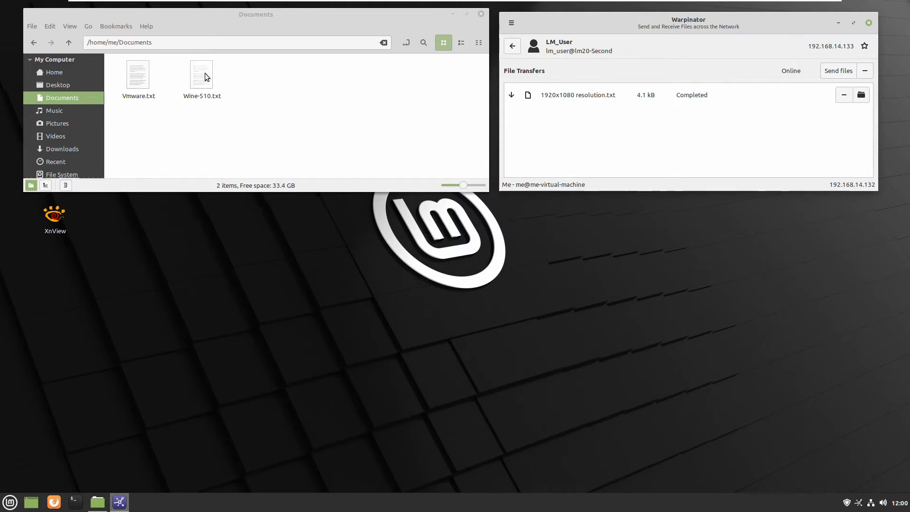
Step: Send Wine-510.txt from Documents to the LM_User computer
drag(201, 79, 537, 139)
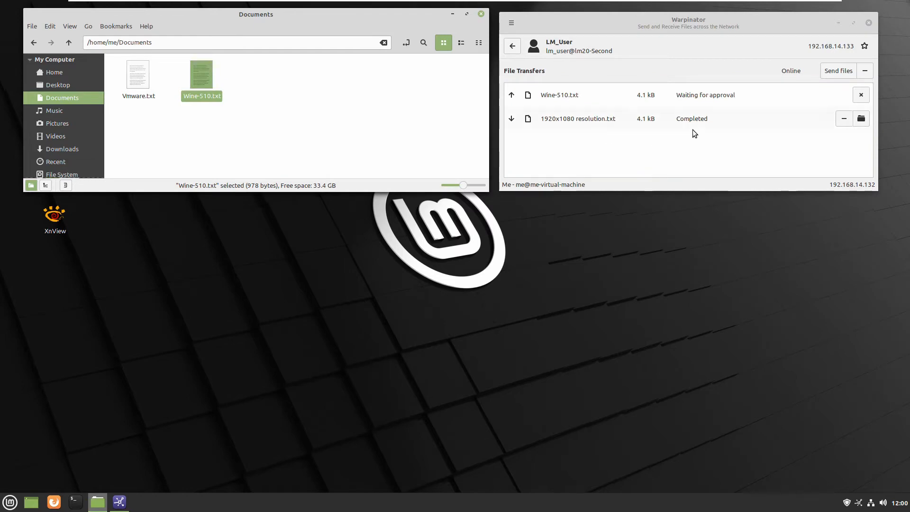
mouse_move(730, 105)
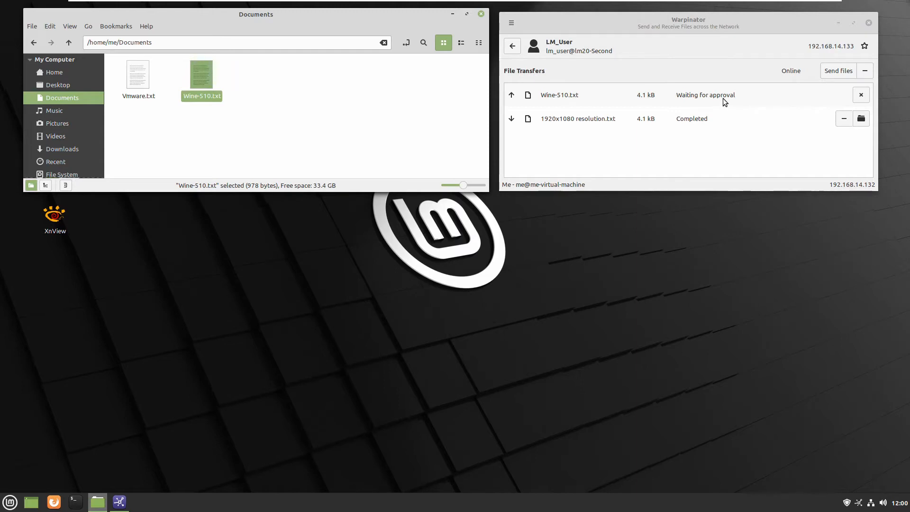
mouse_move(747, 259)
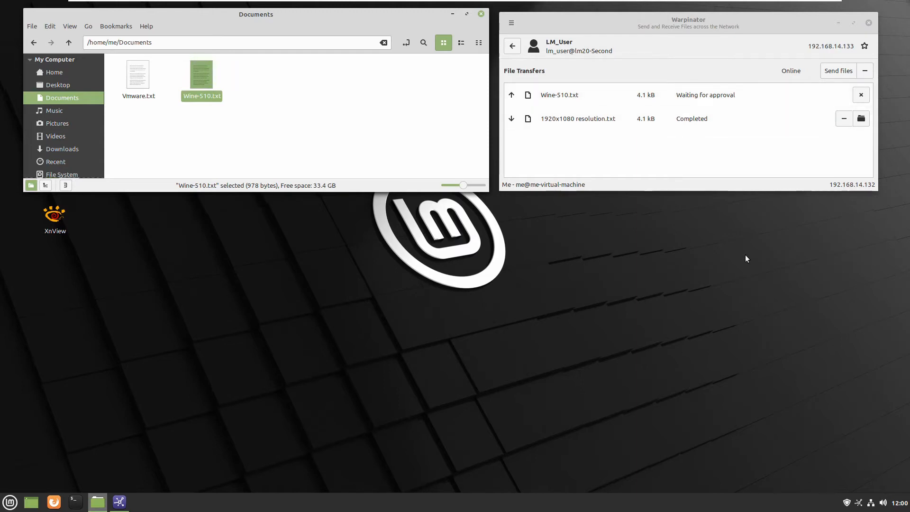
mouse_move(742, 220)
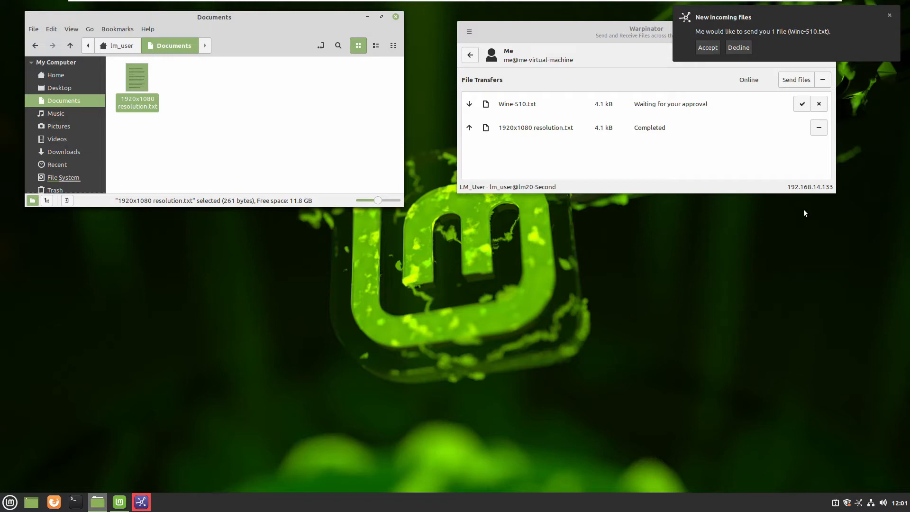
mouse_move(650, 112)
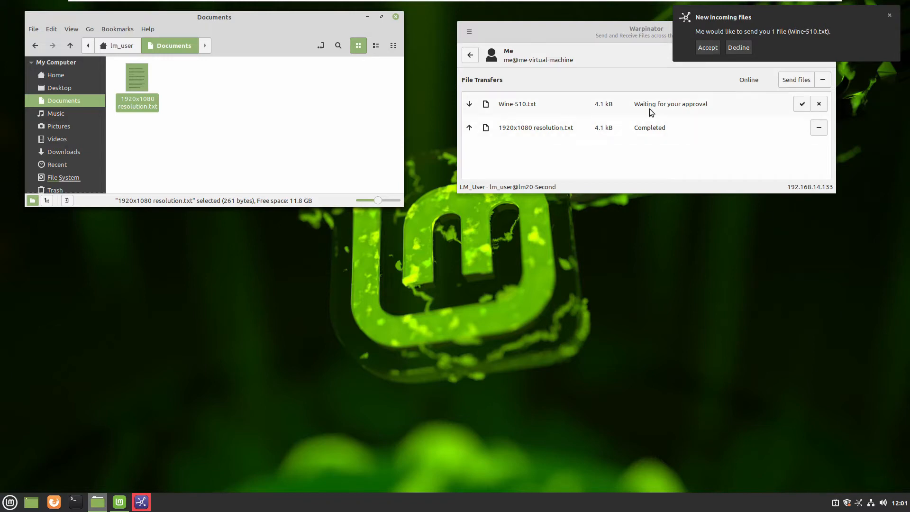
mouse_move(804, 38)
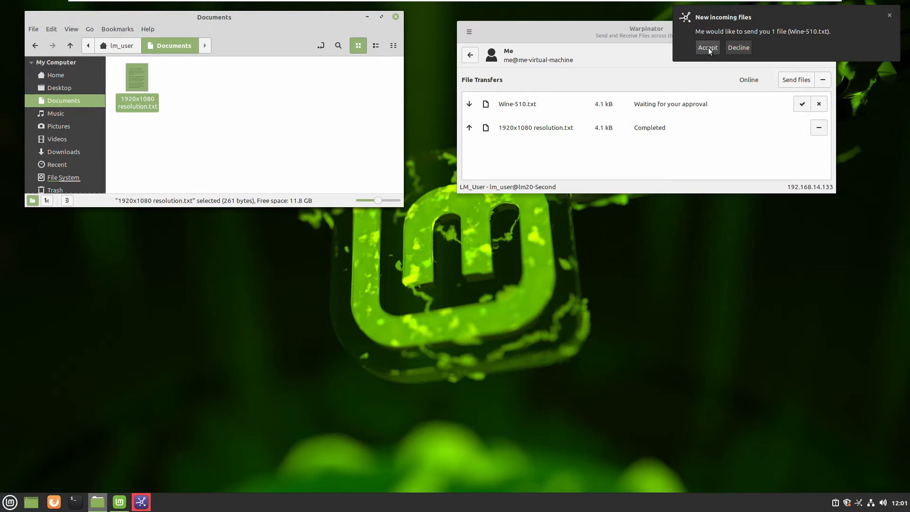
Step: Accept the incoming Wine-510.txt and show it in the received-files folder
click(707, 47)
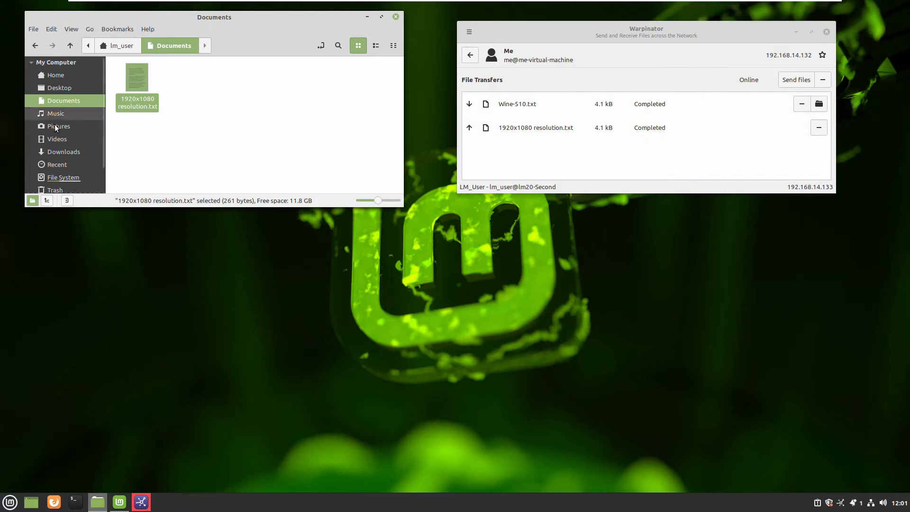
click(56, 75)
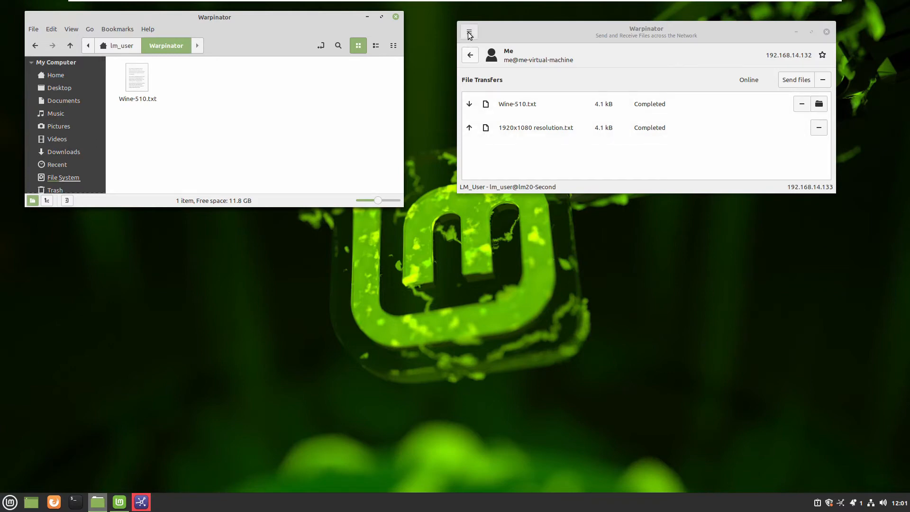
Step: Bring up Warpinator Preferences showing the File Transfers settings
click(469, 32)
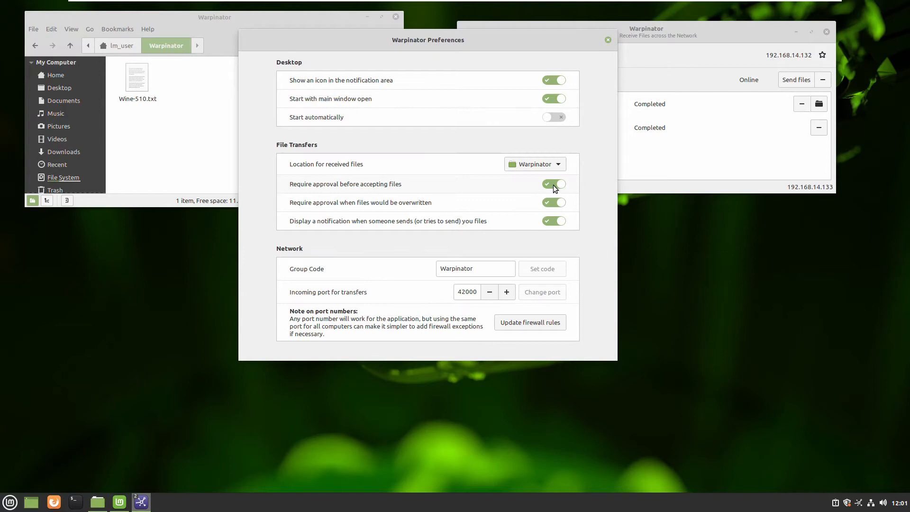
click(554, 184)
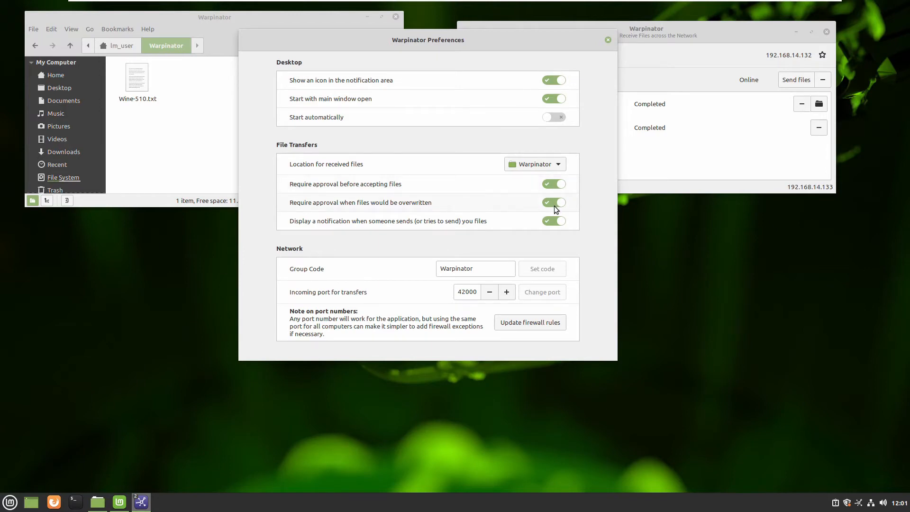
mouse_move(554, 210)
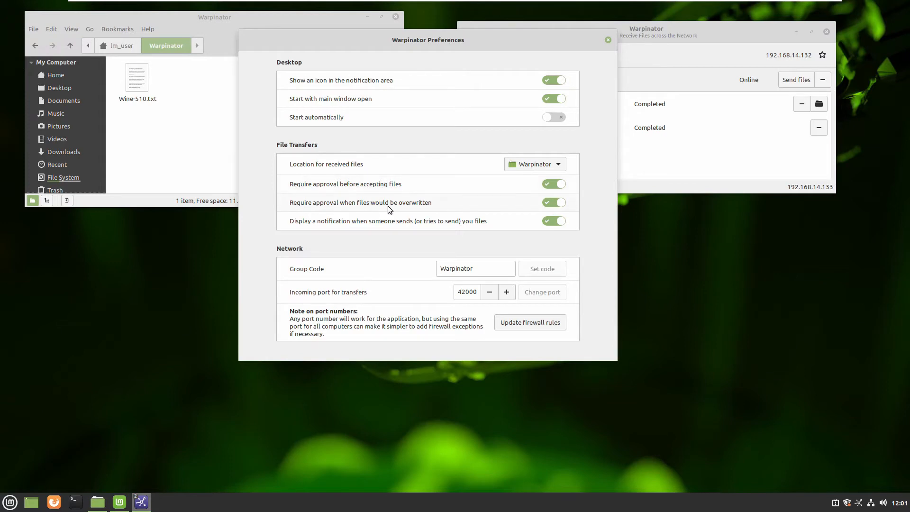
mouse_move(481, 228)
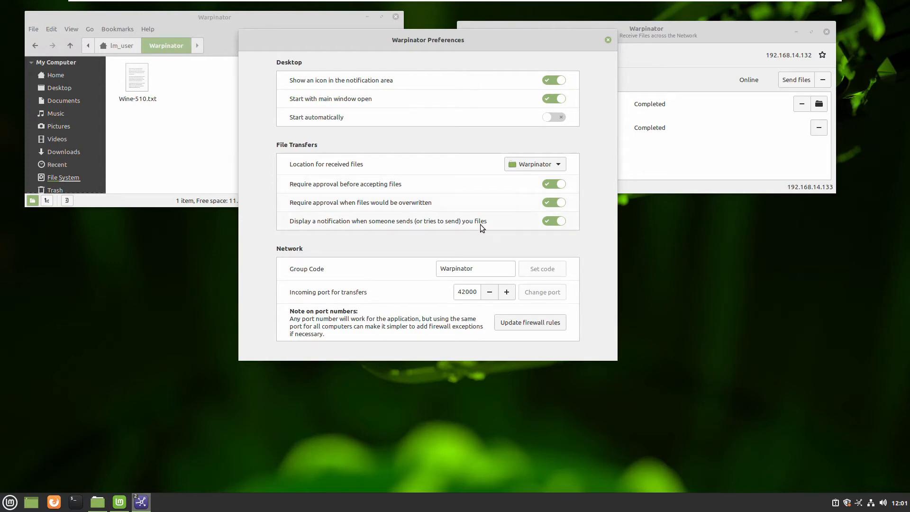
mouse_move(608, 57)
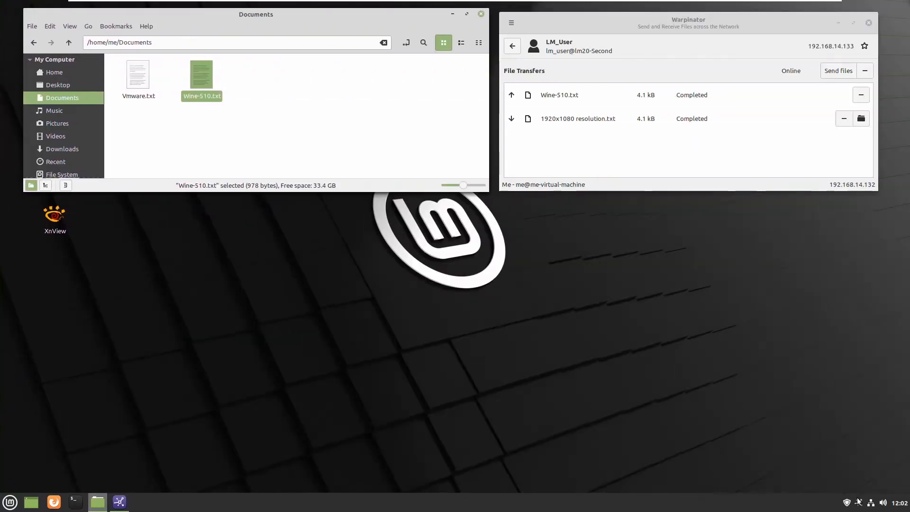
mouse_move(864, 502)
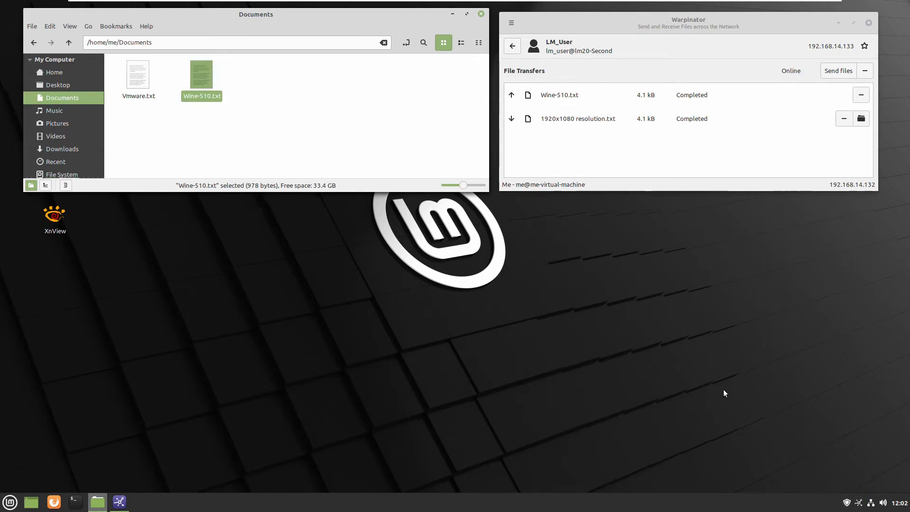
Step: Close the Documents window and quit Warpinator from its tray icon on the sending computer
click(480, 13)
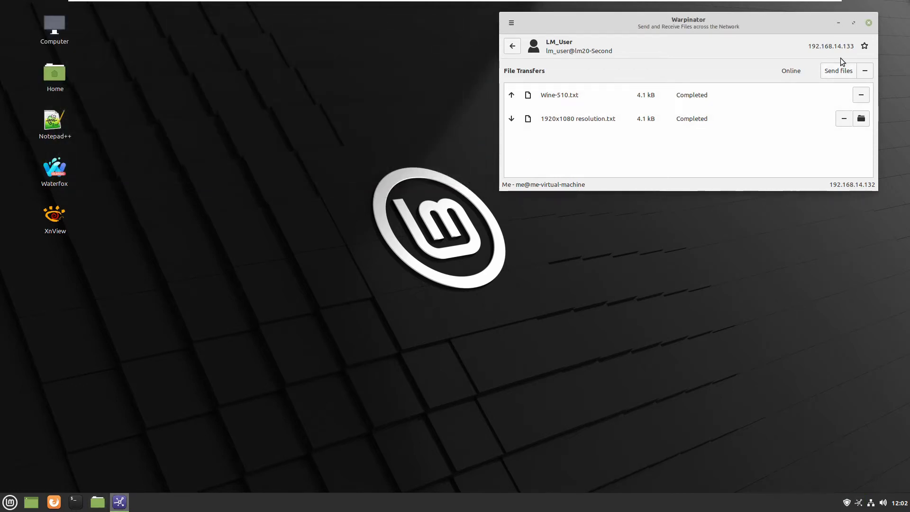
click(869, 23)
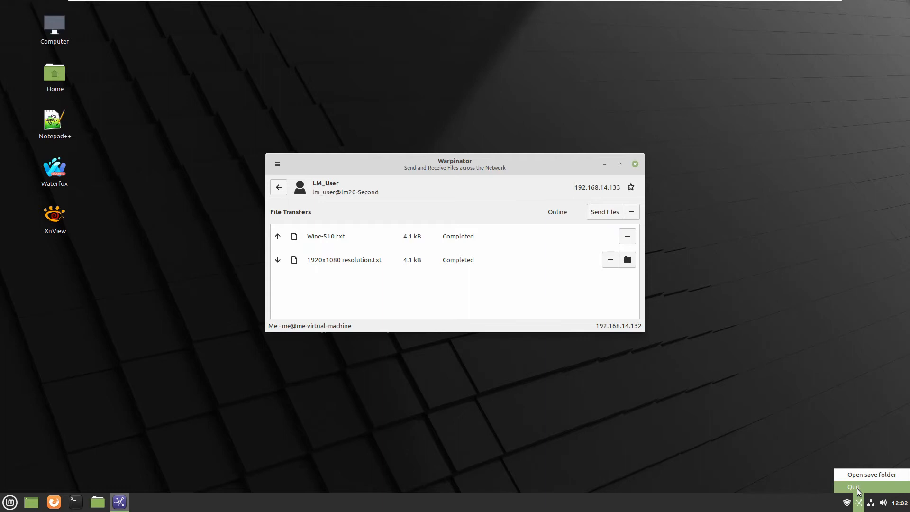
click(852, 486)
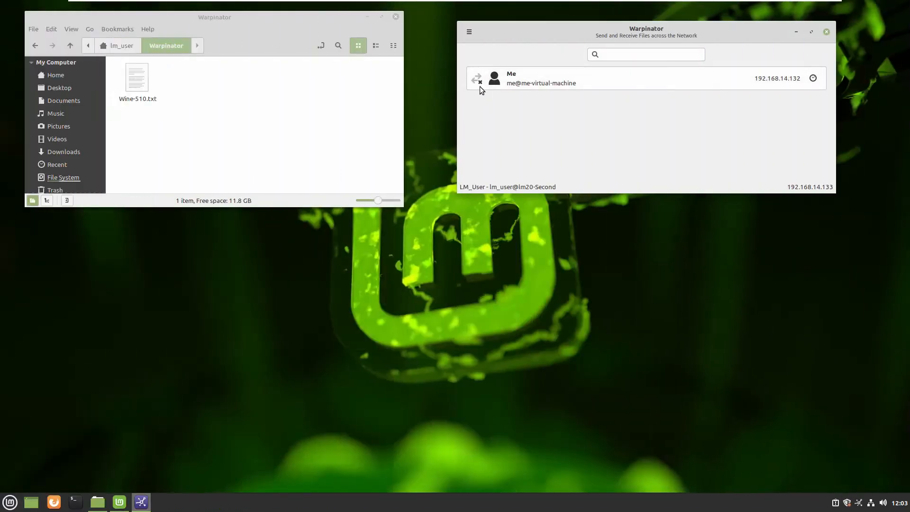
mouse_move(479, 81)
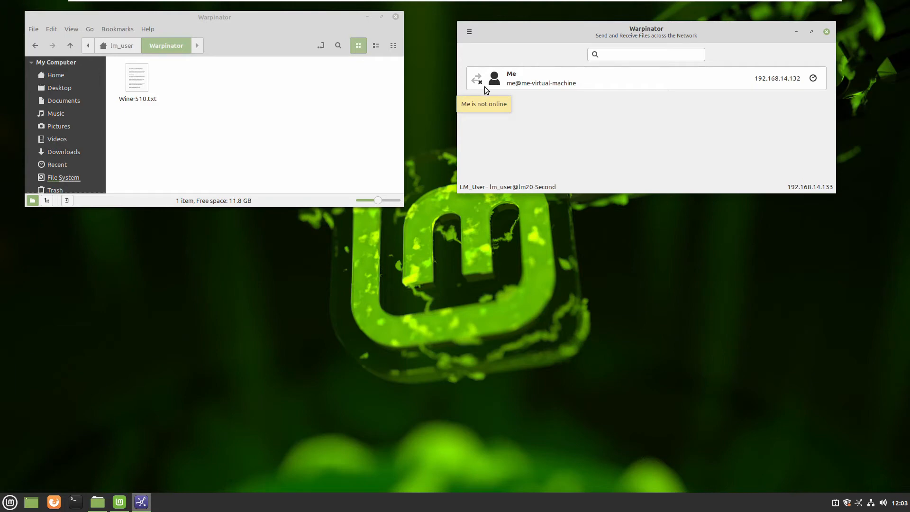
mouse_move(546, 230)
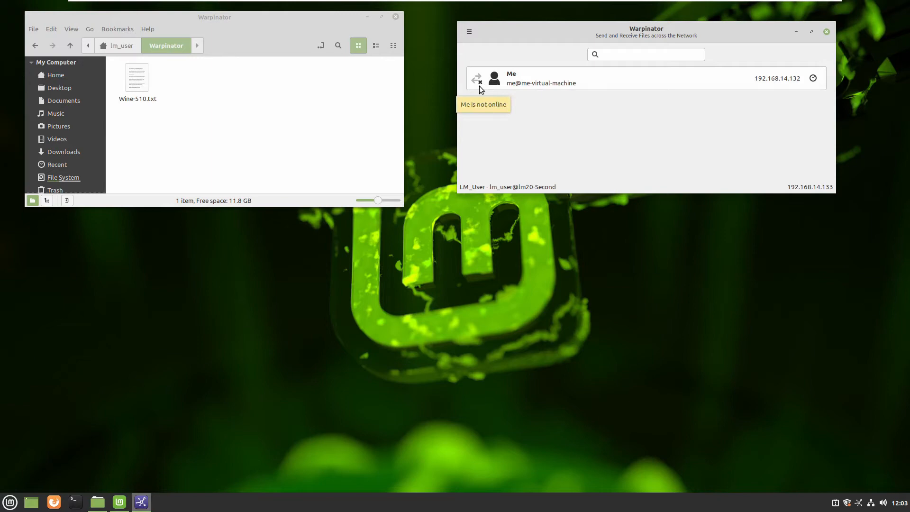
Step: Quit Warpinator from its main menu after me-virtual-machine shows as offline
click(468, 31)
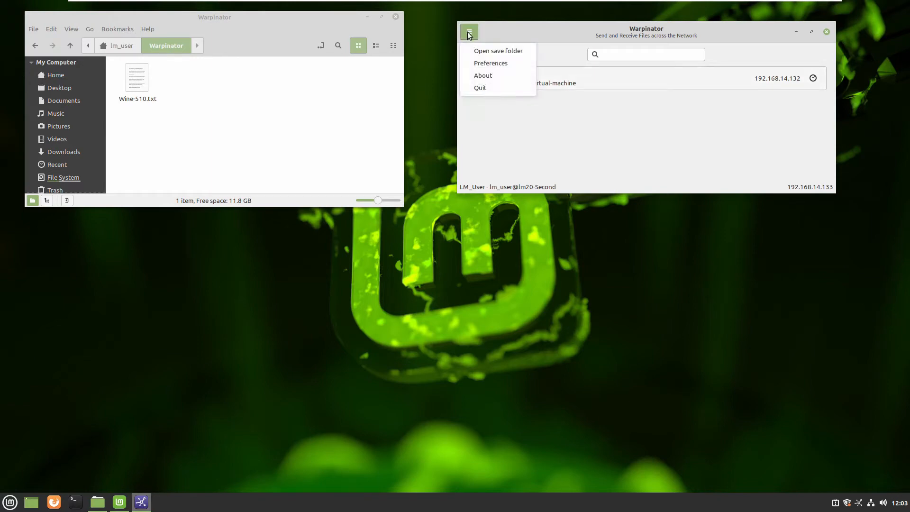
mouse_move(494, 87)
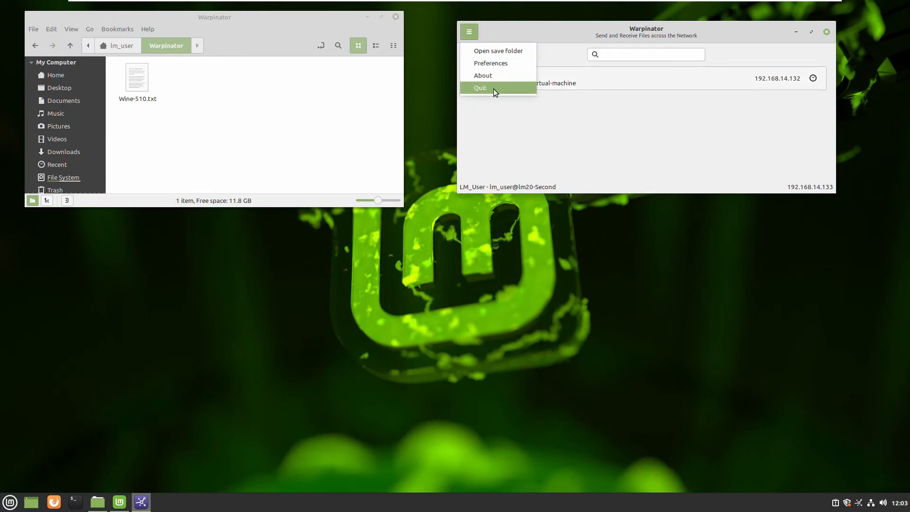
click(480, 87)
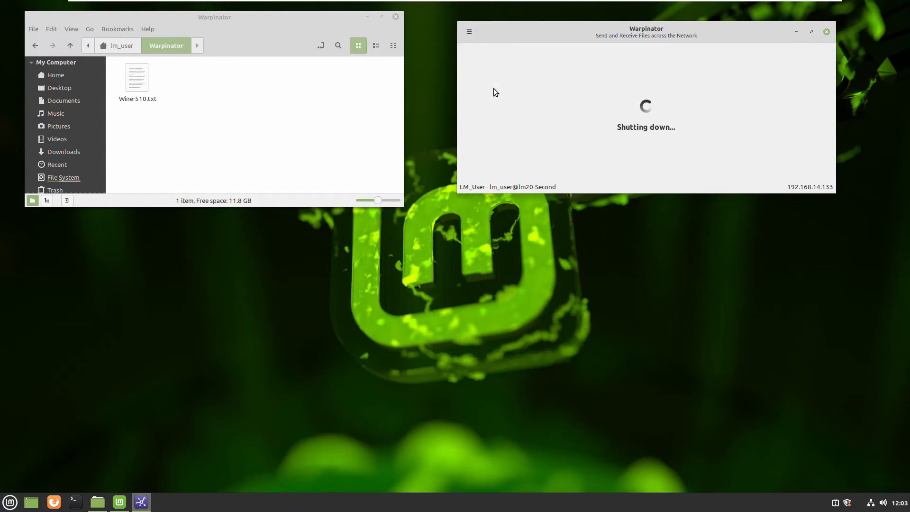
click(826, 31)
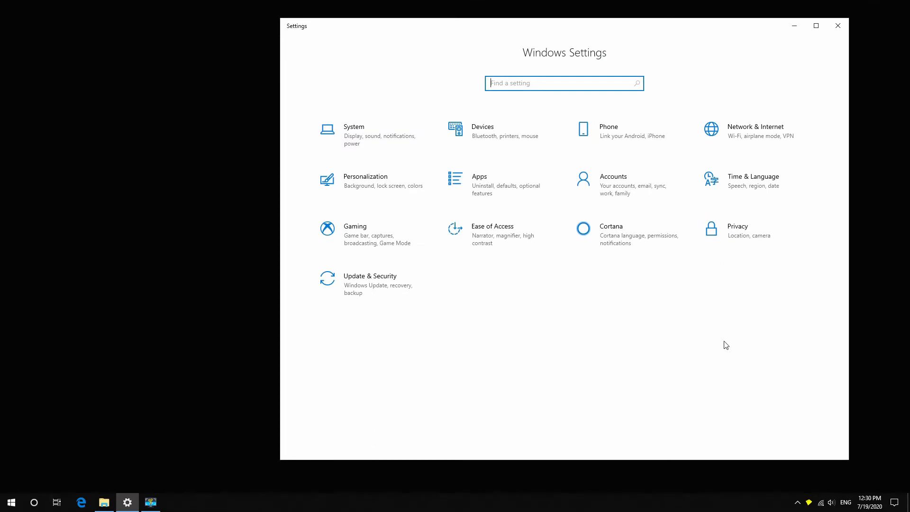
Step: In Windows 10 advanced sharing, enable network discovery and file and printer sharing, disable password protected sharing
click(756, 127)
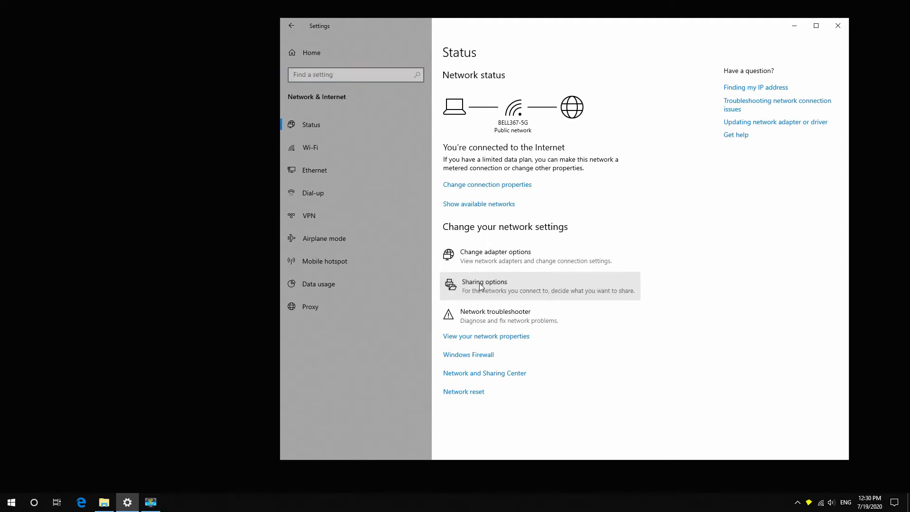
click(484, 285)
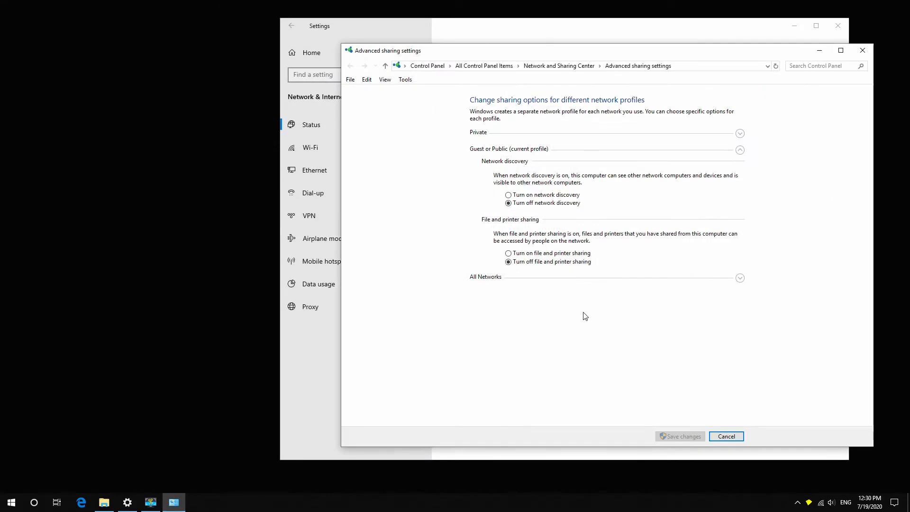
mouse_move(645, 315)
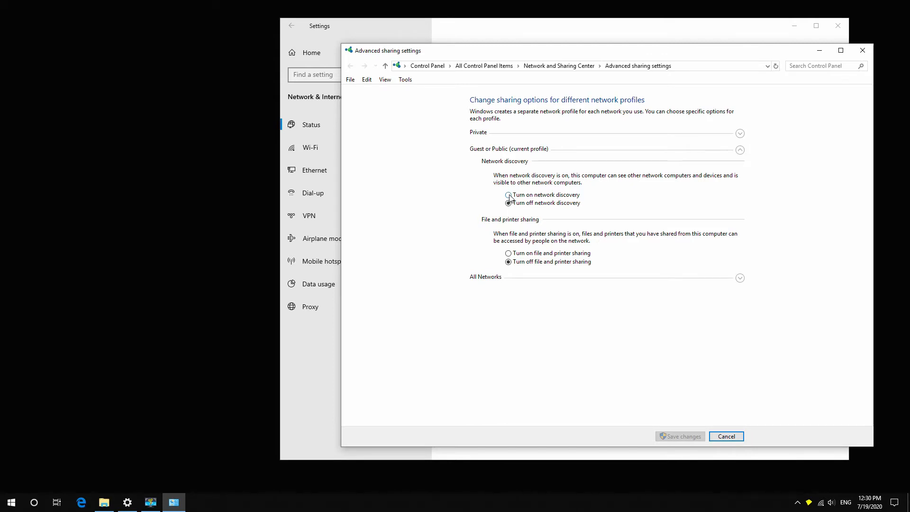
click(509, 194)
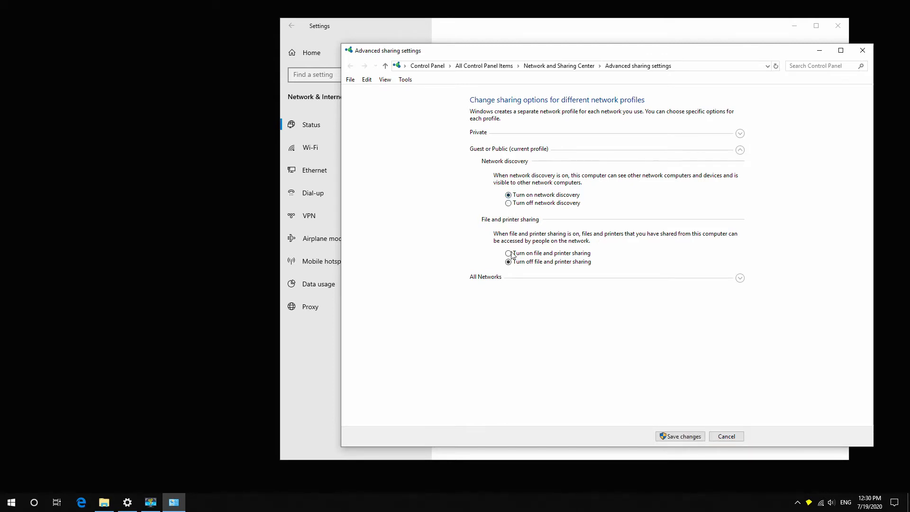
click(508, 253)
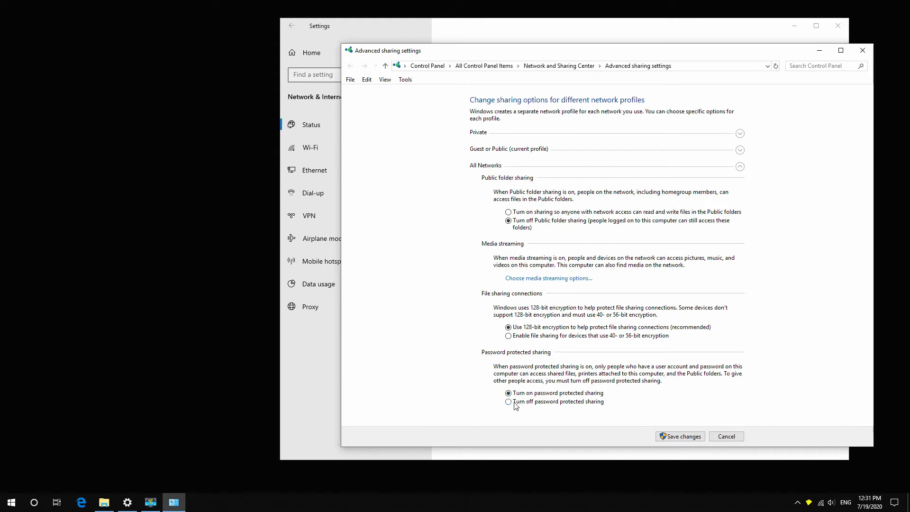
click(508, 403)
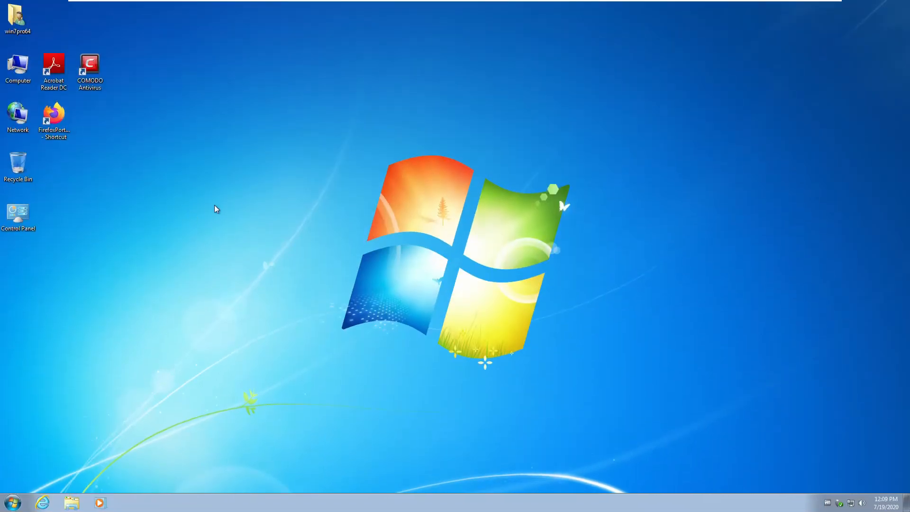
mouse_move(221, 299)
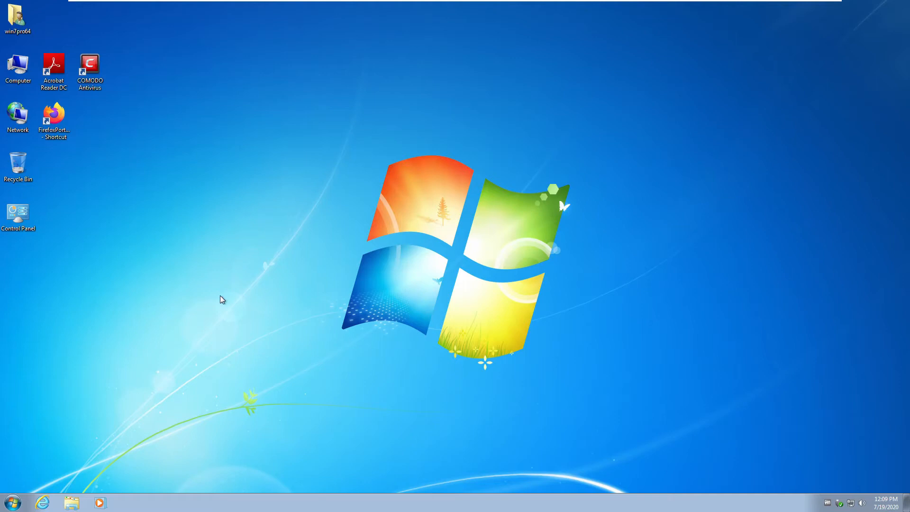
Step: Reach the Windows 7 advanced sharing settings through Control Panel's Network and Sharing Center
click(10, 502)
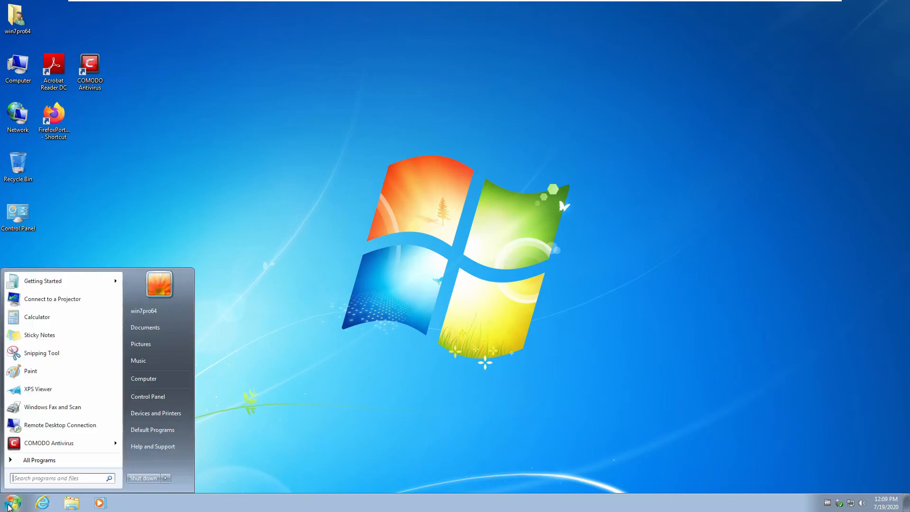
mouse_move(148, 396)
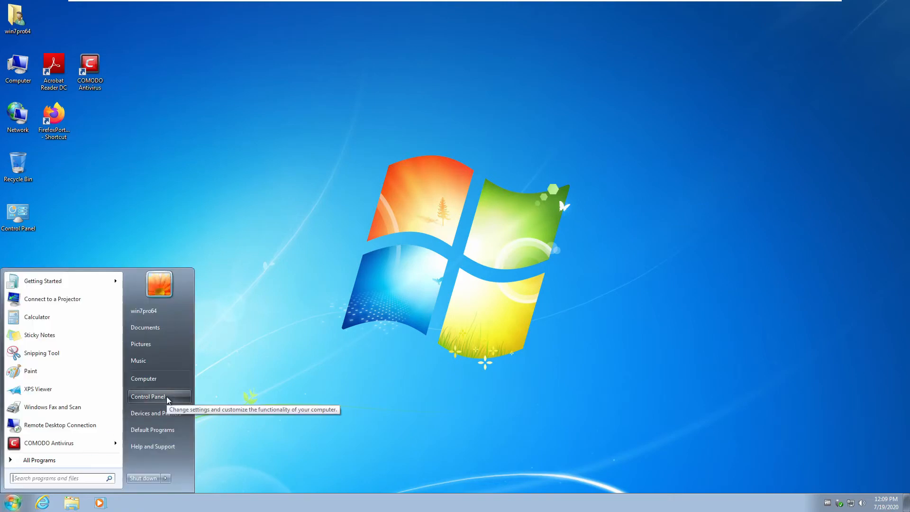
click(148, 397)
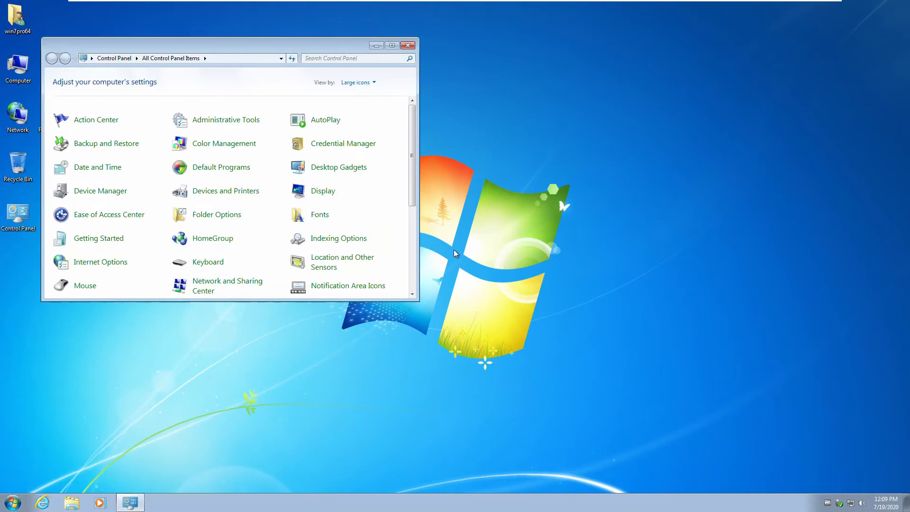
scroll(down, 3)
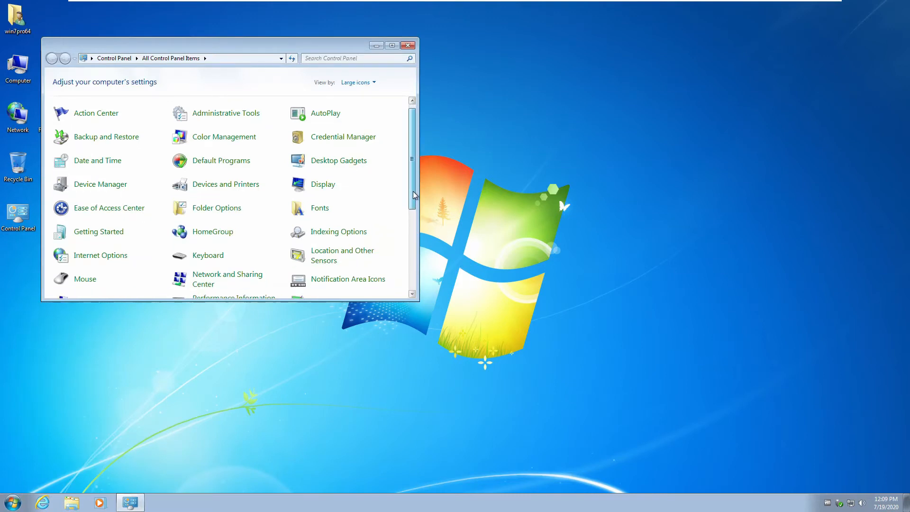
scroll(down, 3)
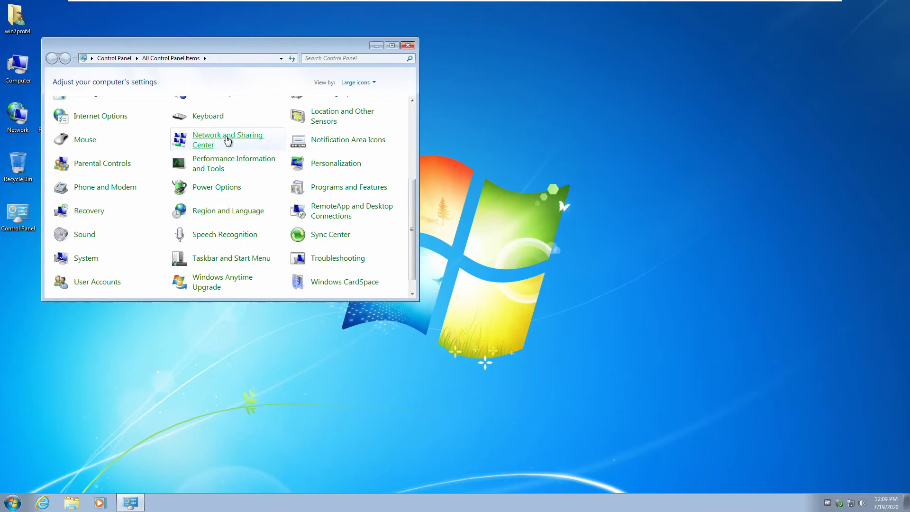
click(227, 139)
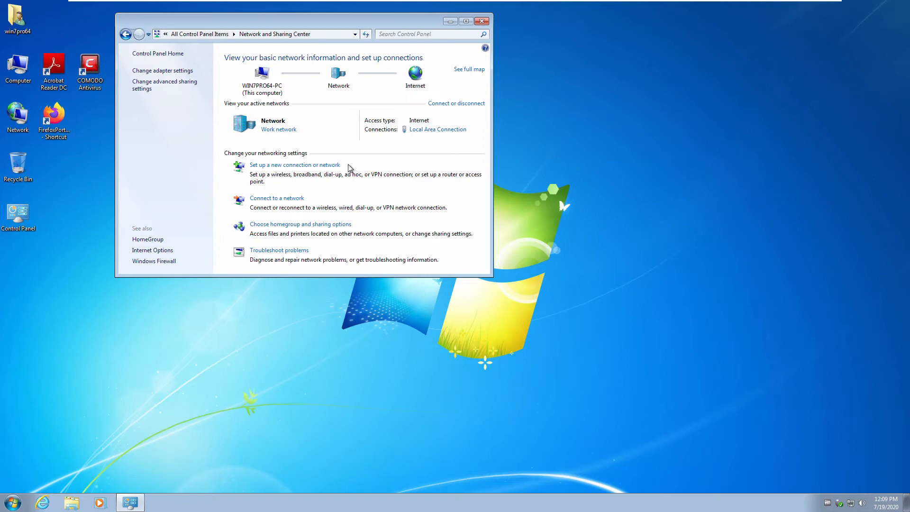
mouse_move(165, 85)
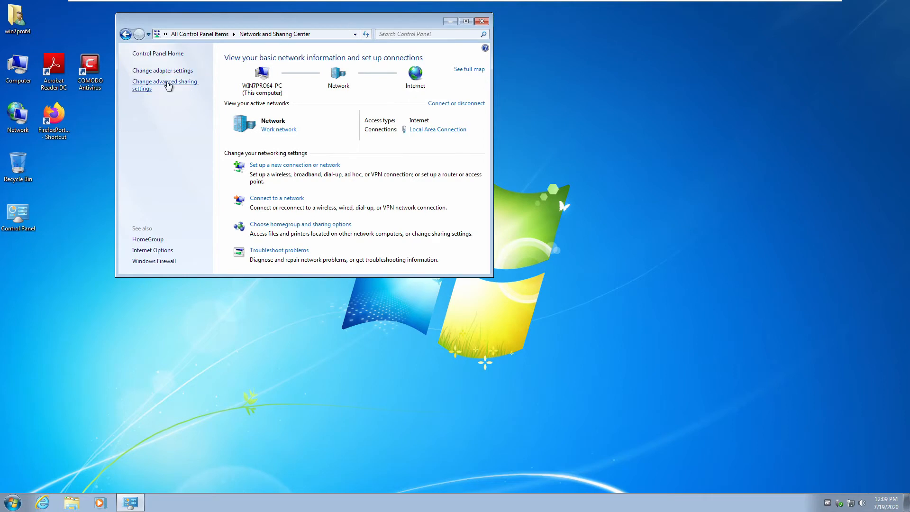
click(165, 85)
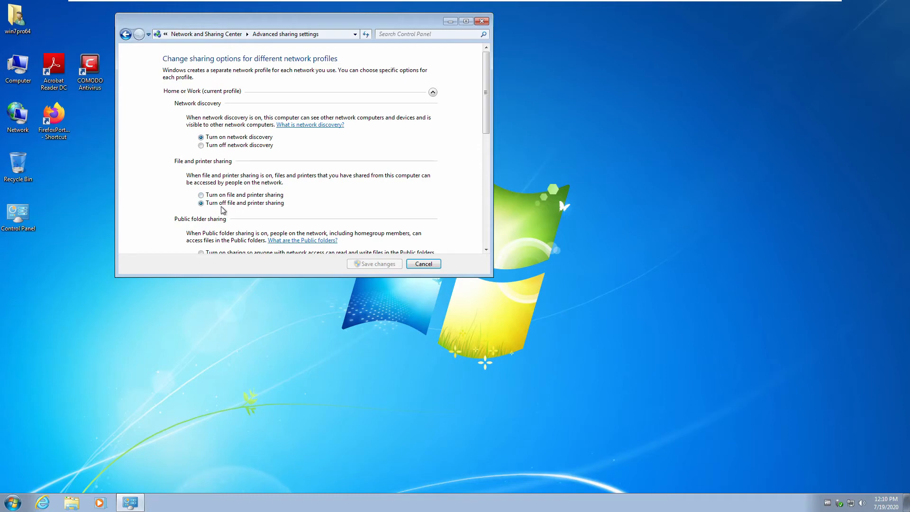
mouse_move(246, 210)
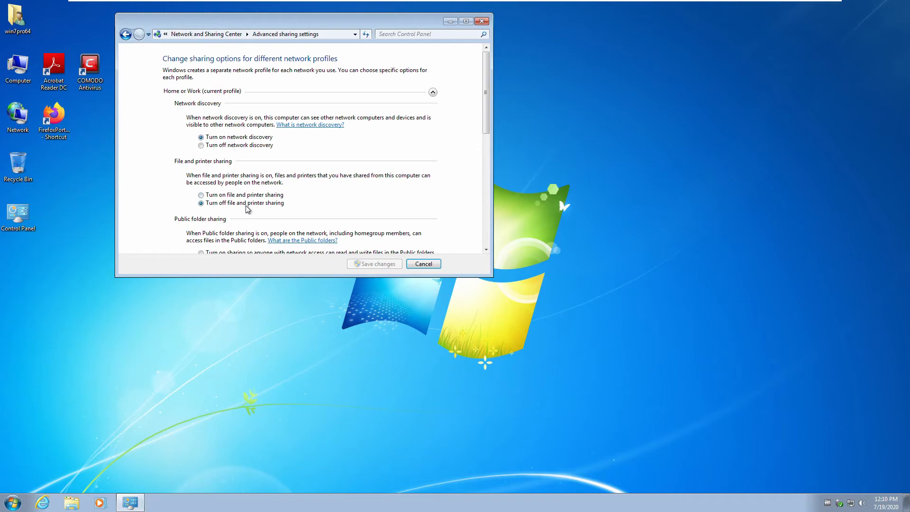
Step: Turn on file and printer sharing, turn off password protected sharing, save and close the window
click(201, 195)
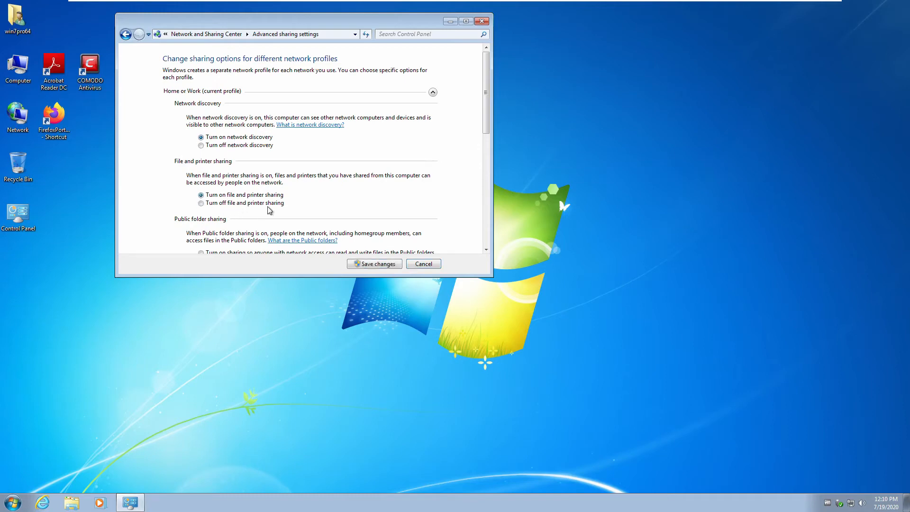
mouse_move(486, 126)
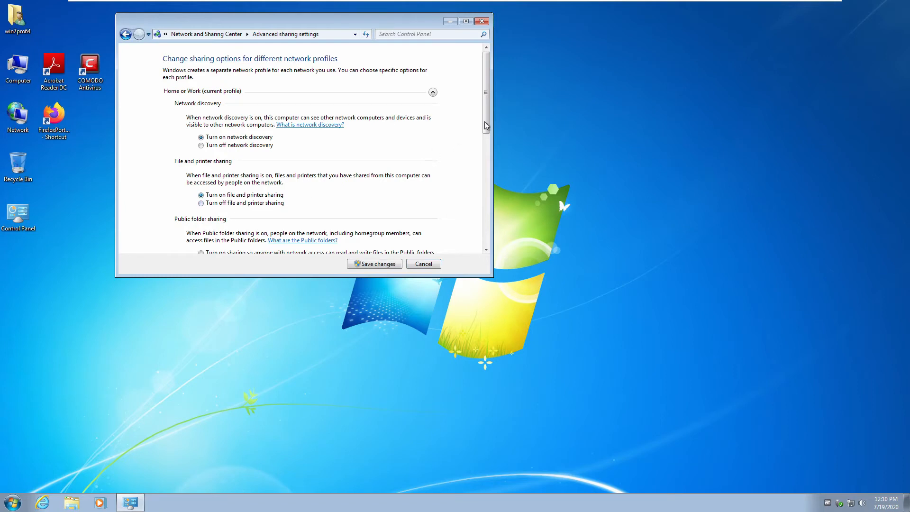
scroll(down, 3)
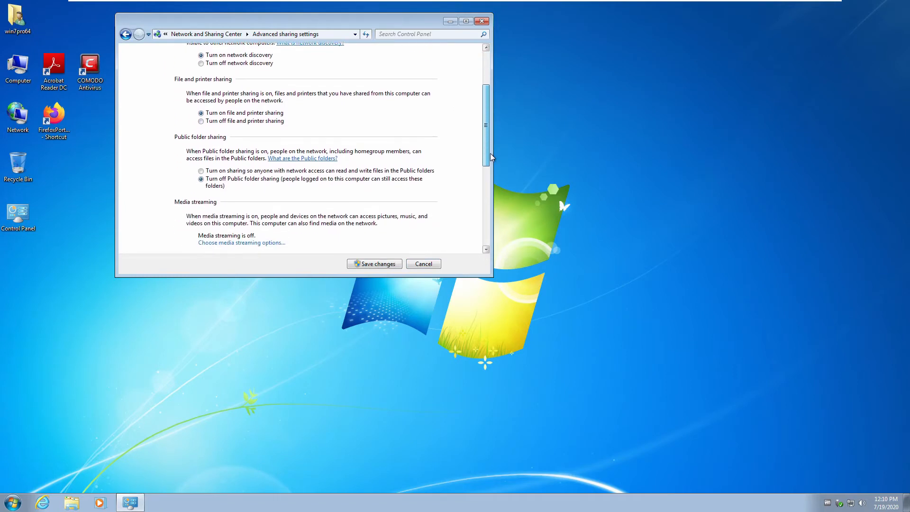
scroll(down, 3)
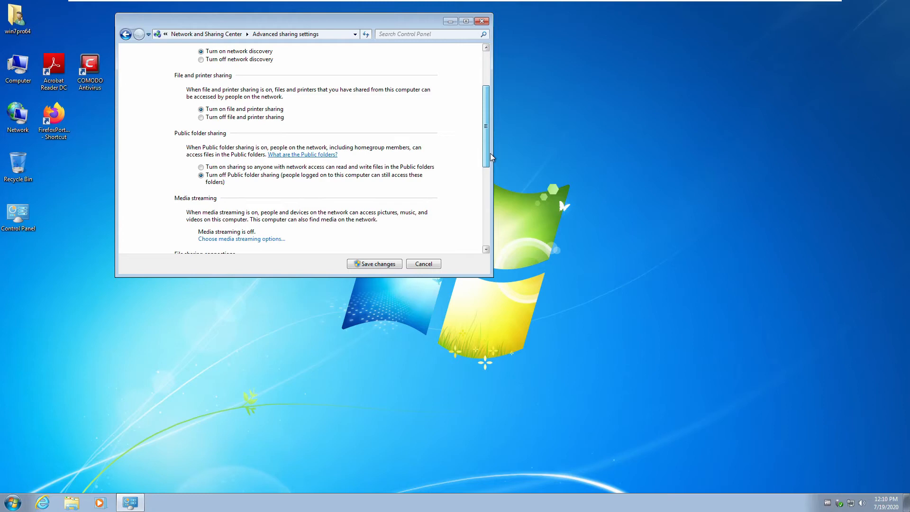
scroll(down, 3)
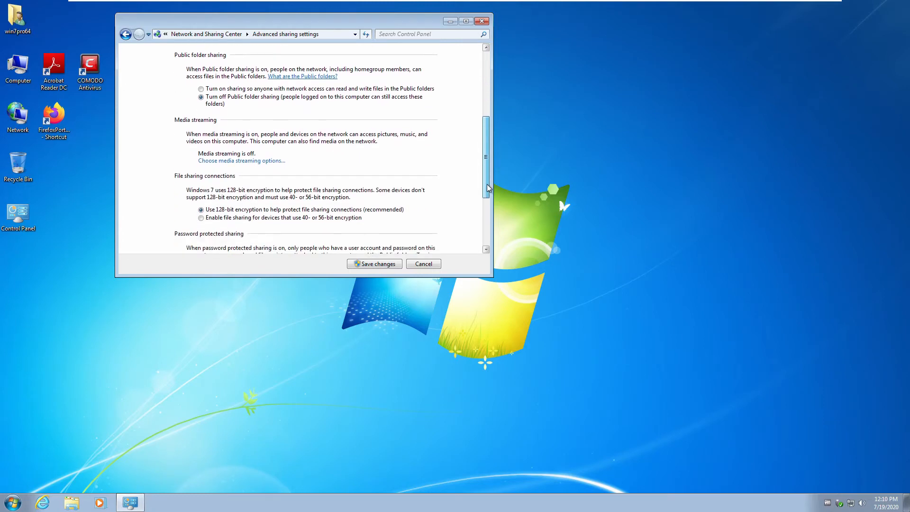
scroll(down, 3)
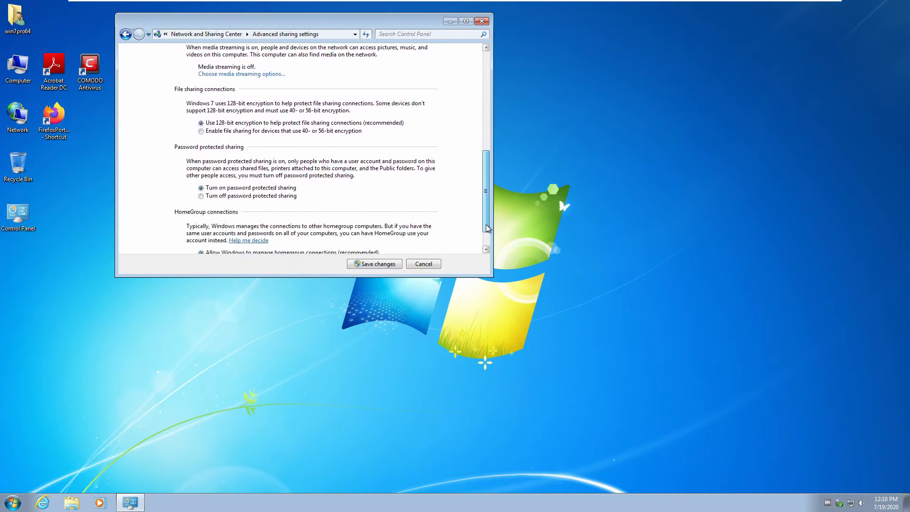
scroll(down, 3)
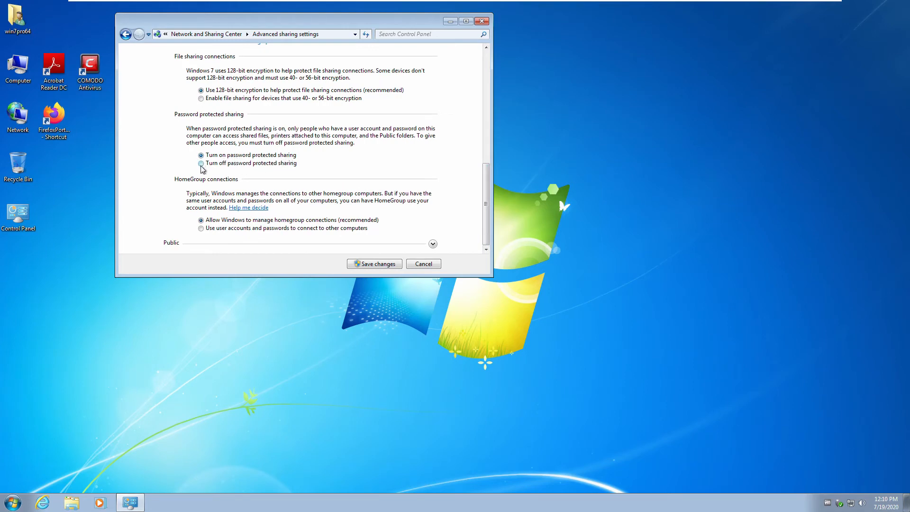
click(201, 163)
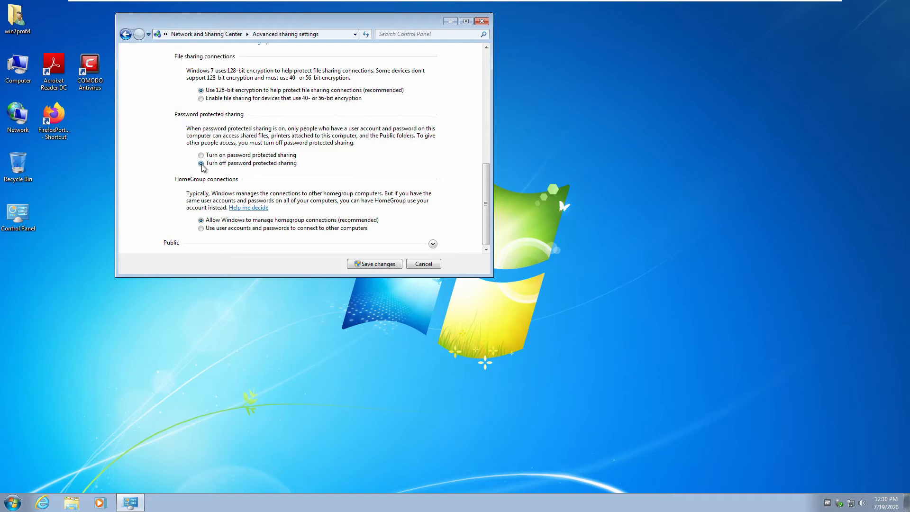
click(201, 163)
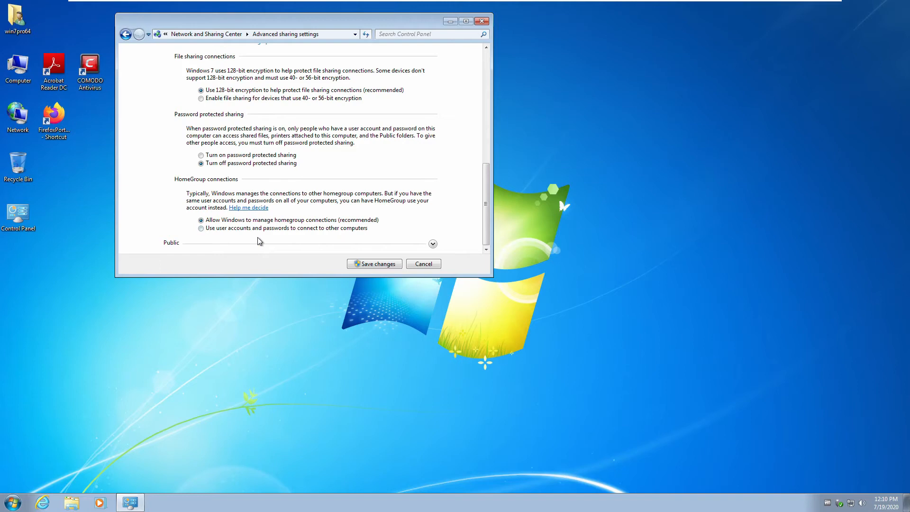
mouse_move(431, 231)
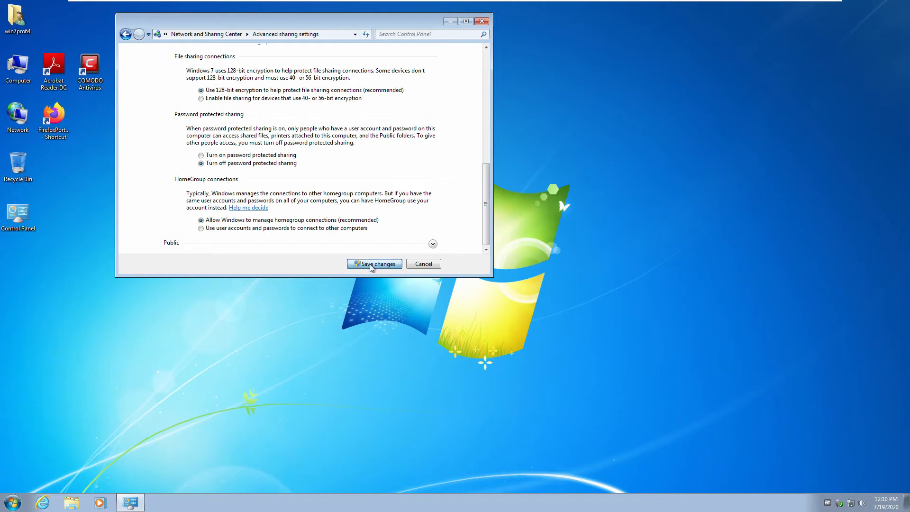
click(375, 263)
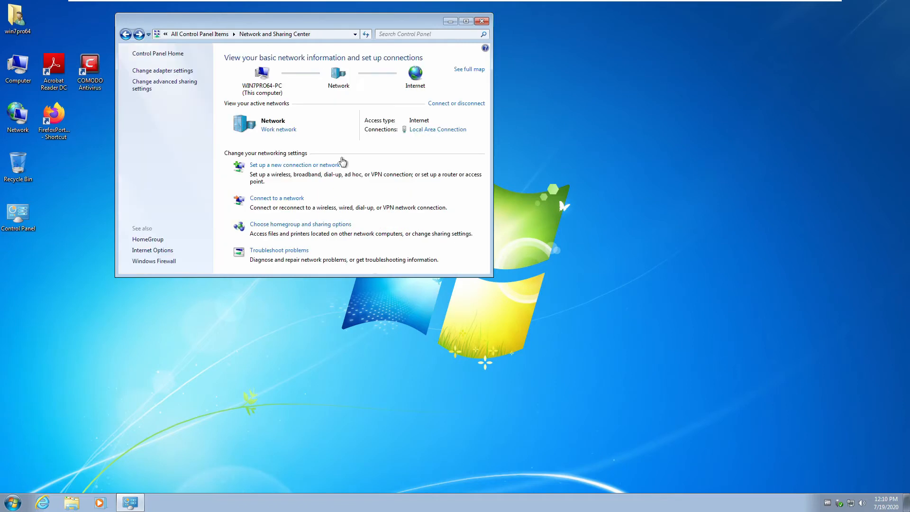
click(482, 21)
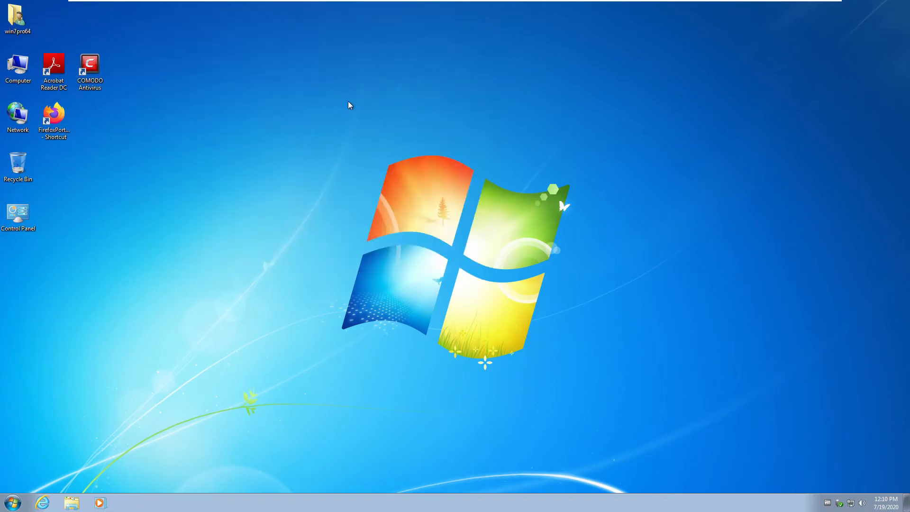
Step: Create a new folder named Share inside the win7pro64 Documents library
click(17, 17)
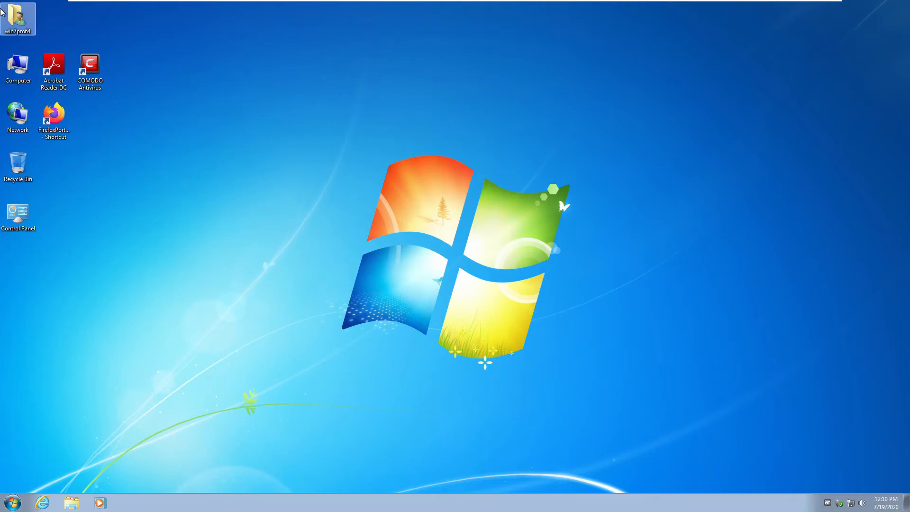
double_click(18, 19)
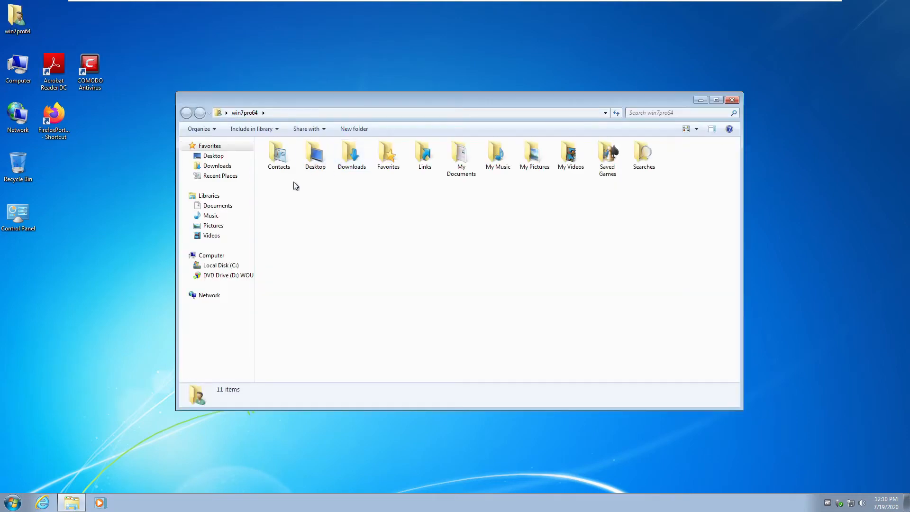
mouse_move(256, 200)
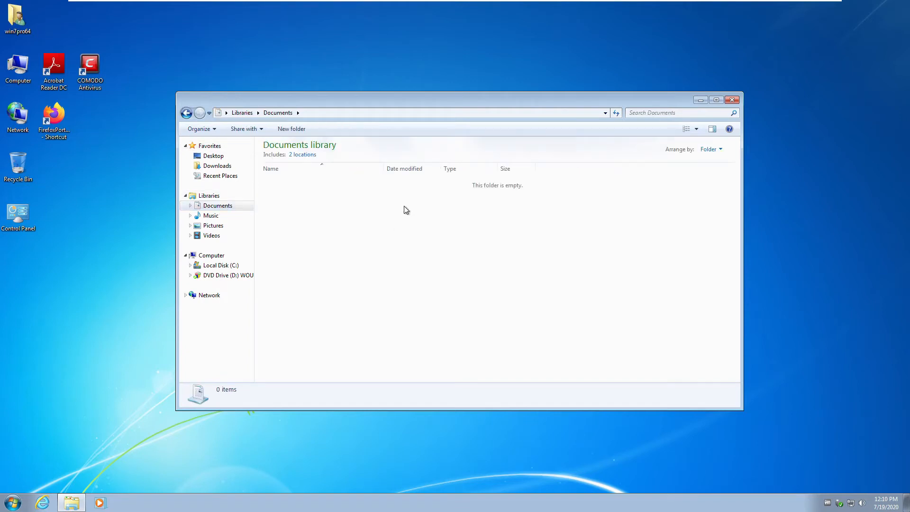
right_click(406, 209)
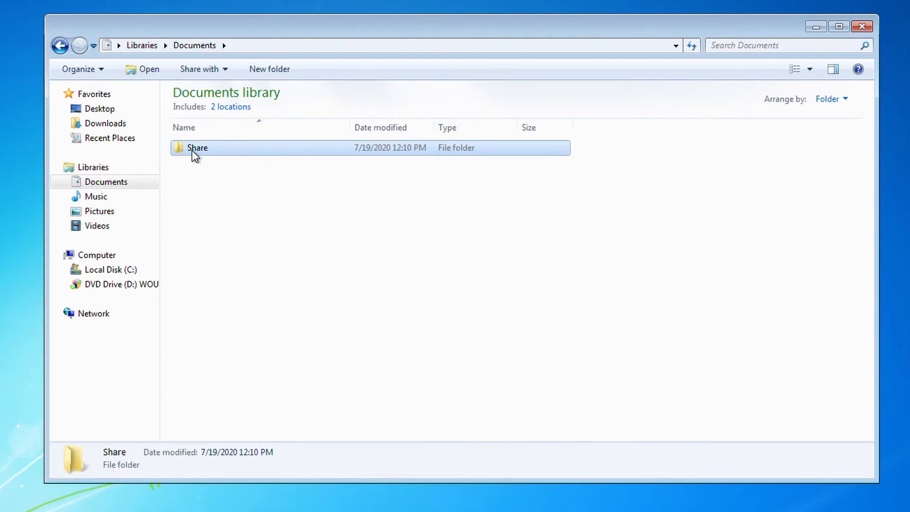
right_click(197, 147)
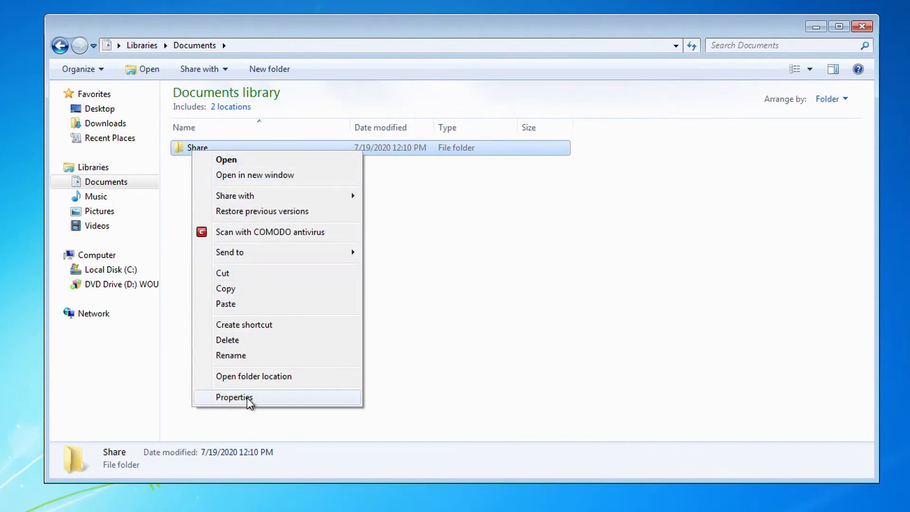
Step: Start the File Sharing wizard for the Share folder from its properties
click(235, 398)
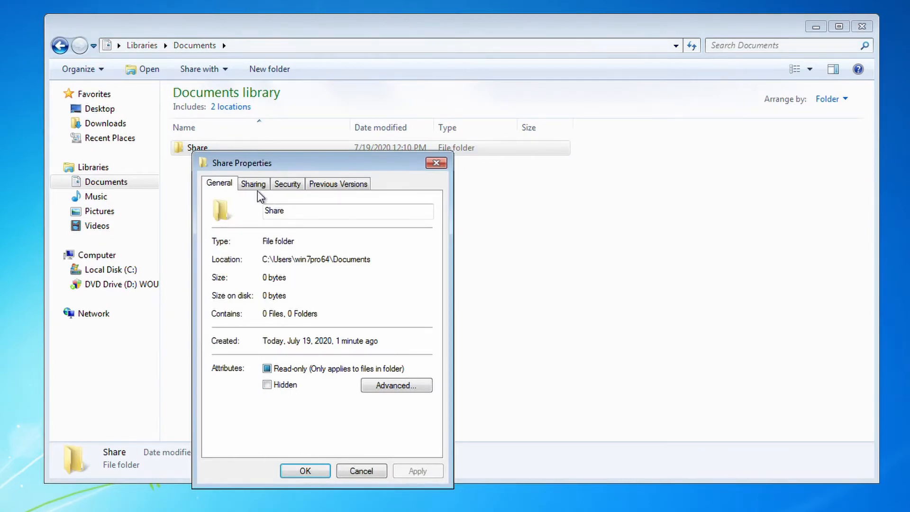
click(252, 184)
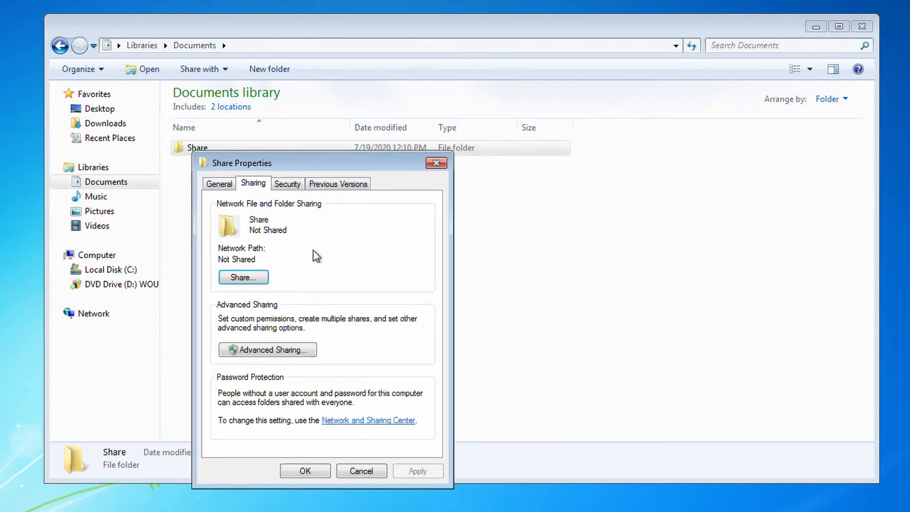
mouse_move(244, 278)
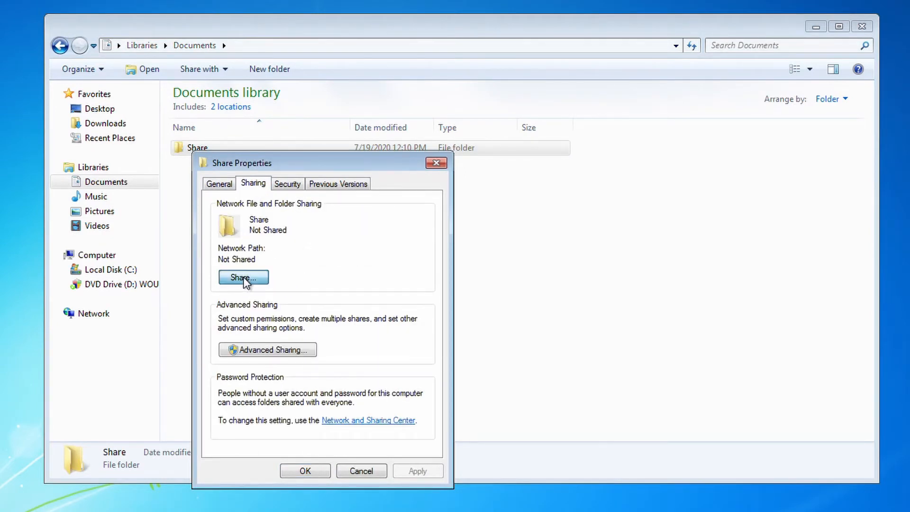
click(243, 277)
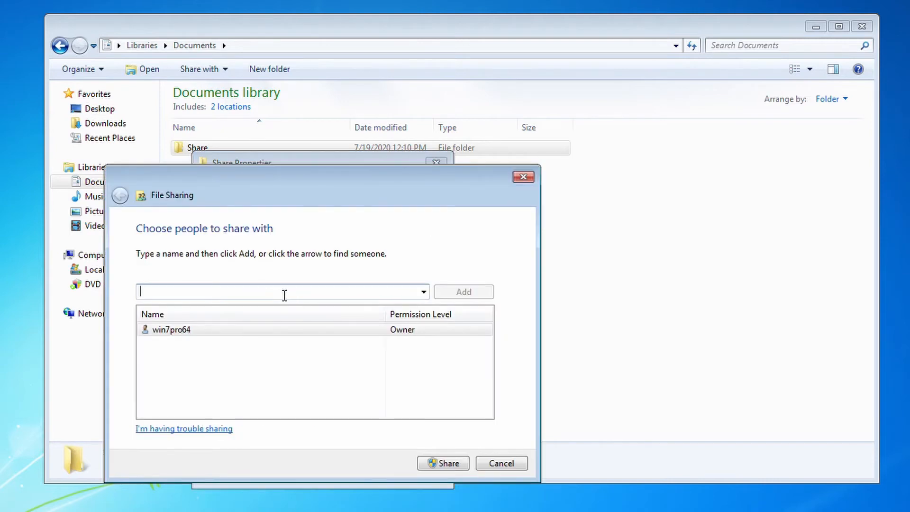
click(423, 292)
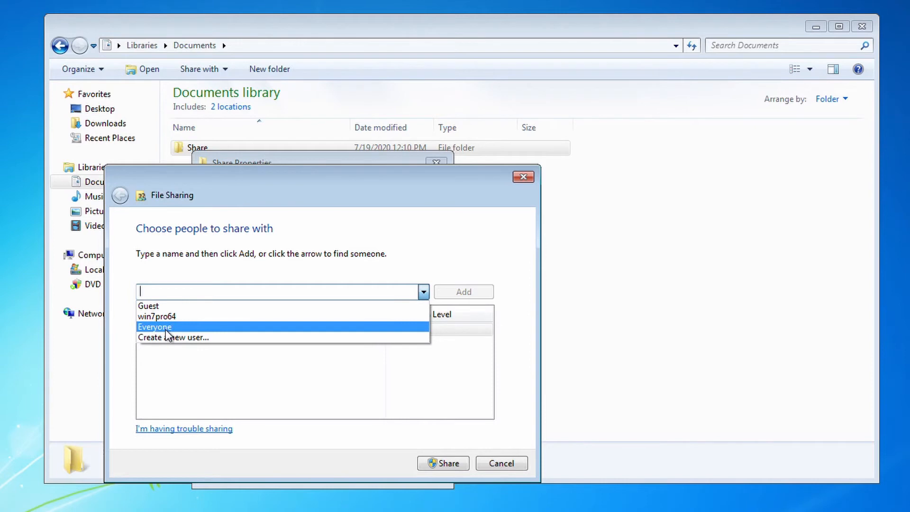
Step: Share the folder with Everyone at Read/Write permission and finish the wizard
click(155, 326)
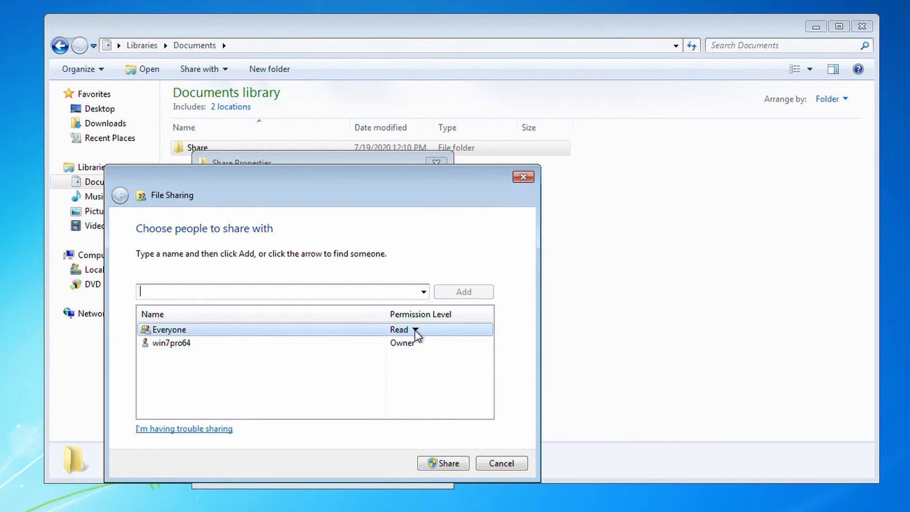
click(415, 329)
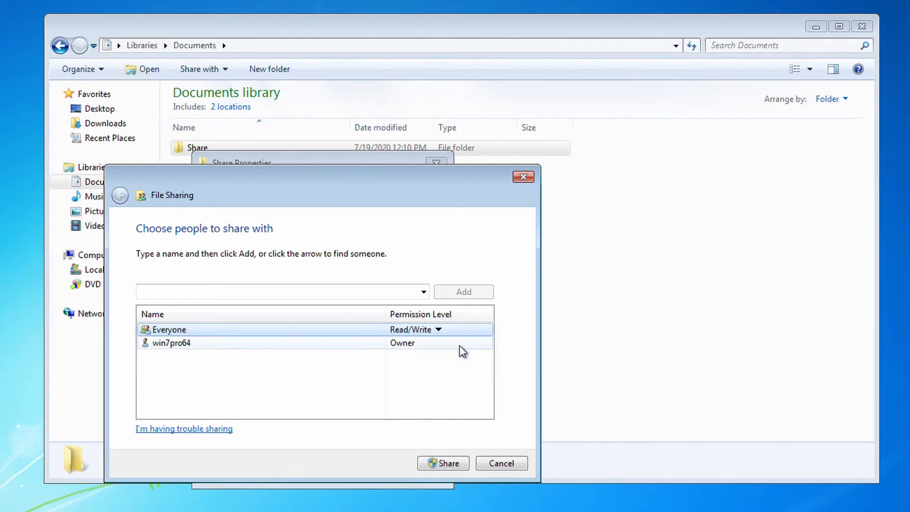
mouse_move(435, 339)
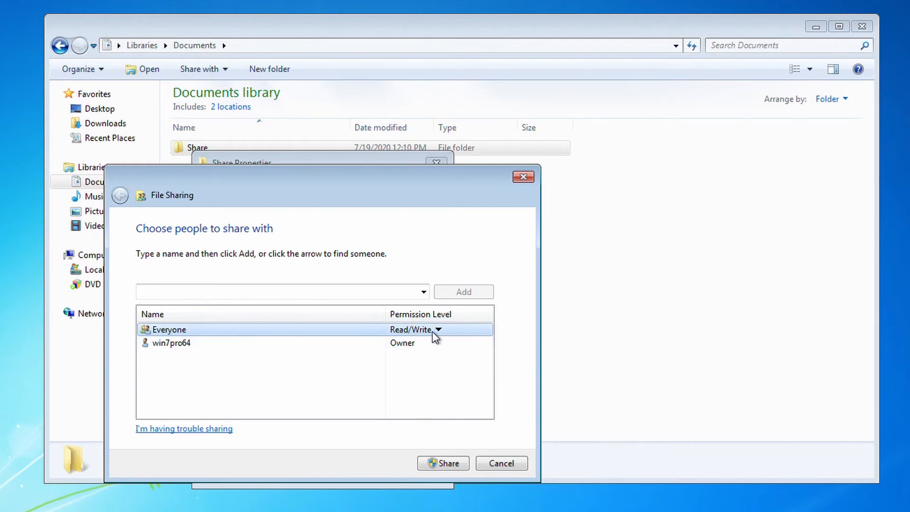
click(443, 463)
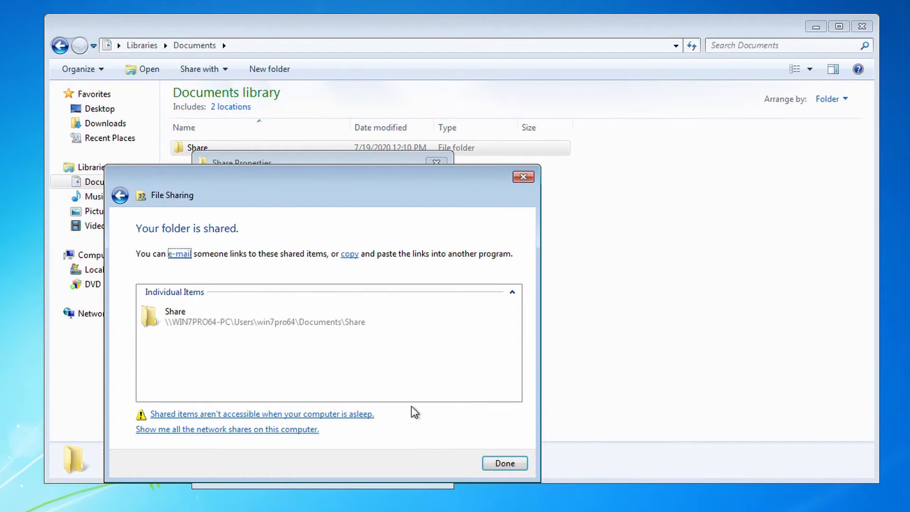
mouse_move(488, 458)
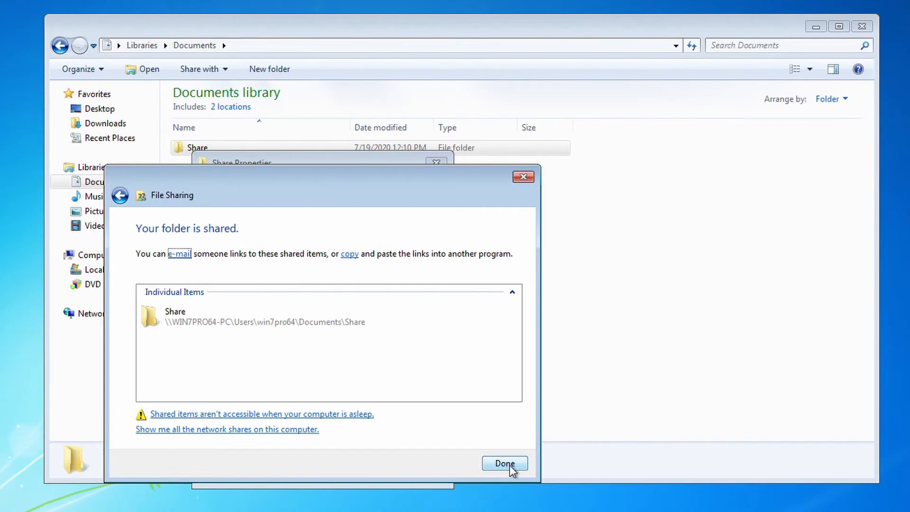
click(504, 463)
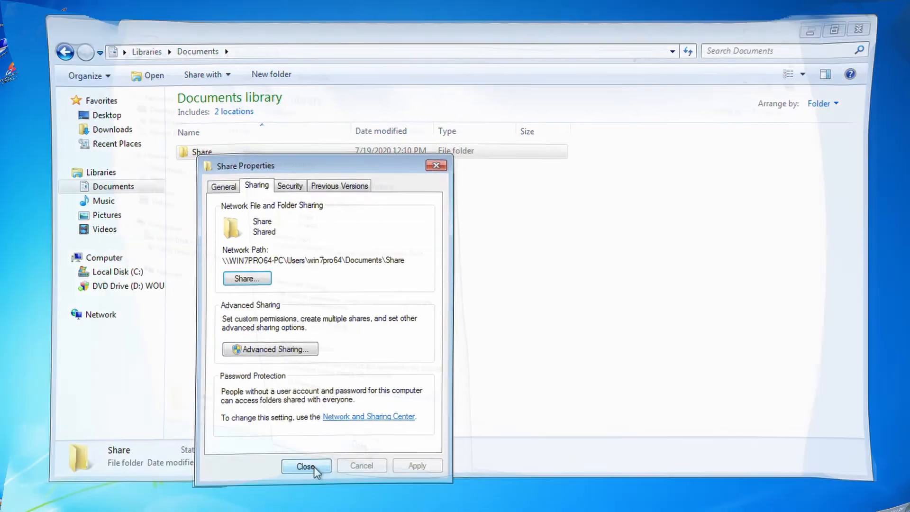
Step: Close the Share properties, view the empty My Documents folder, then browse the Network location, which lists nothing
click(306, 466)
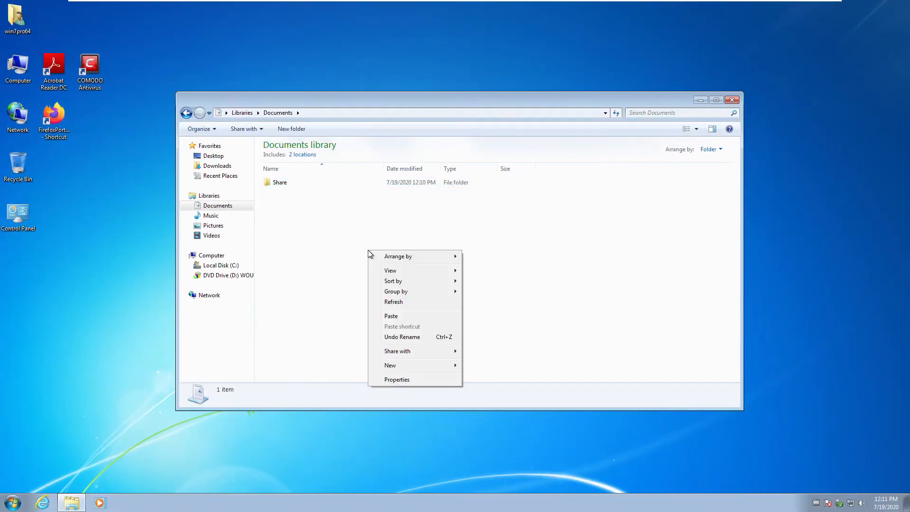
click(283, 216)
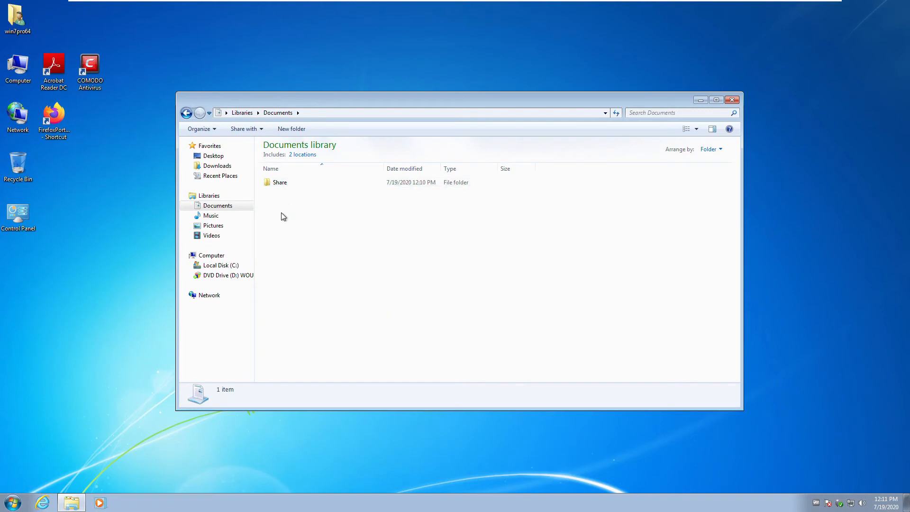
click(218, 205)
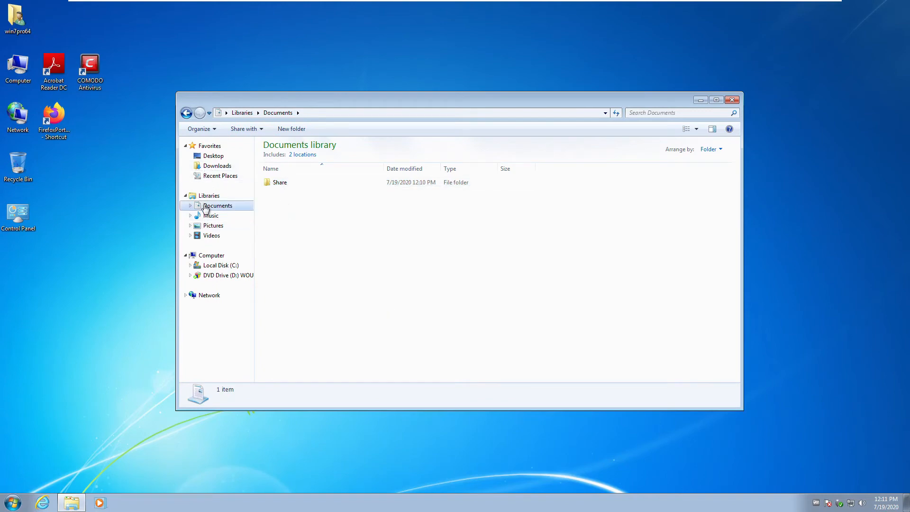
click(191, 205)
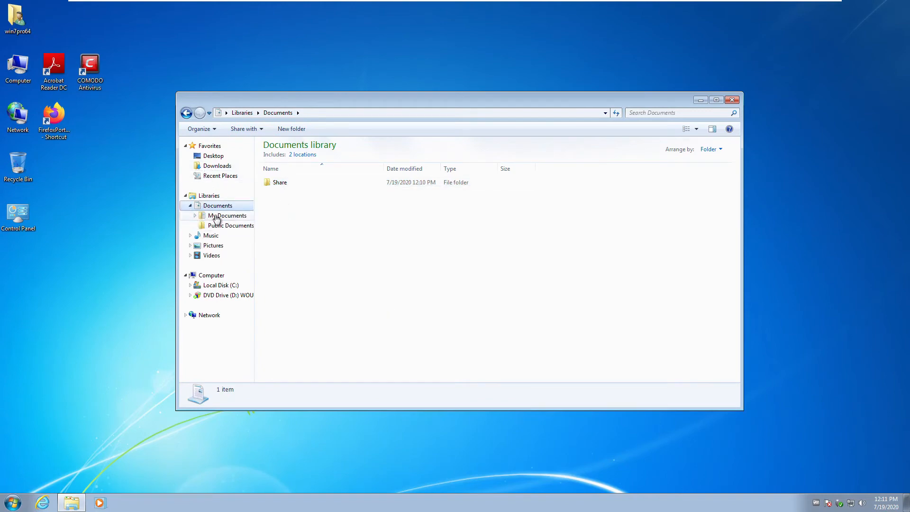
click(228, 215)
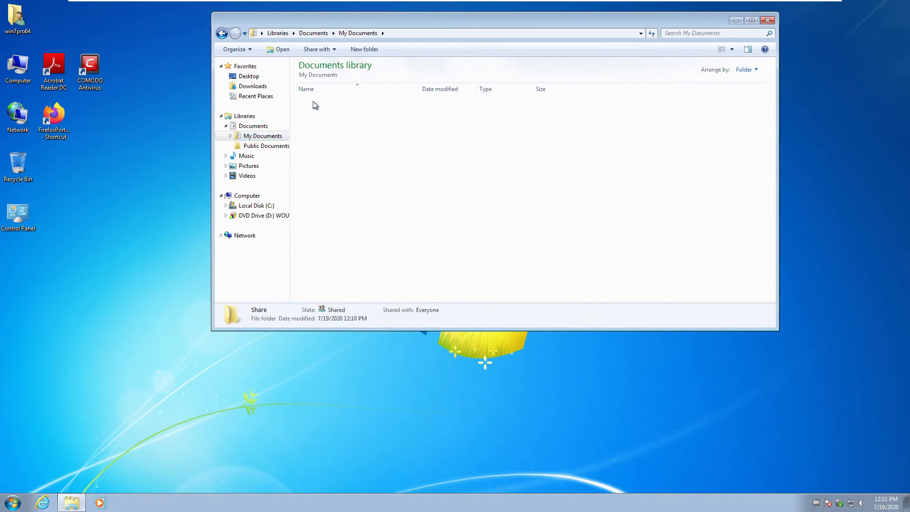
double_click(259, 310)
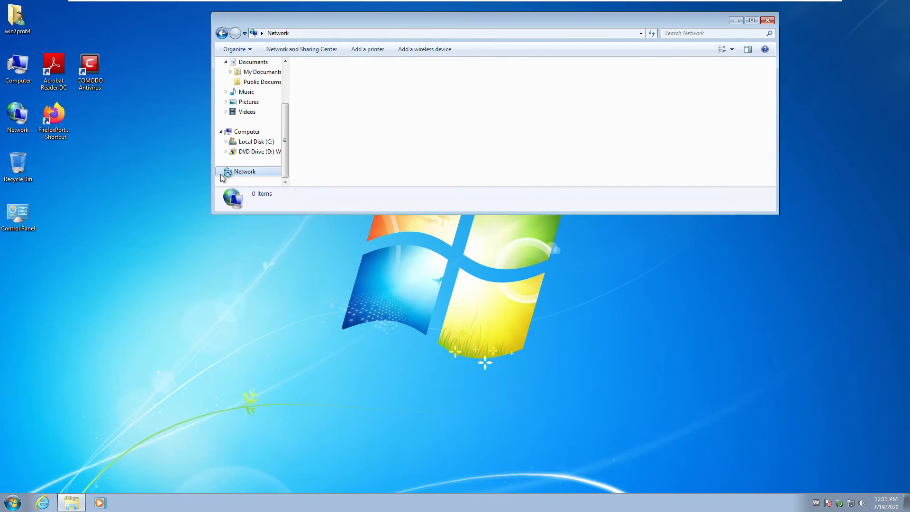
click(245, 171)
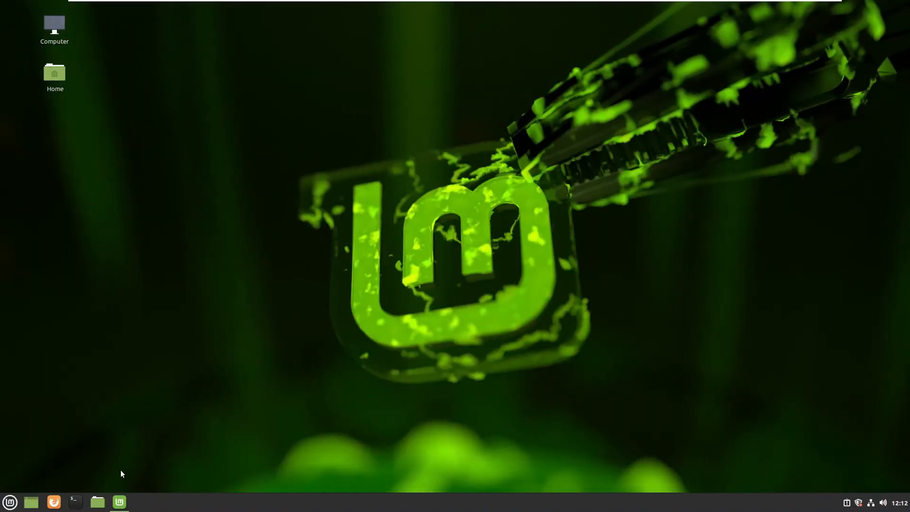
mouse_move(406, 265)
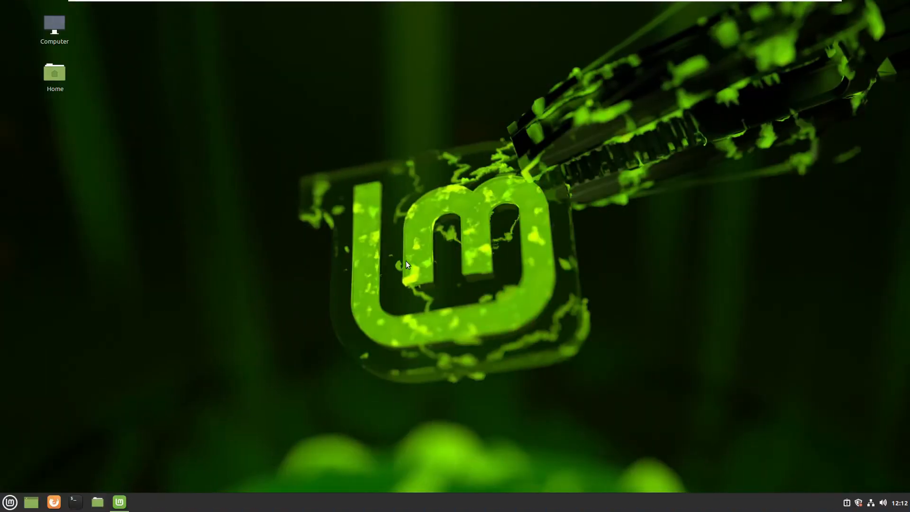
Step: In Nemo, create a new folder named Share inside Documents
click(97, 502)
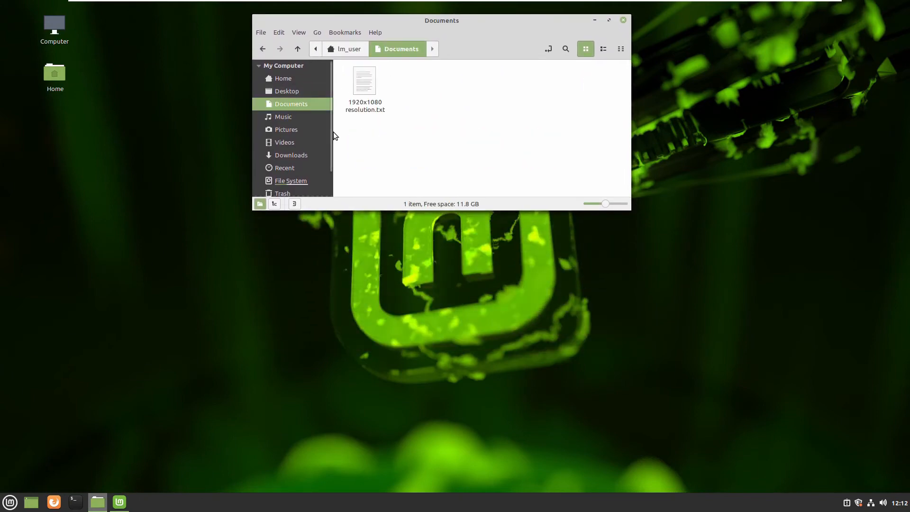
right_click(481, 134)
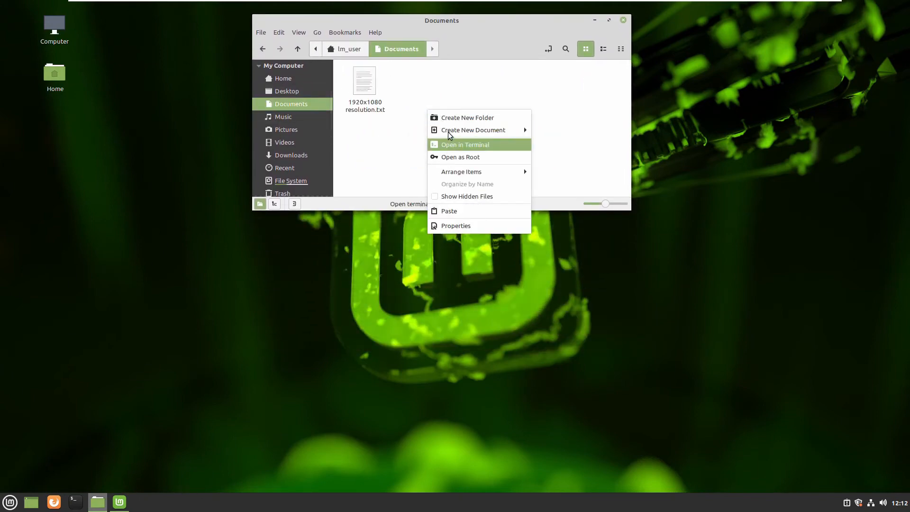
click(468, 117)
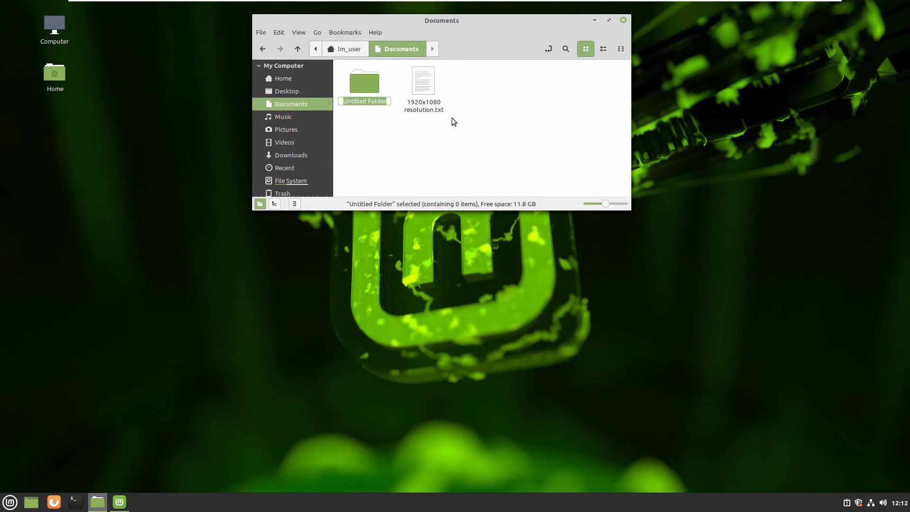
text(Share)
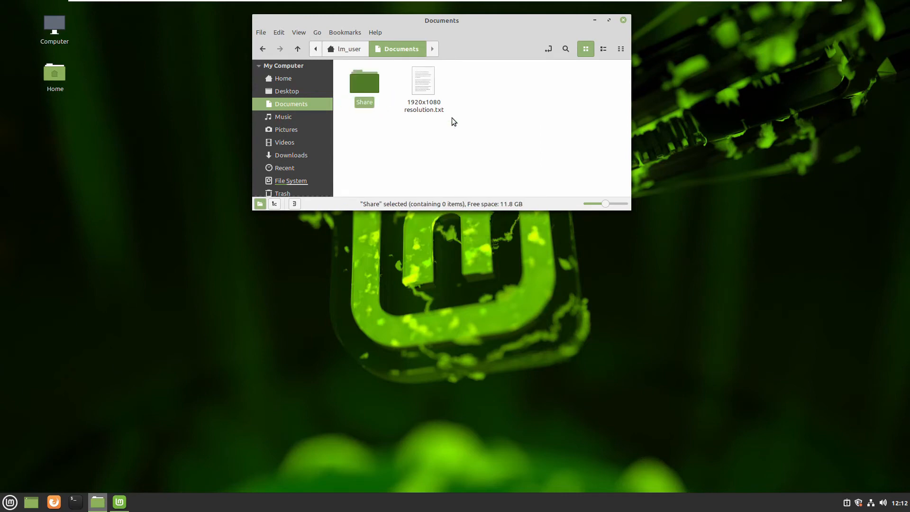
Step: Check Share's Sharing Options, which require Samba to be installed, and cancel
right_click(364, 80)
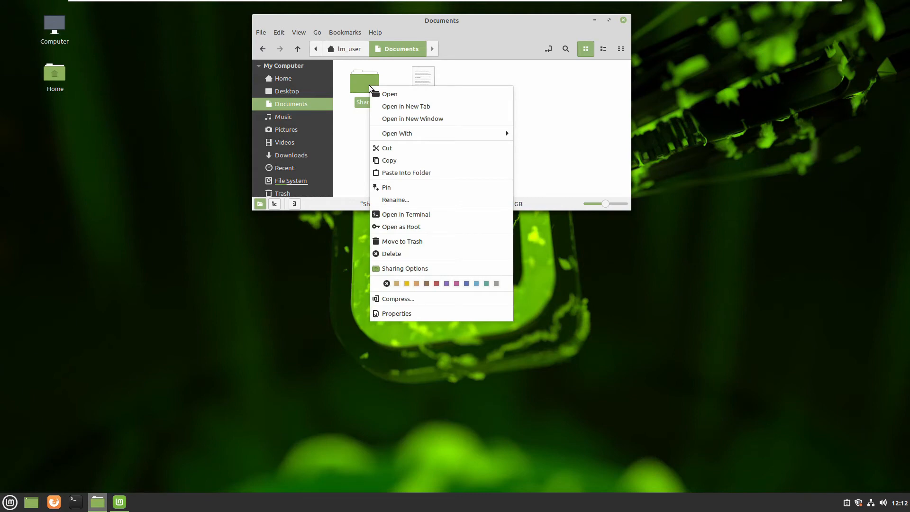
mouse_move(404, 268)
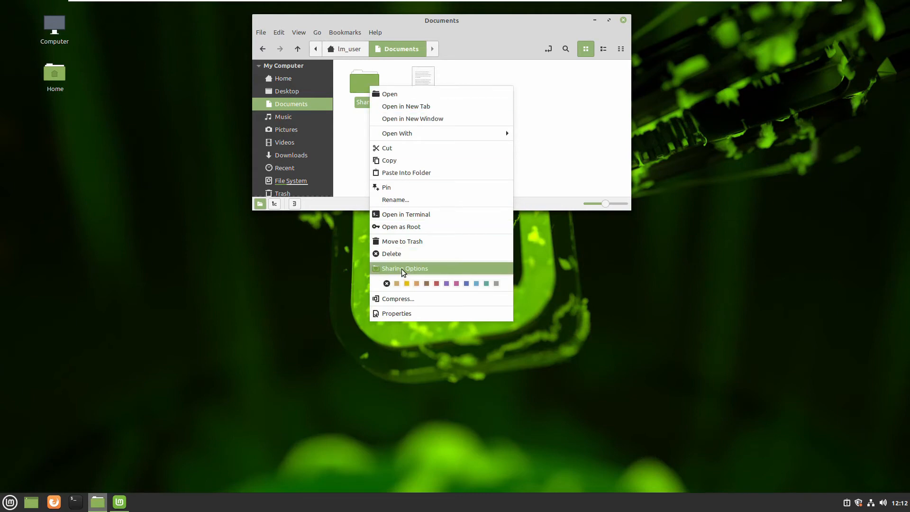
mouse_move(435, 271)
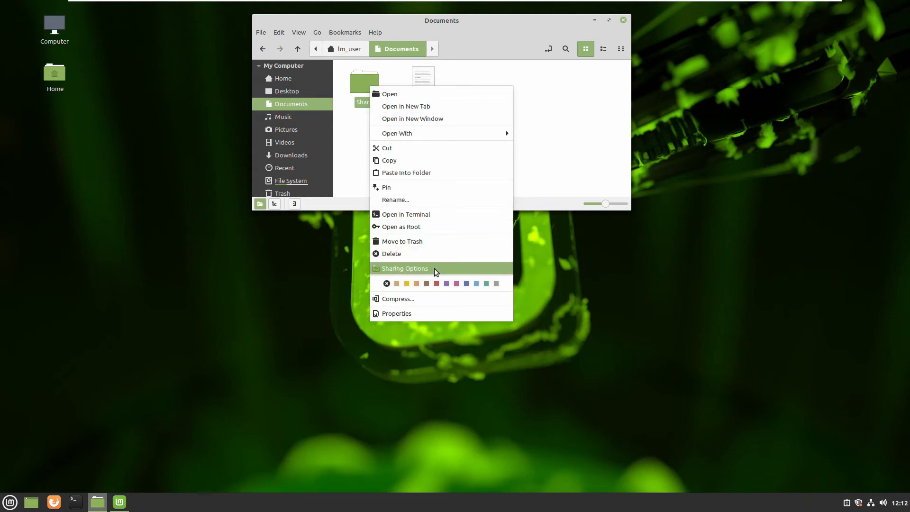
click(404, 268)
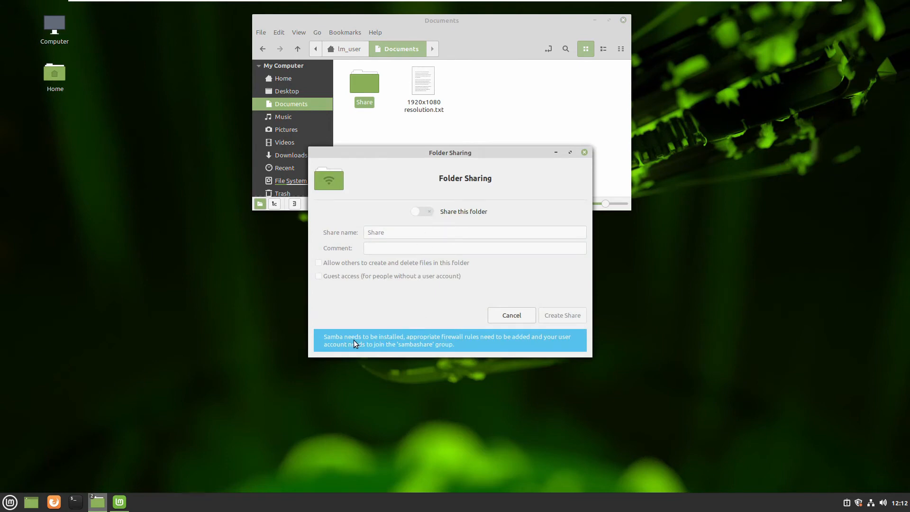
mouse_move(424, 355)
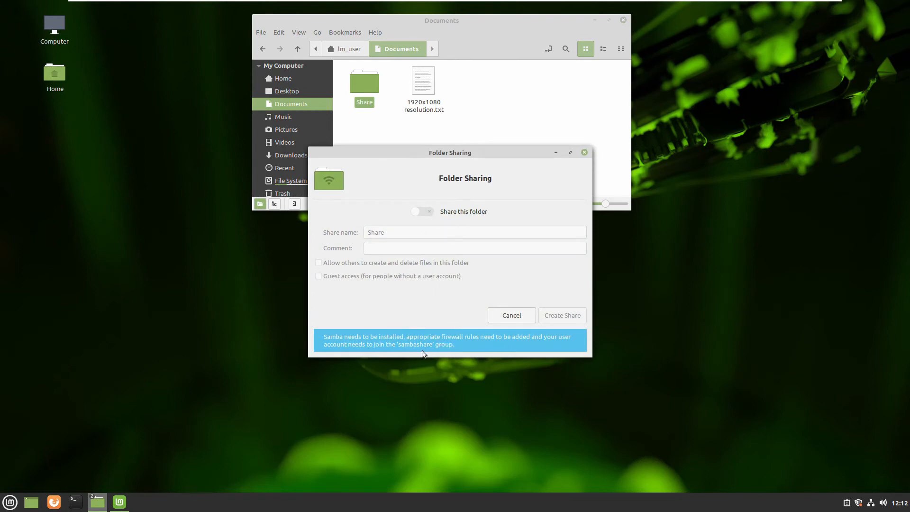
mouse_move(365, 353)
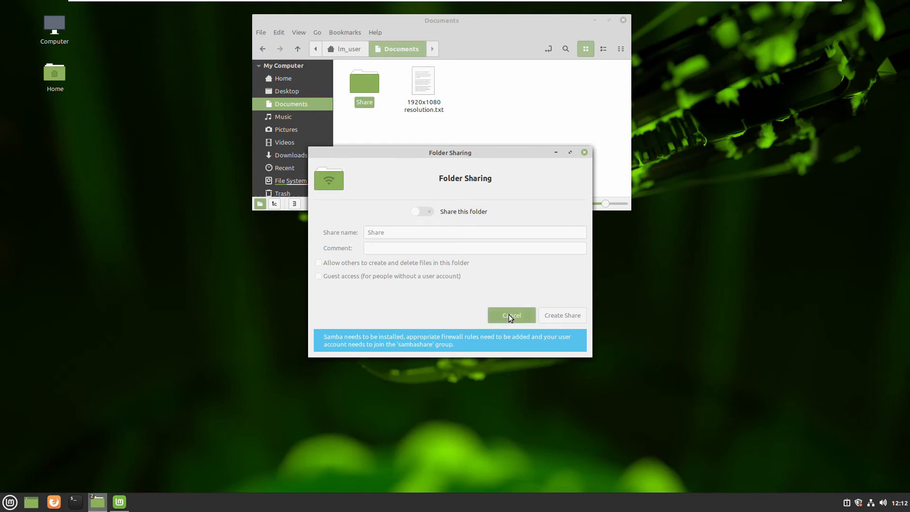
click(511, 315)
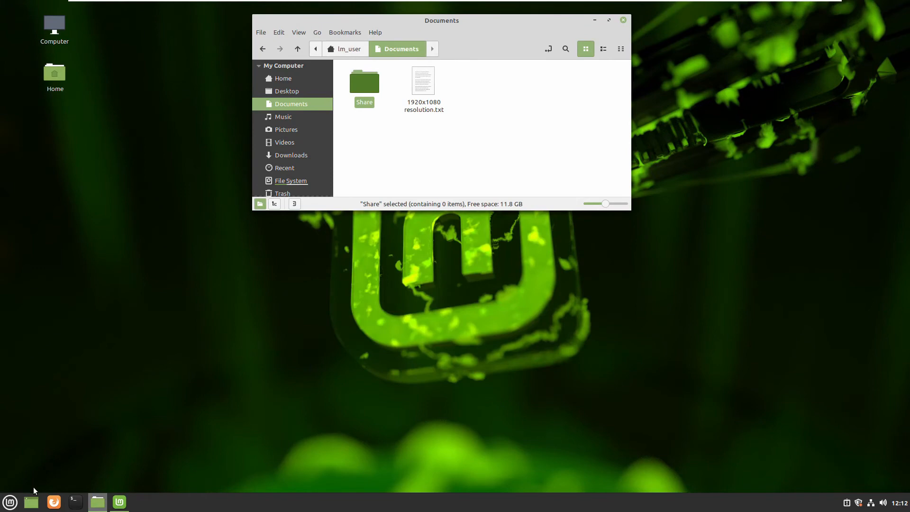
Step: Launch Software Manager from the Mint menu and begin searching for Samba
click(9, 502)
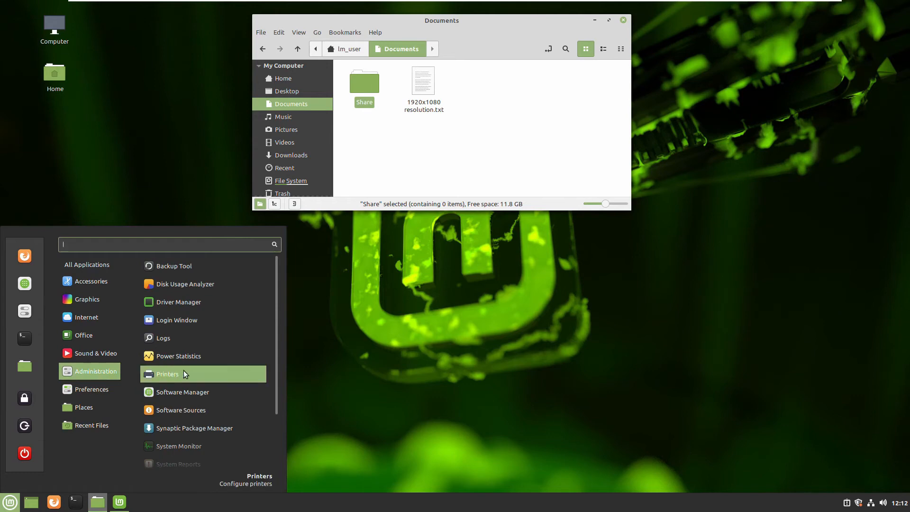
mouse_move(187, 398)
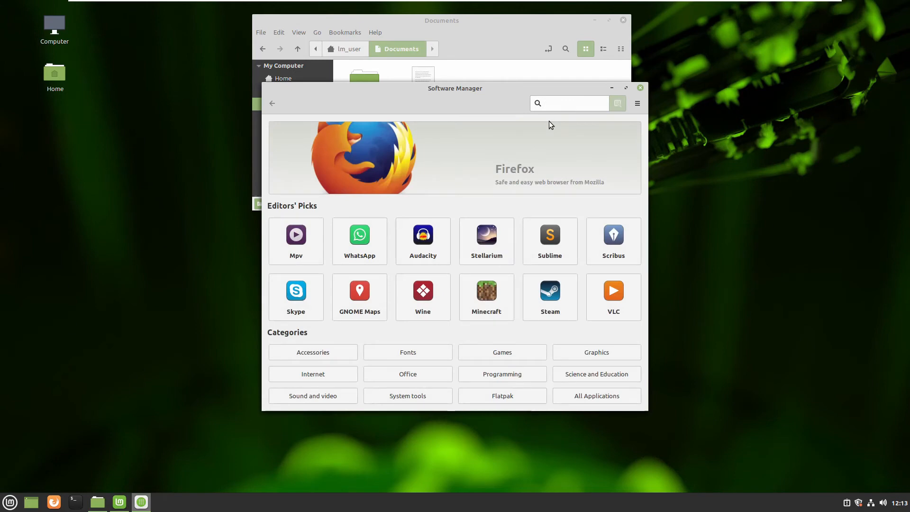
text(sha)
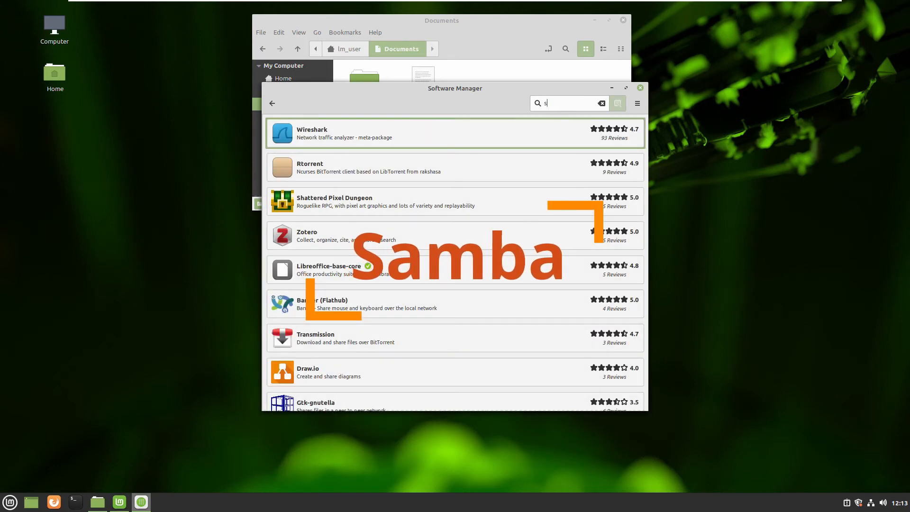
Step: Search for 'samba' and open the Samba package details page
text(amba)
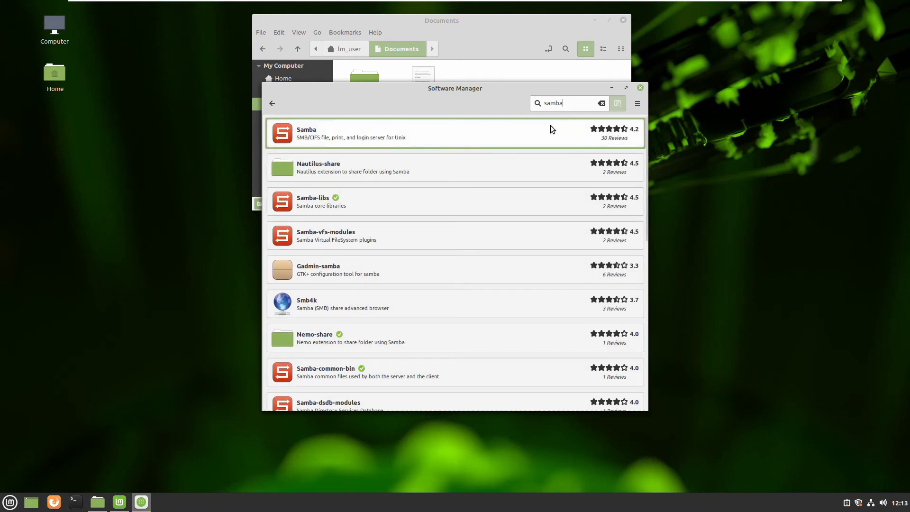
mouse_move(571, 111)
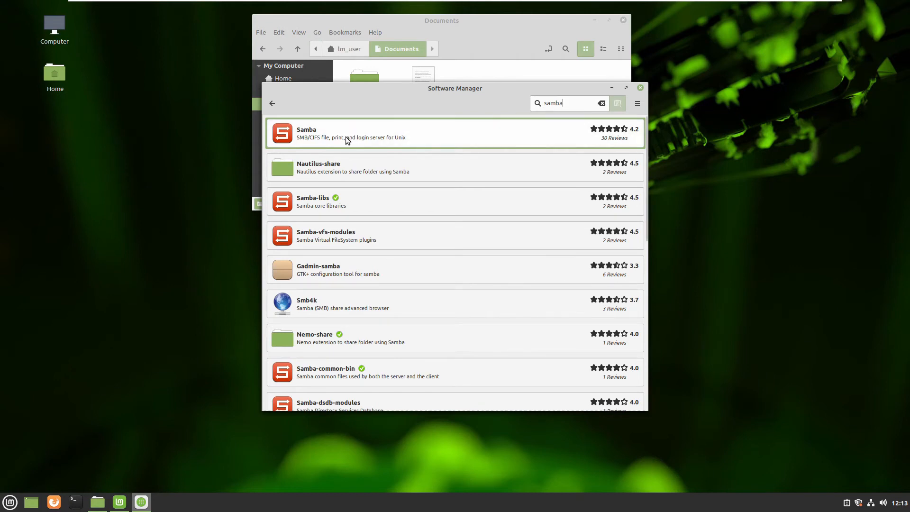
mouse_move(325, 145)
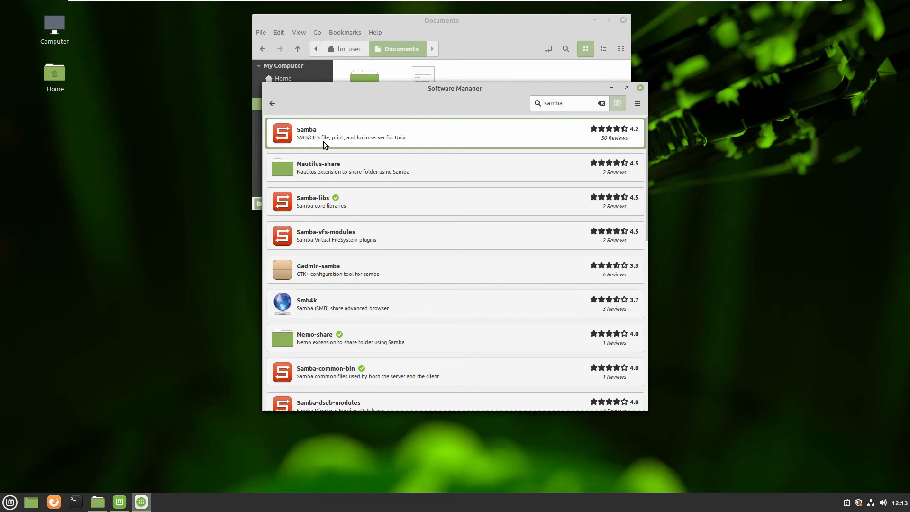
mouse_move(313, 135)
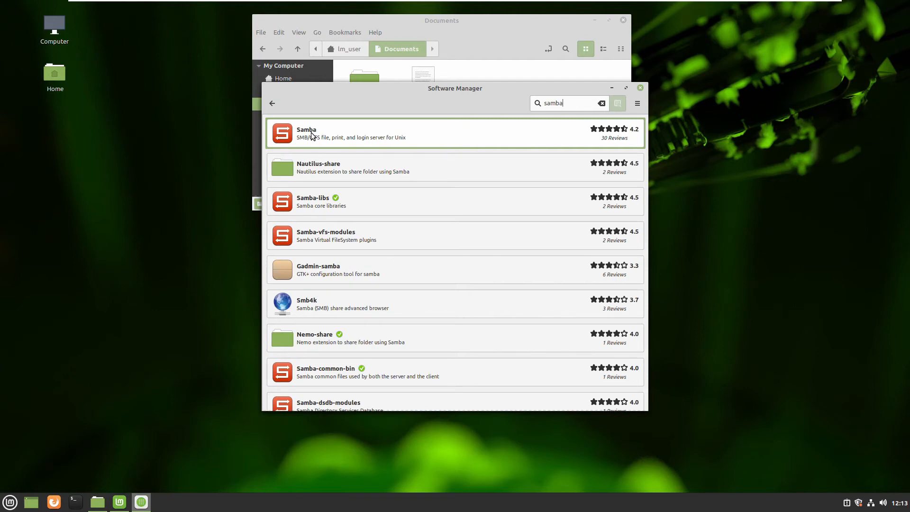
click(306, 133)
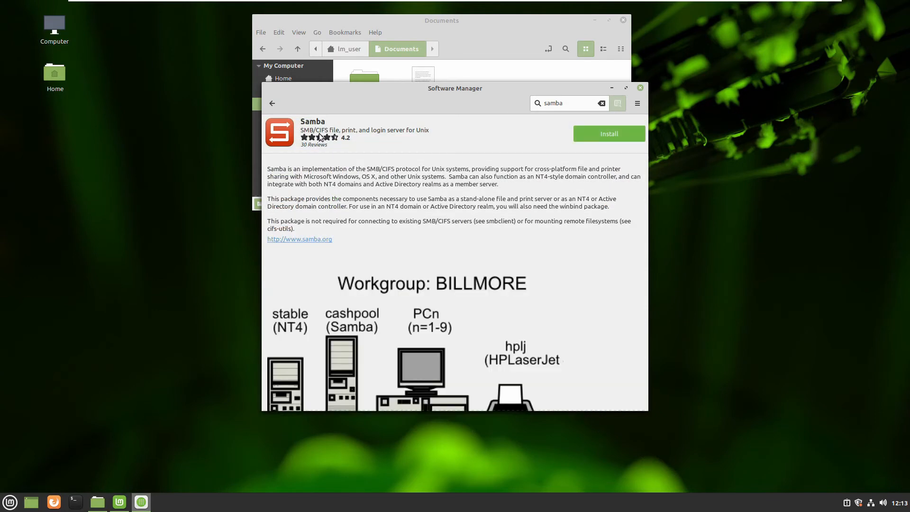
mouse_move(356, 146)
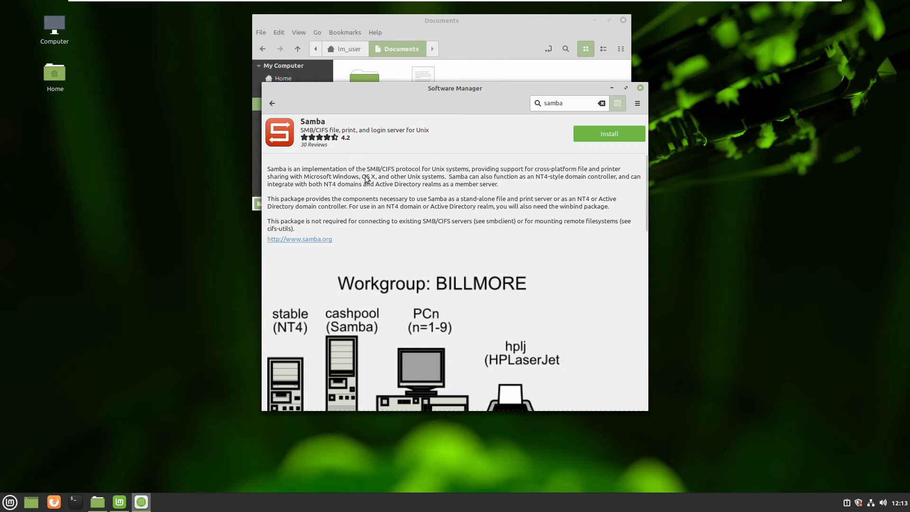
mouse_move(480, 180)
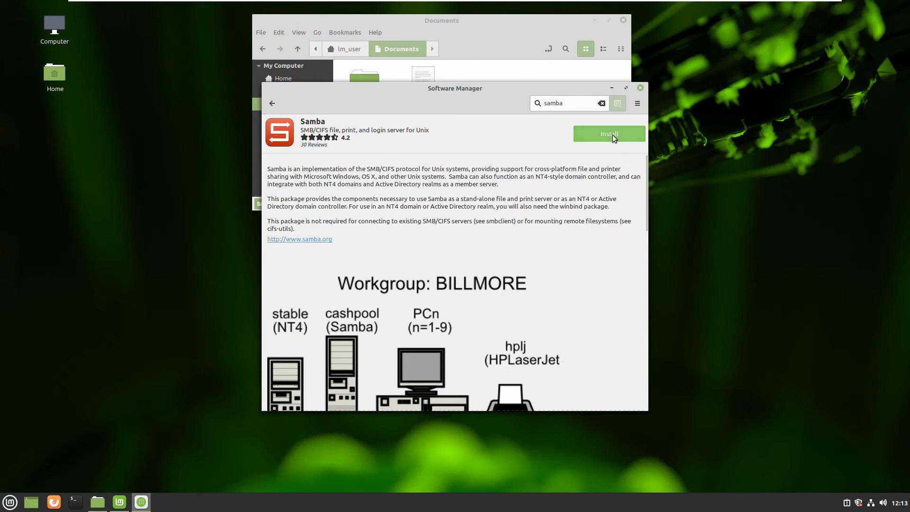
Step: Install Samba with its additional package upgrades, authenticating with the password, then close Software Manager
click(609, 133)
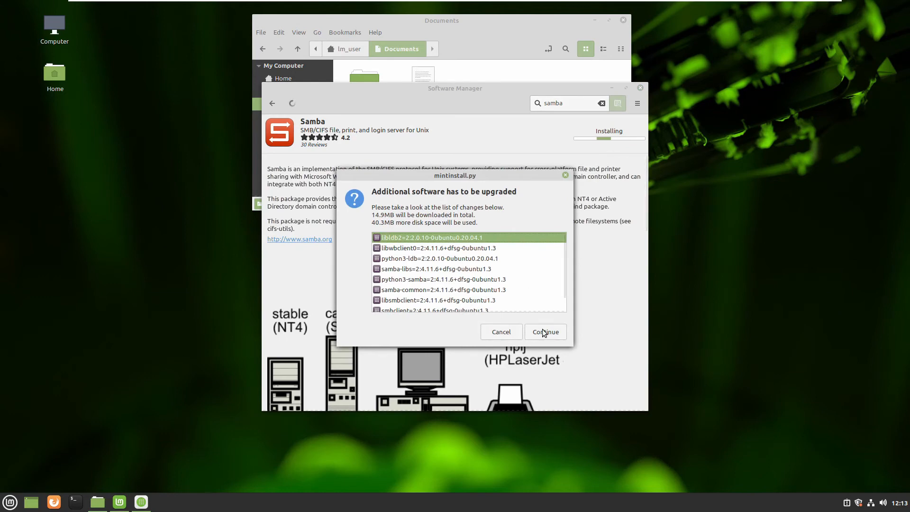
click(545, 332)
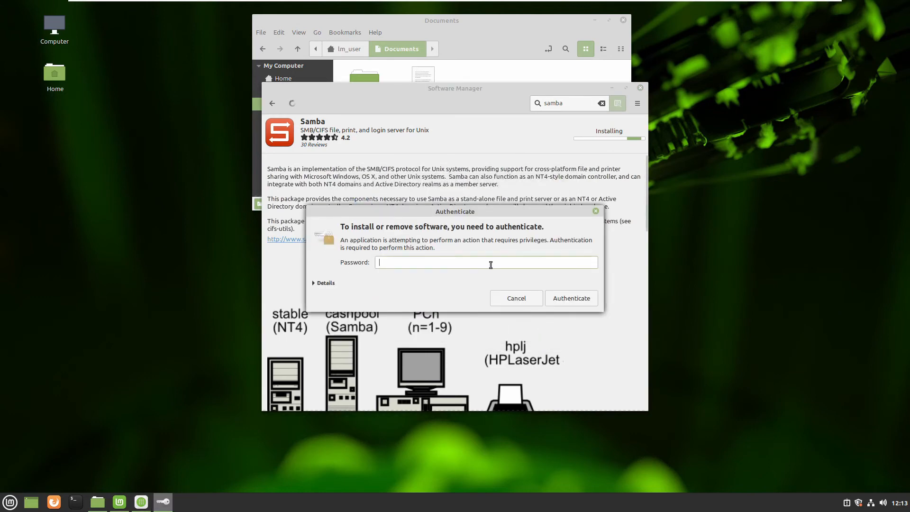
text(password)
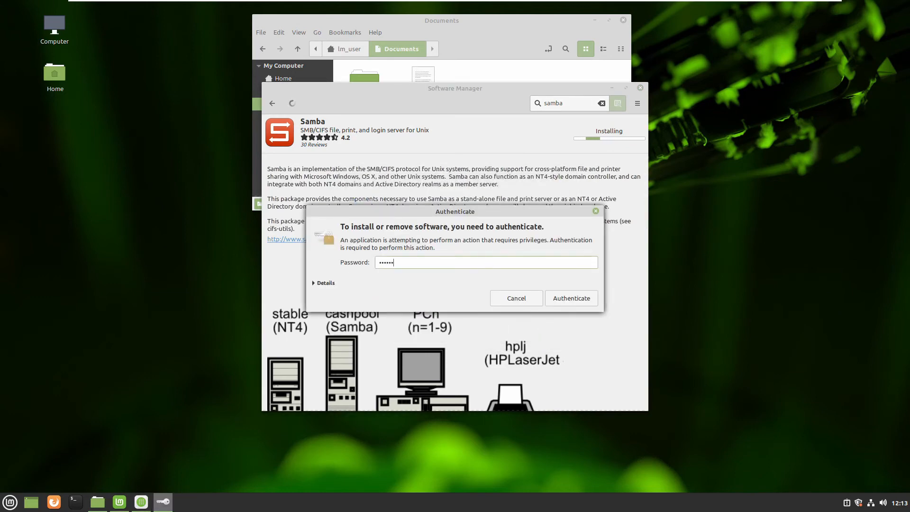
click(571, 298)
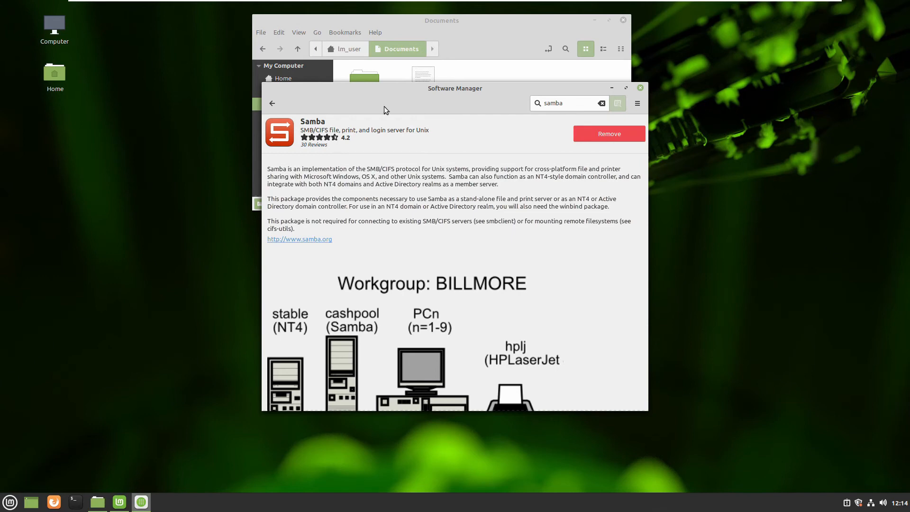
mouse_move(468, 213)
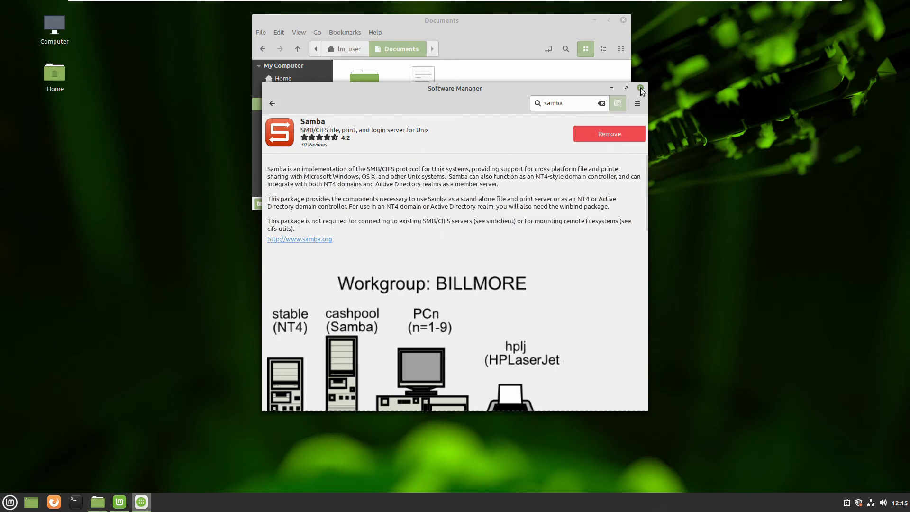
click(641, 89)
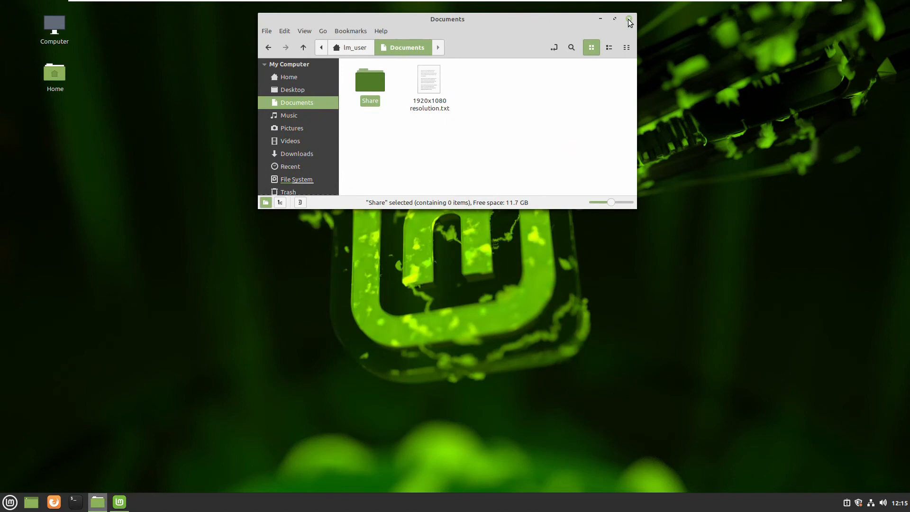
Step: Close the Documents window, restart via the Menu's Quit, and dismiss the Welcome screen after login
click(628, 19)
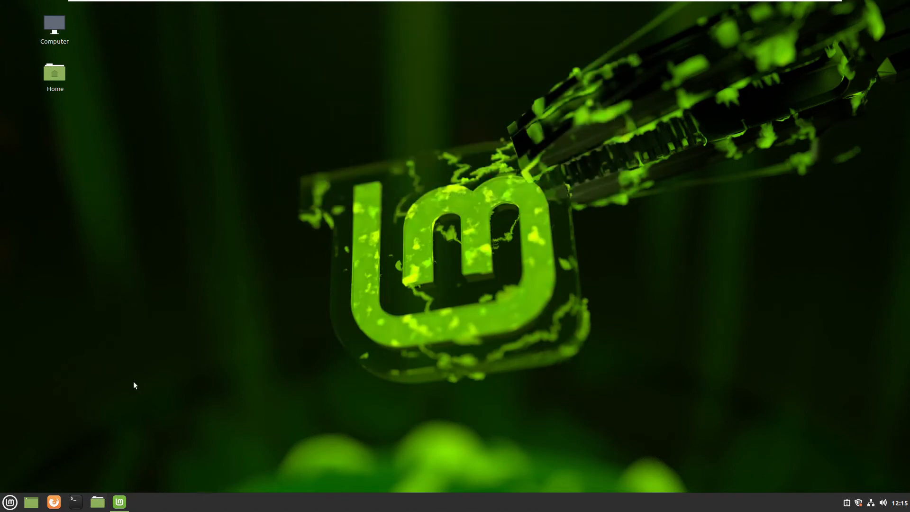
click(10, 502)
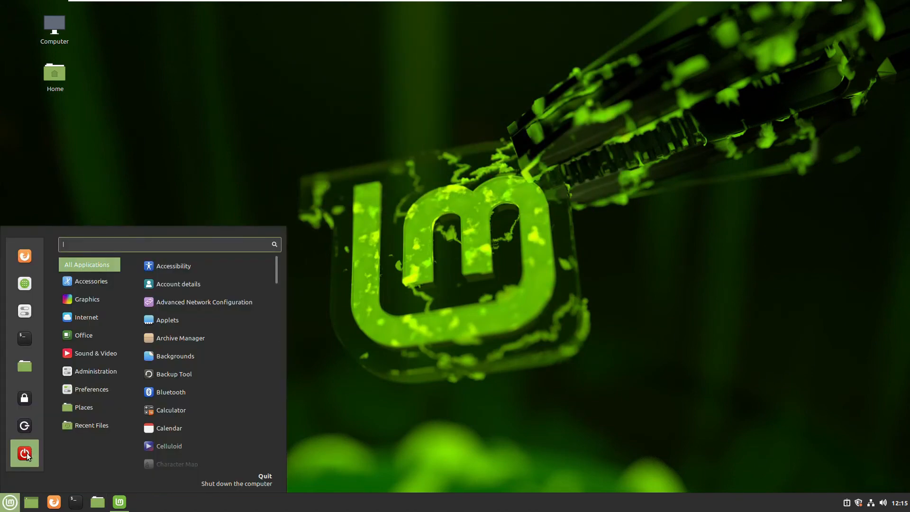
click(25, 453)
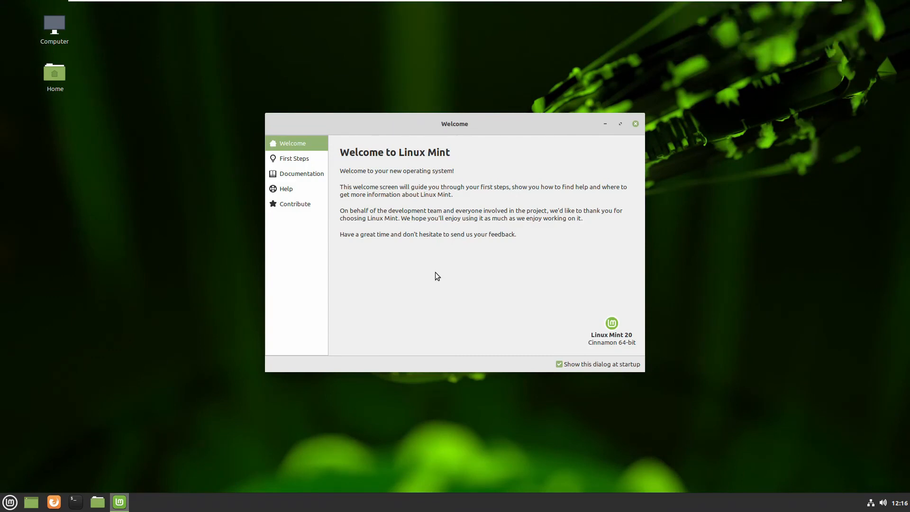
mouse_move(623, 150)
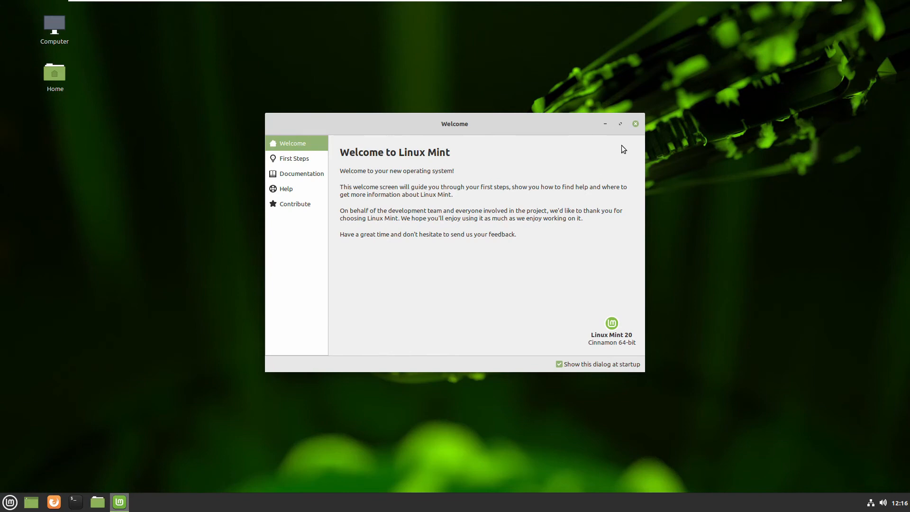
click(635, 123)
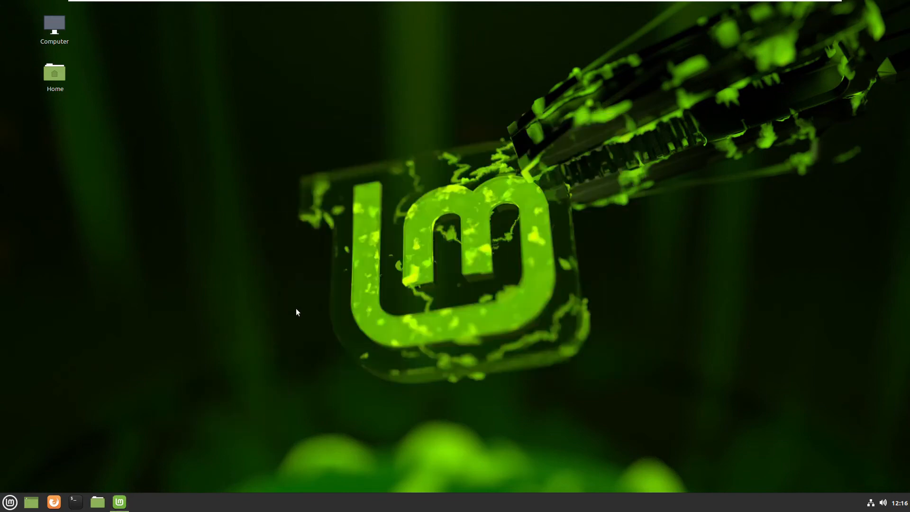
Step: Reach Documents from Home and bring up Sharing Options for the Share folder
click(96, 502)
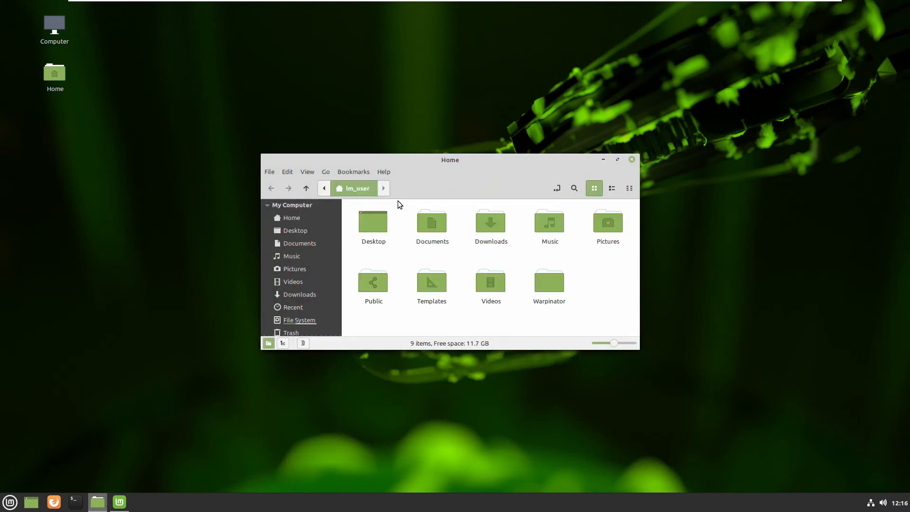
drag(450, 160, 551, 26)
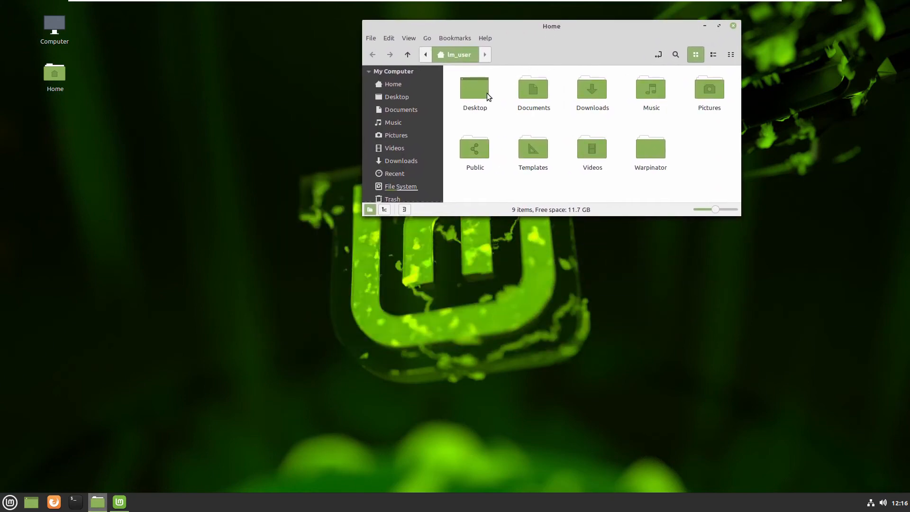
double_click(533, 89)
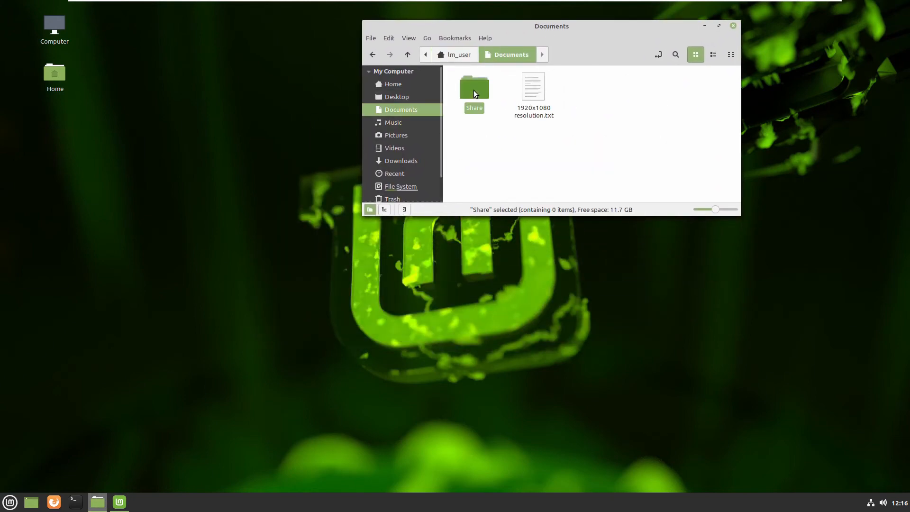
right_click(474, 90)
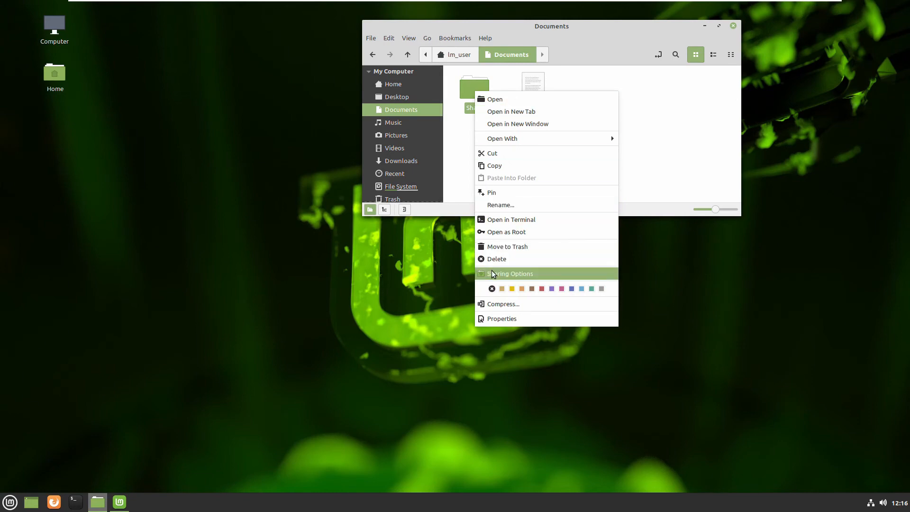
click(511, 273)
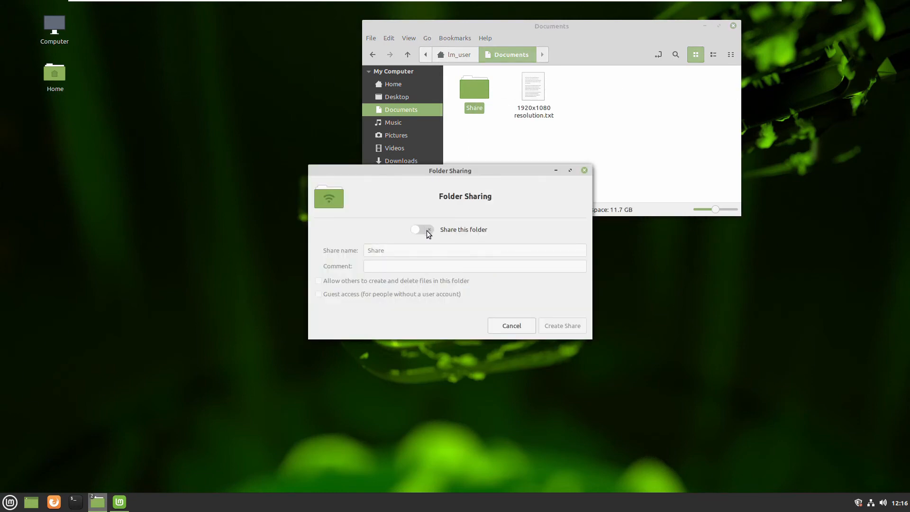
Step: Share the folder on the network, allowing others to create and delete files and guest access, and create the share
click(421, 229)
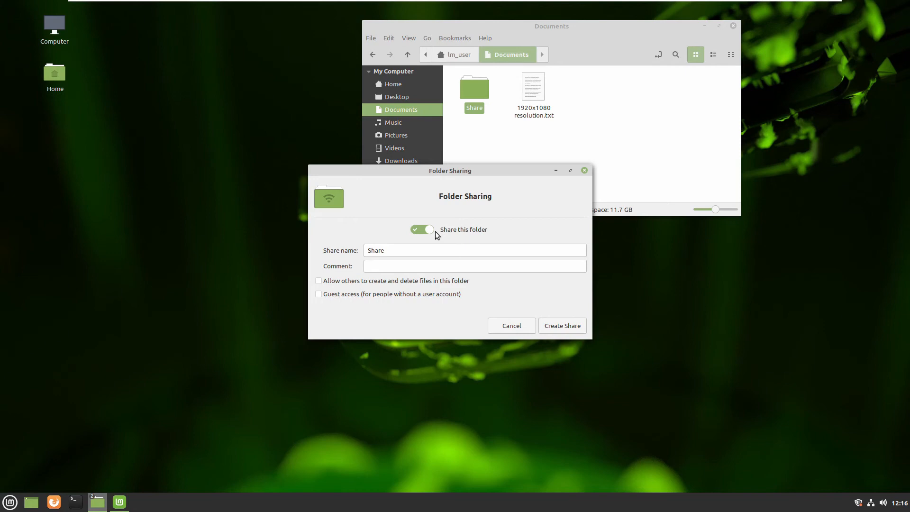
mouse_move(407, 259)
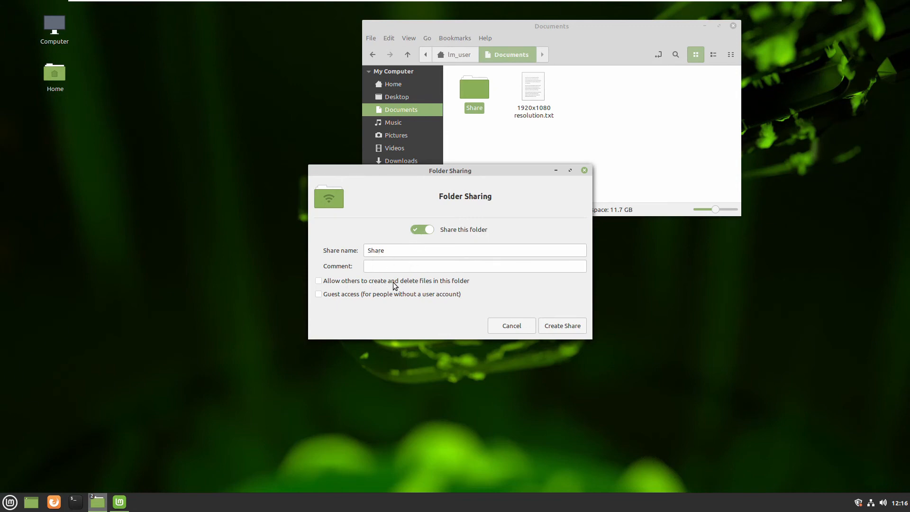
mouse_move(423, 295)
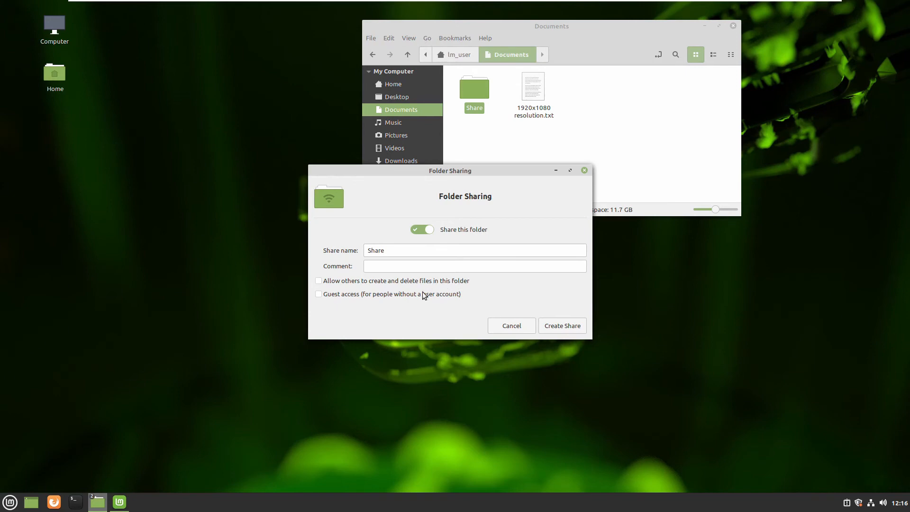
mouse_move(376, 303)
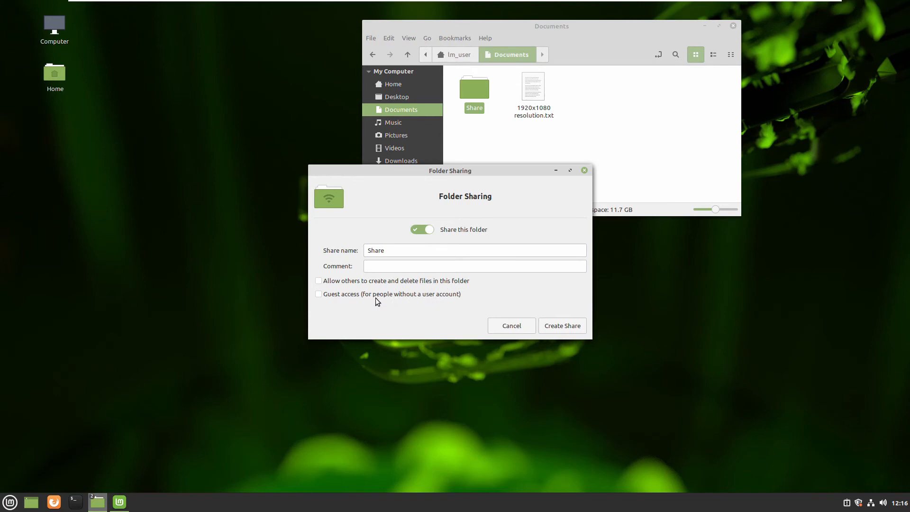
click(319, 281)
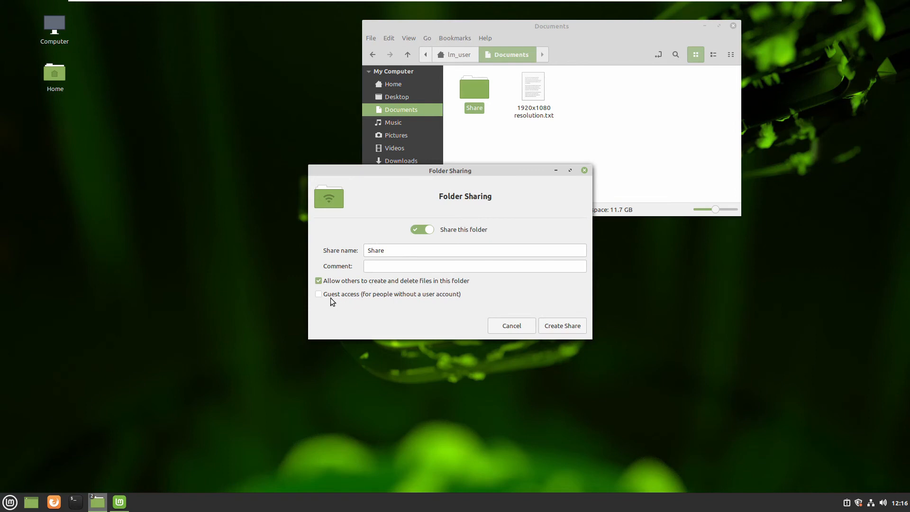
mouse_move(393, 299)
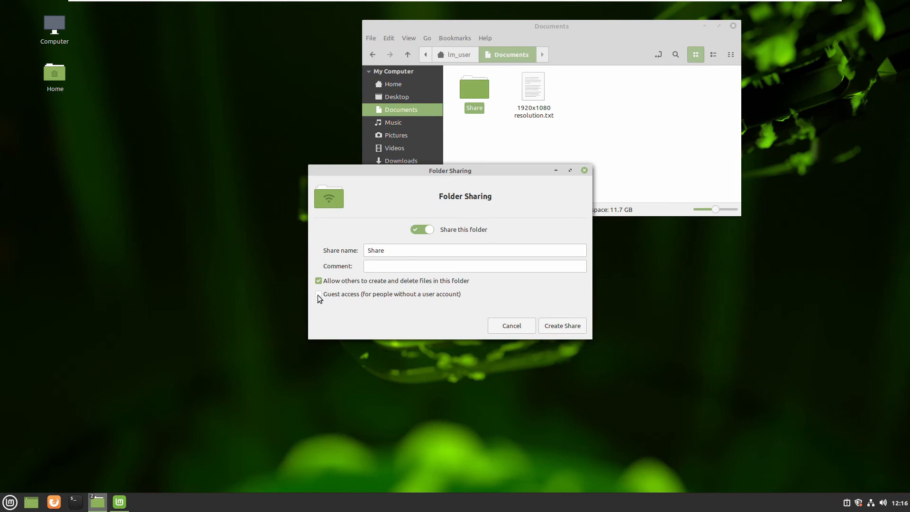
click(318, 294)
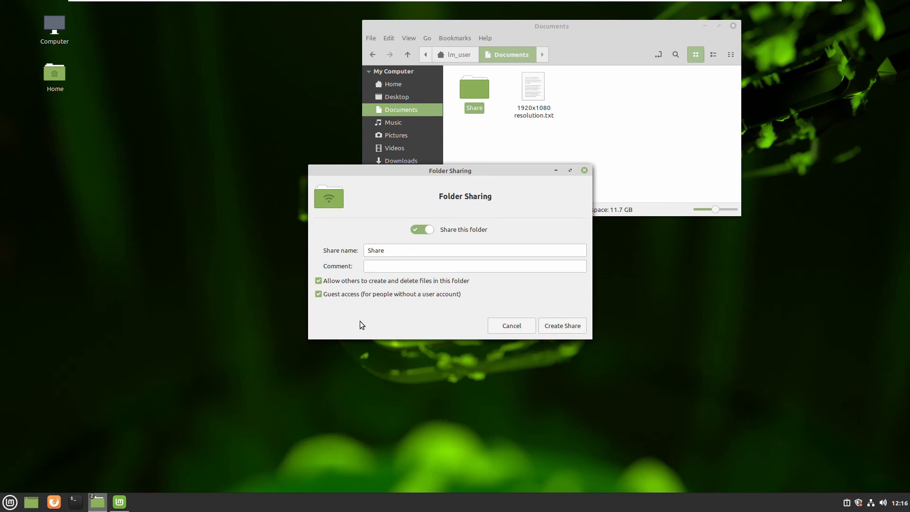
mouse_move(562, 326)
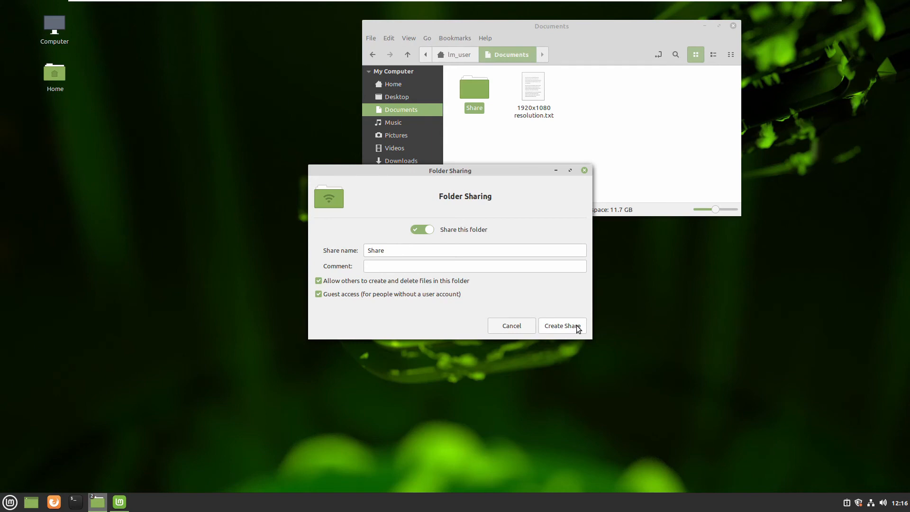
click(561, 325)
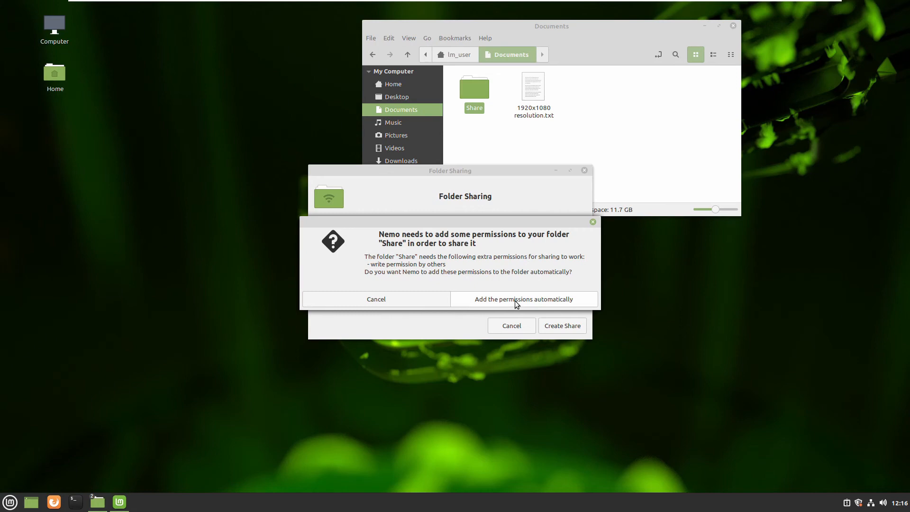
click(523, 299)
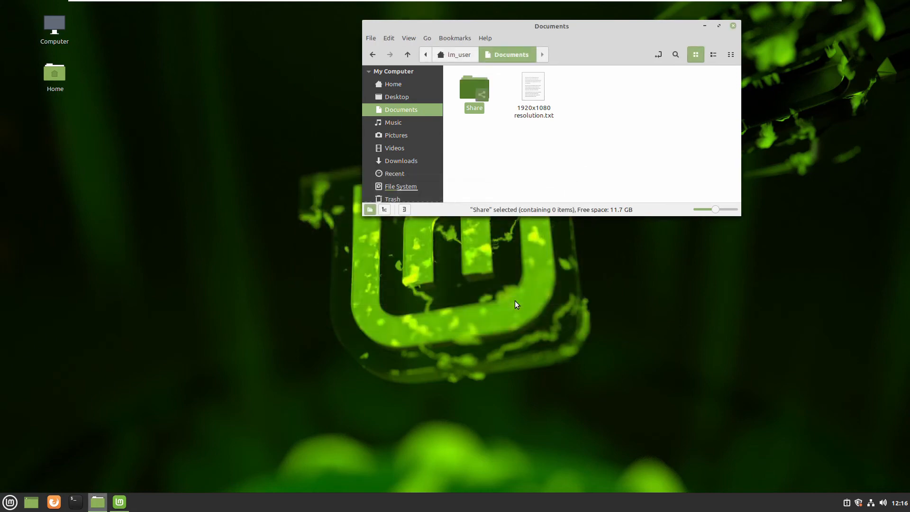
click(512, 166)
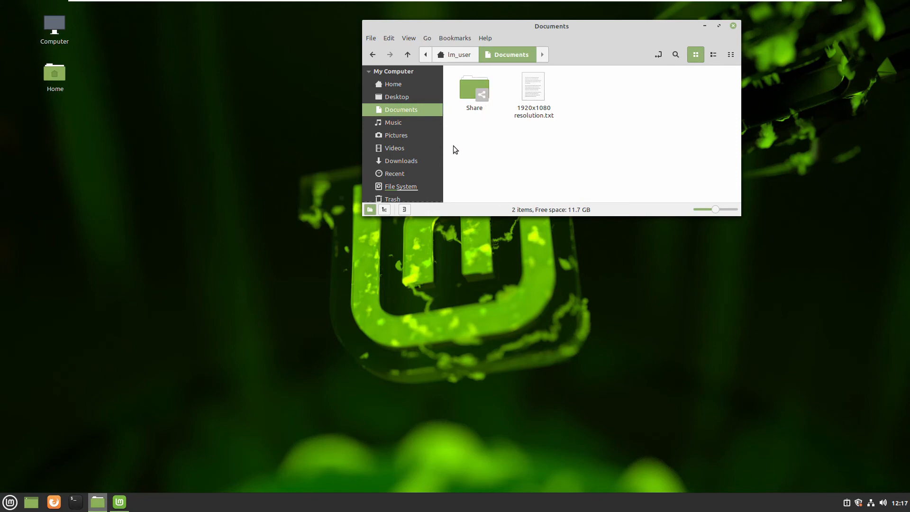
mouse_move(474, 142)
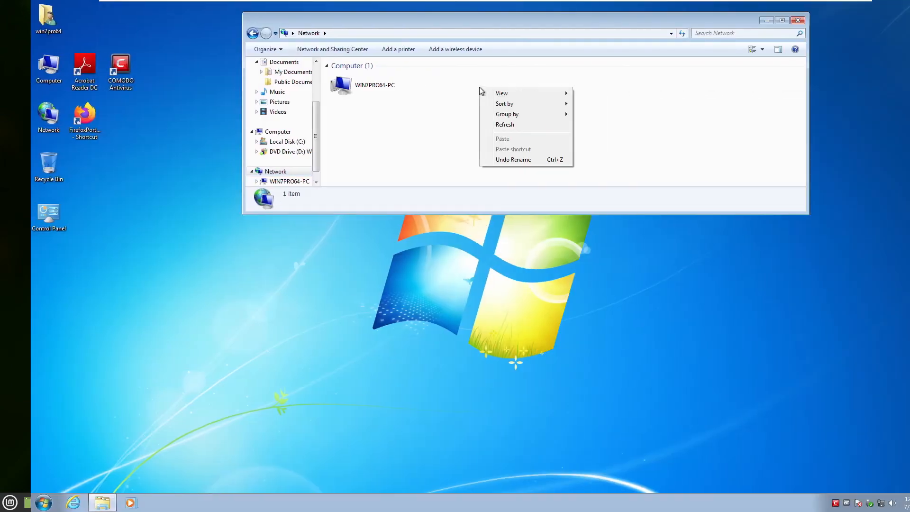
Step: Refresh Network, reach LM20-SECOND's Share folder, and start a second Explorer window
click(504, 124)
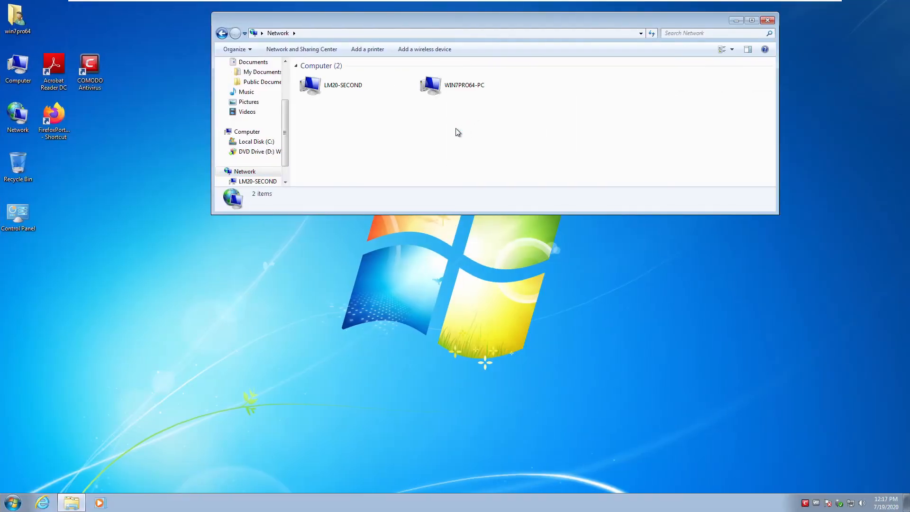
click(342, 85)
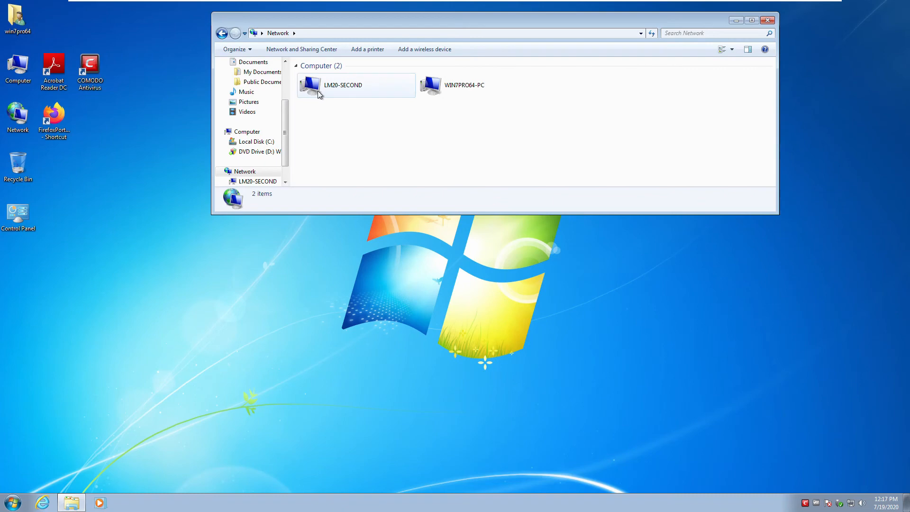
mouse_move(359, 93)
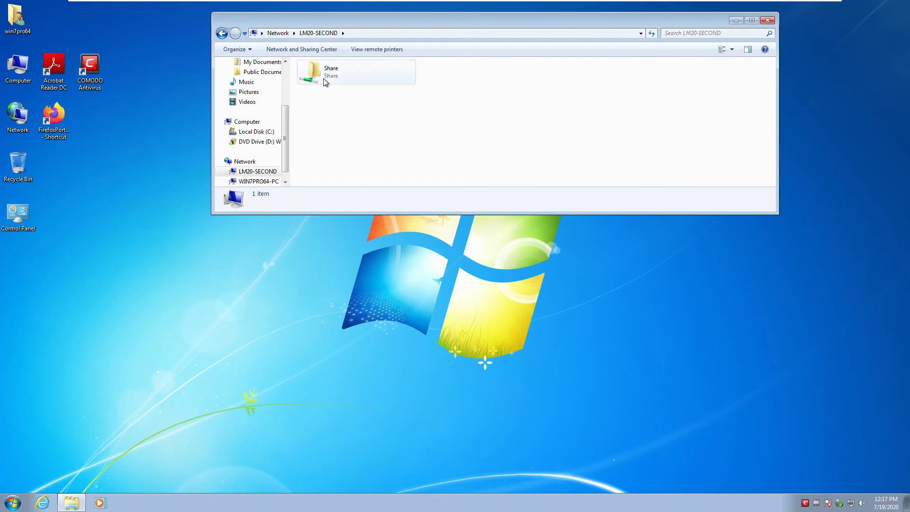
double_click(331, 72)
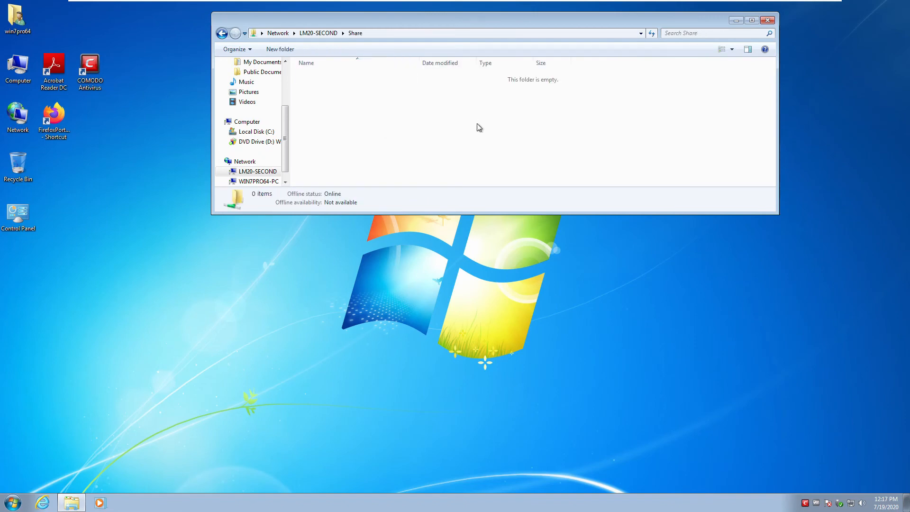
click(18, 67)
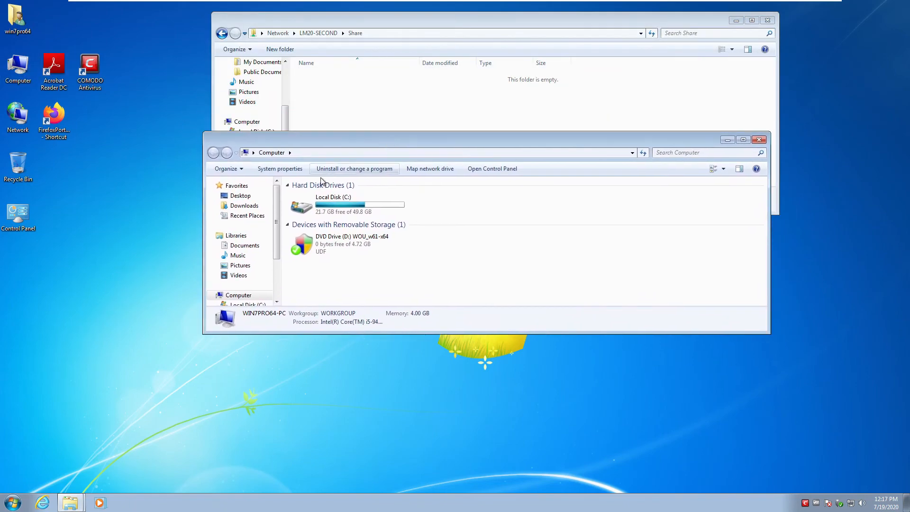
Step: From Downloads, drag Win7-Update-avoid into the LM20-SECOND Share window
click(244, 206)
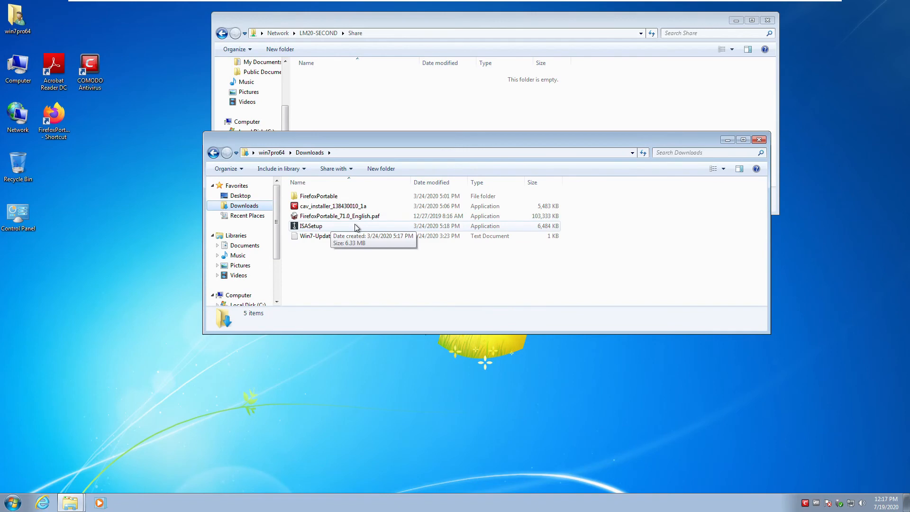
mouse_move(351, 248)
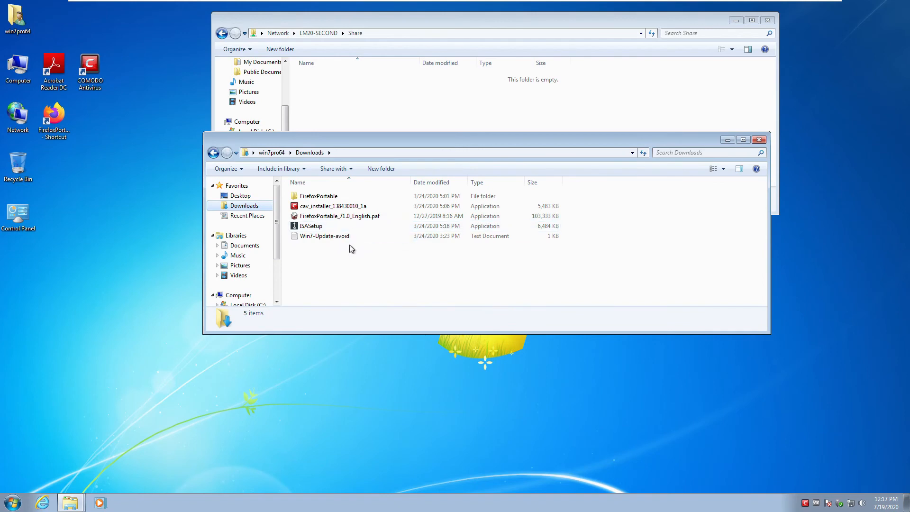
click(324, 236)
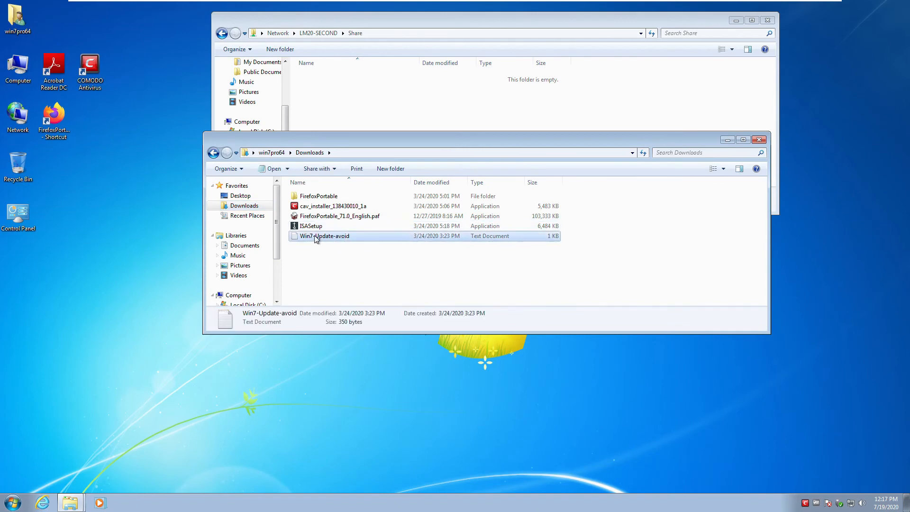
drag(325, 236, 382, 87)
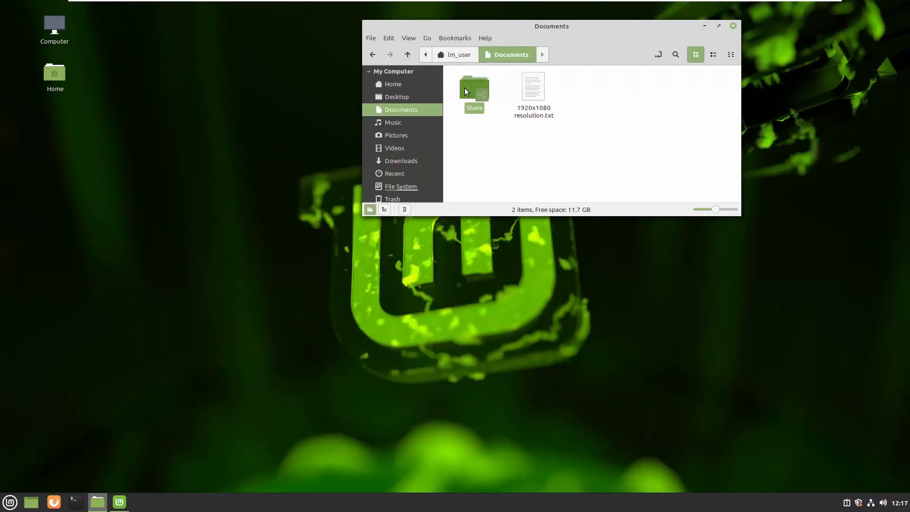
Step: Enter the Share folder and read Win7-Update-avoid.txt in Text Editor, then close it
double_click(474, 87)
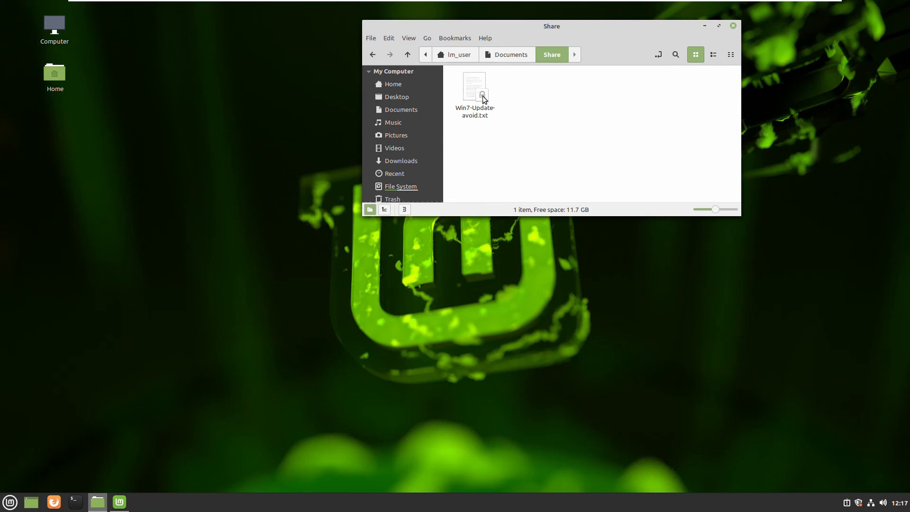
mouse_move(470, 91)
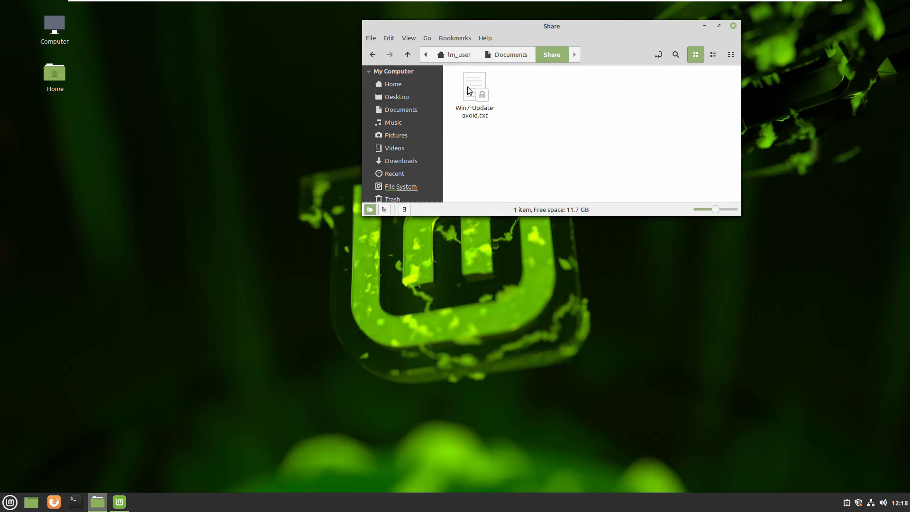
click(474, 87)
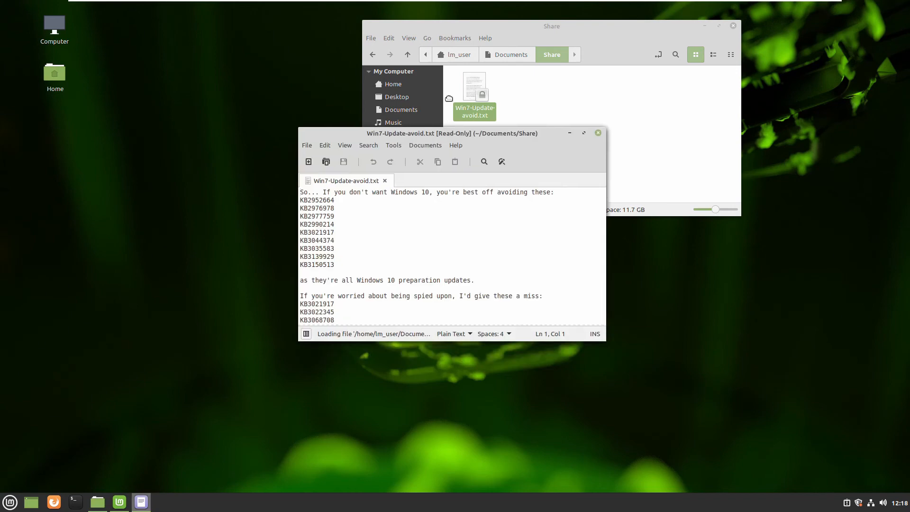
drag(453, 133, 190, 21)
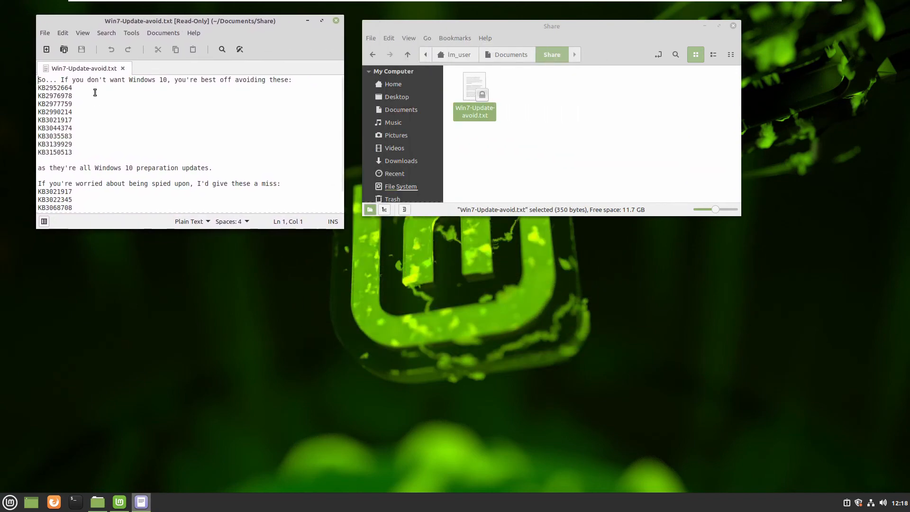
click(336, 20)
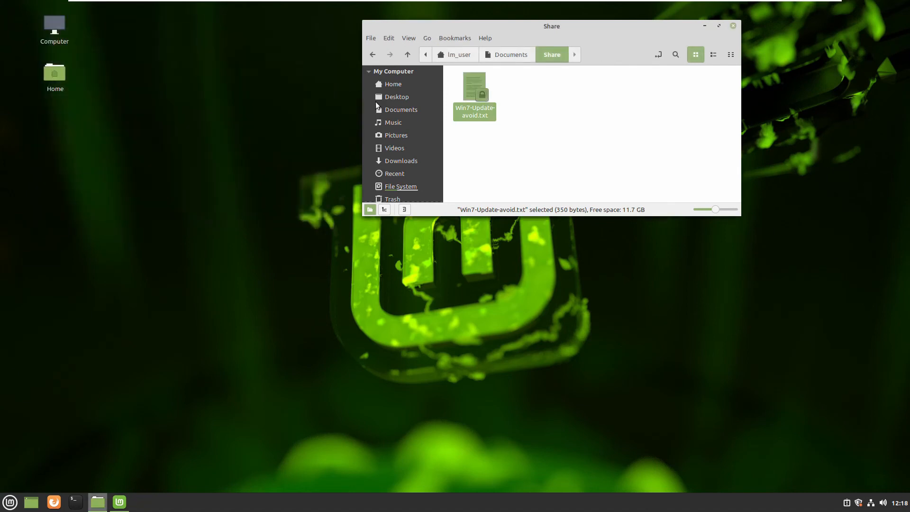
Step: Check the file's Properties Permissions, showing it read-only and owned by nobody
right_click(474, 95)
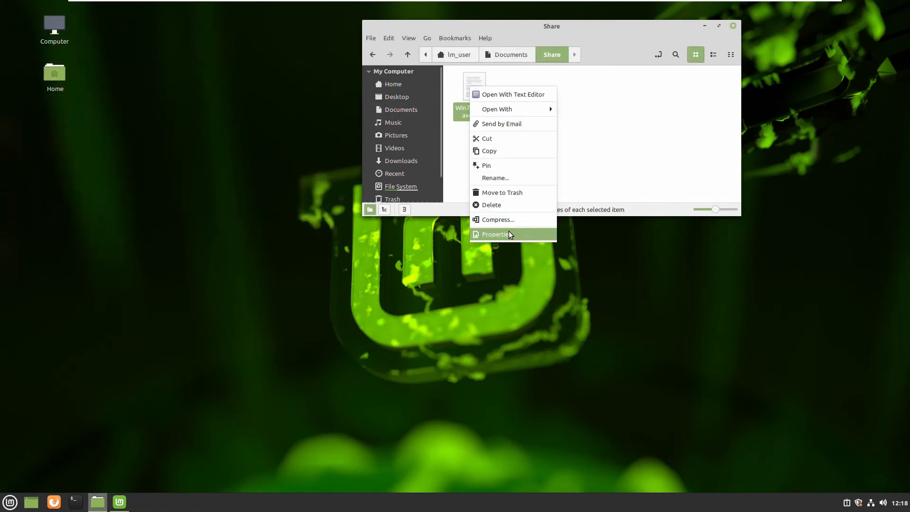
click(497, 234)
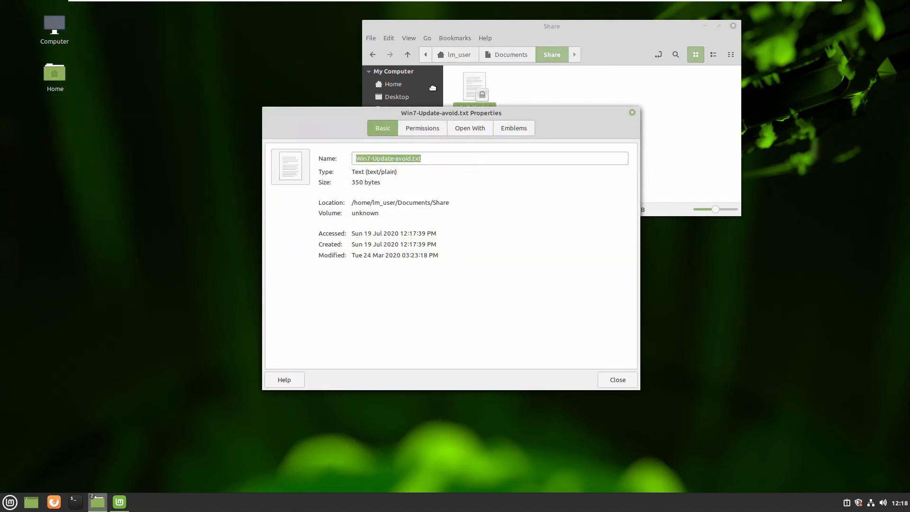
click(422, 128)
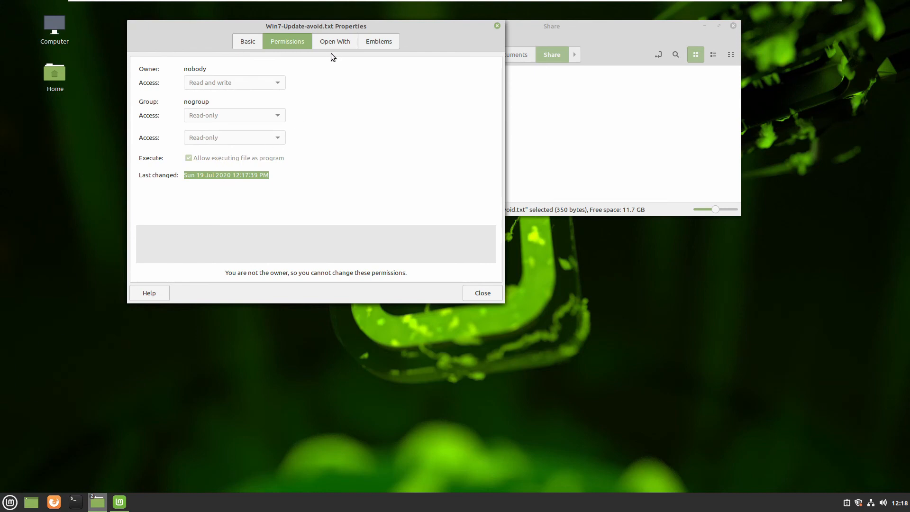
click(481, 293)
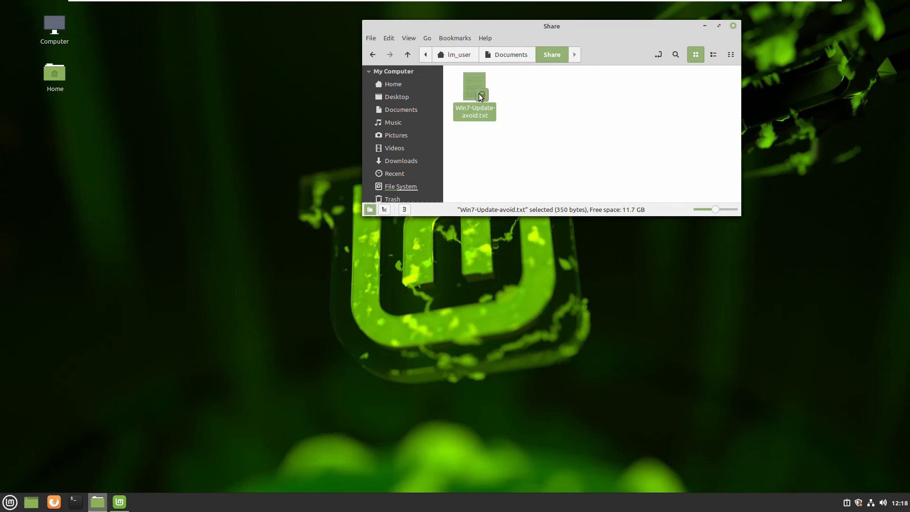
Step: Copy Win7-Update-avoid.txt from Share and paste it into Documents
right_click(474, 95)
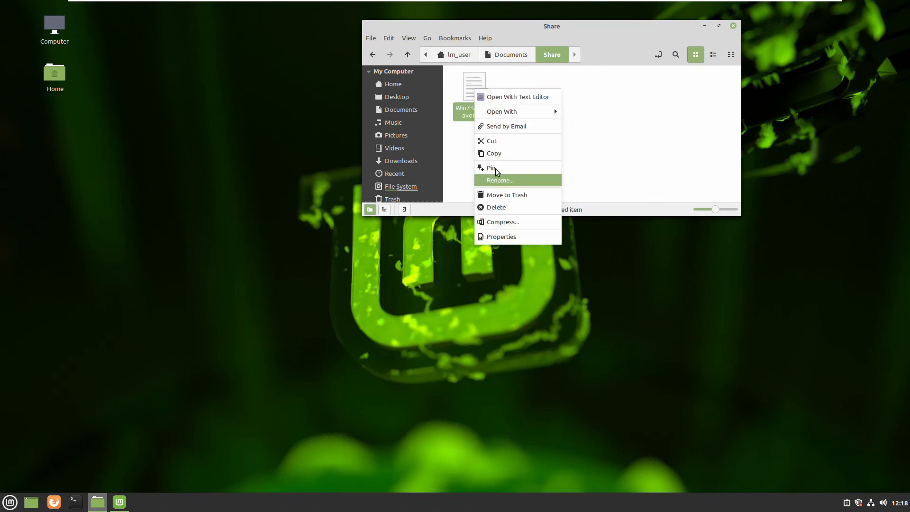
click(510, 54)
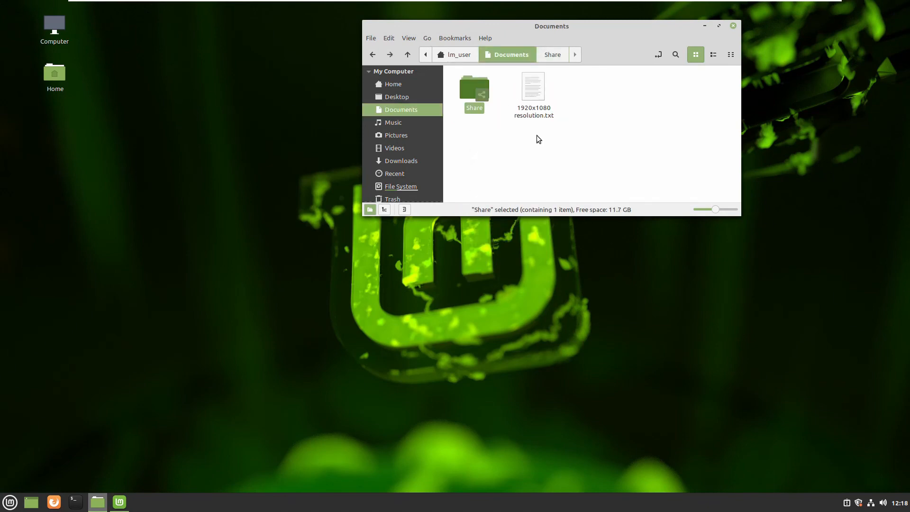
click(598, 189)
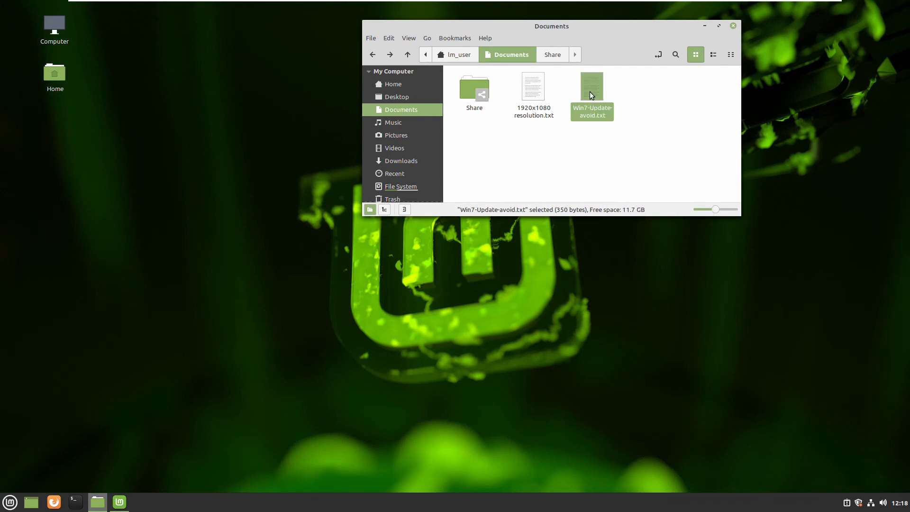
Step: Try opening the Documents copy and cancel the run-or-display prompt for the executable text file
right_click(592, 93)
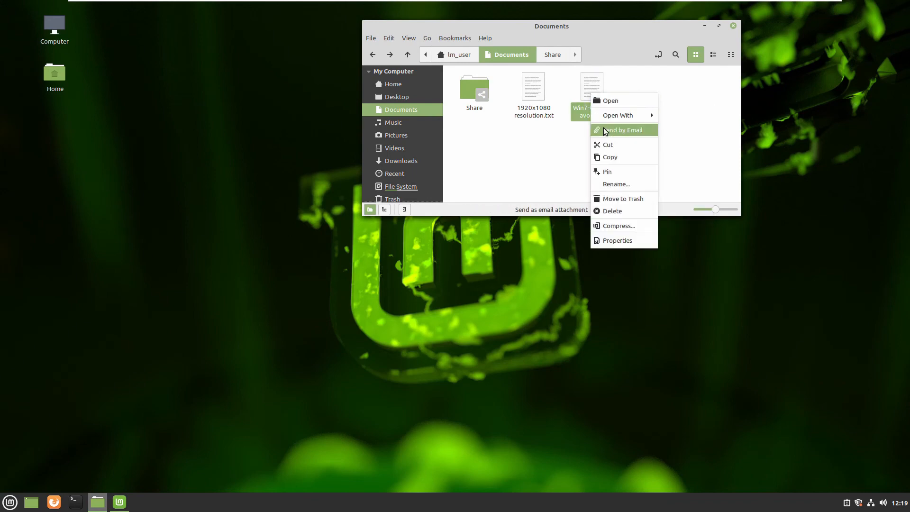
mouse_move(618, 115)
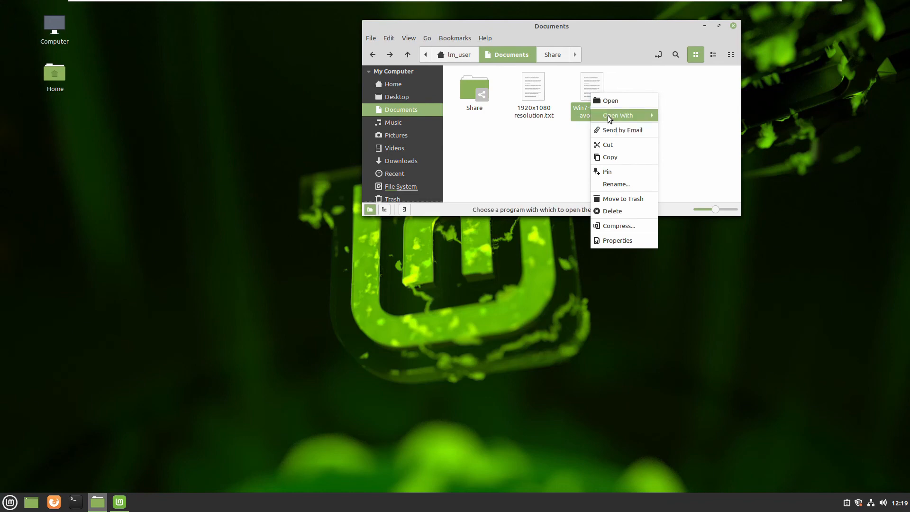
click(610, 100)
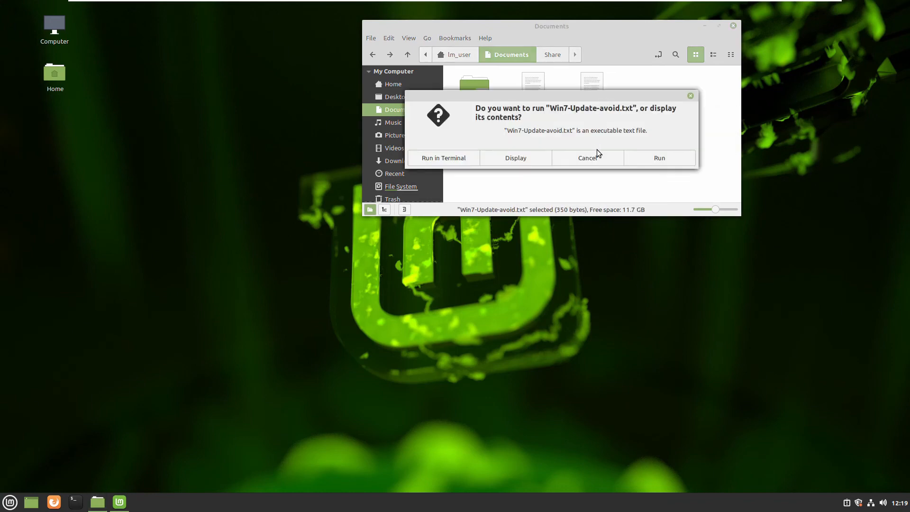
click(515, 158)
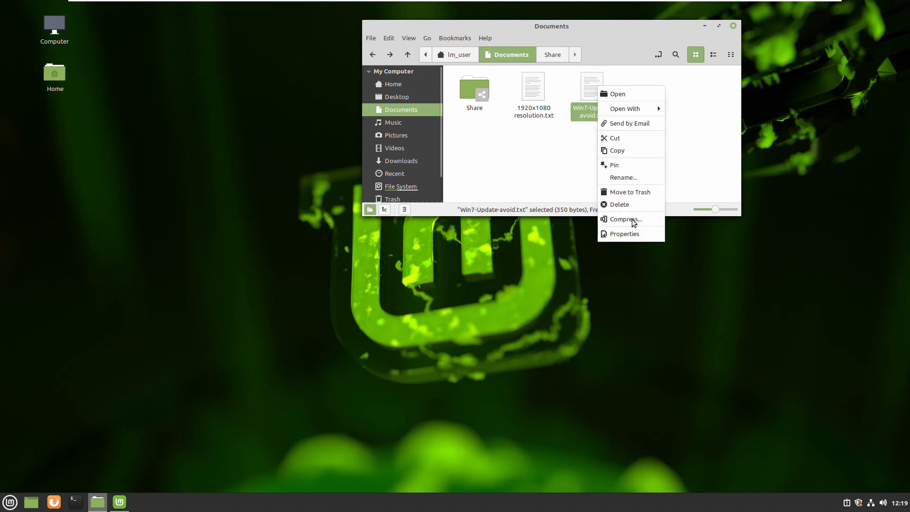
Step: View the Documents copy's properties, dismiss the 'Could not display network:///' error, and close Nemo
click(625, 233)
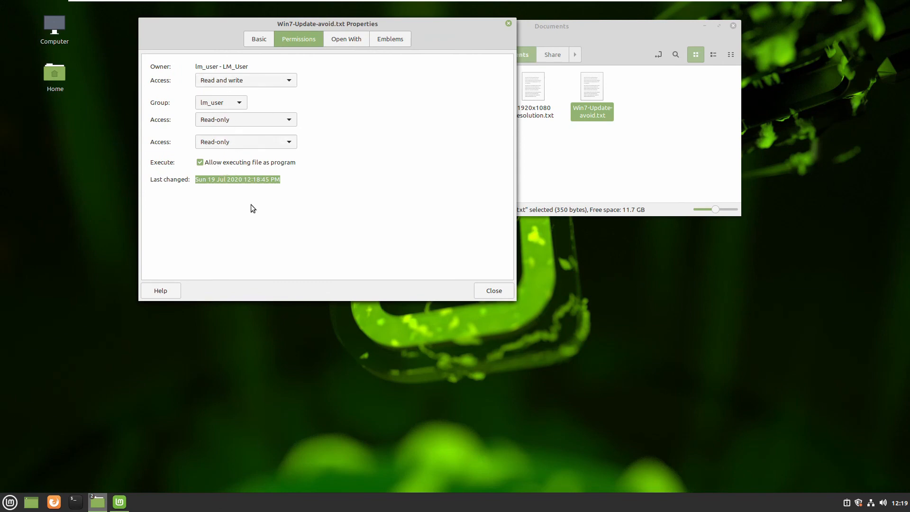
click(493, 290)
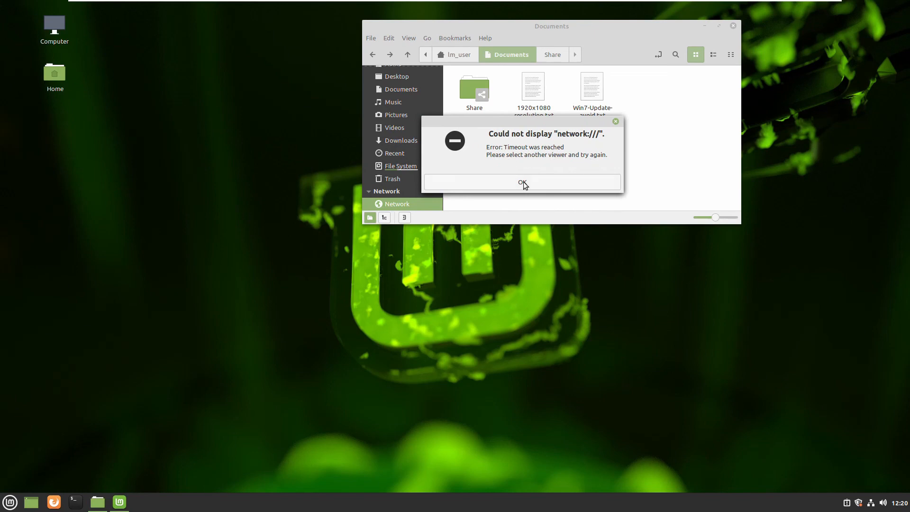
click(522, 182)
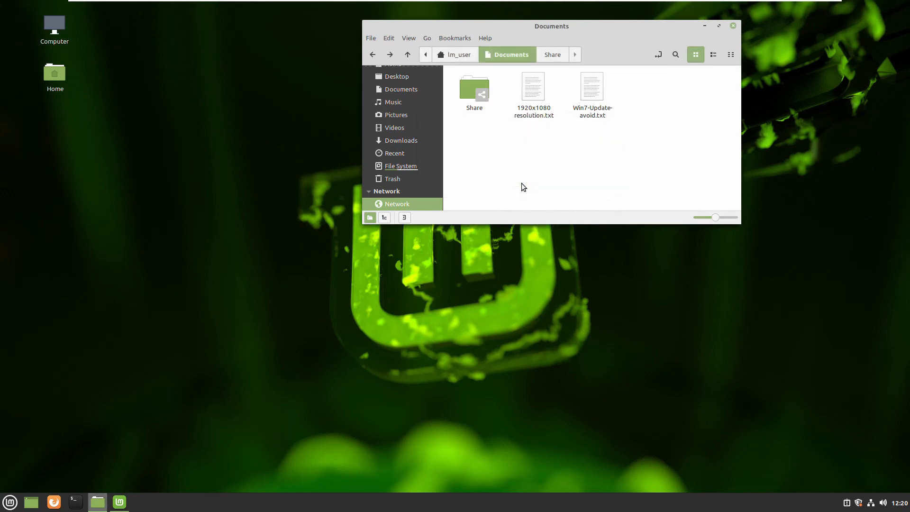
mouse_move(733, 25)
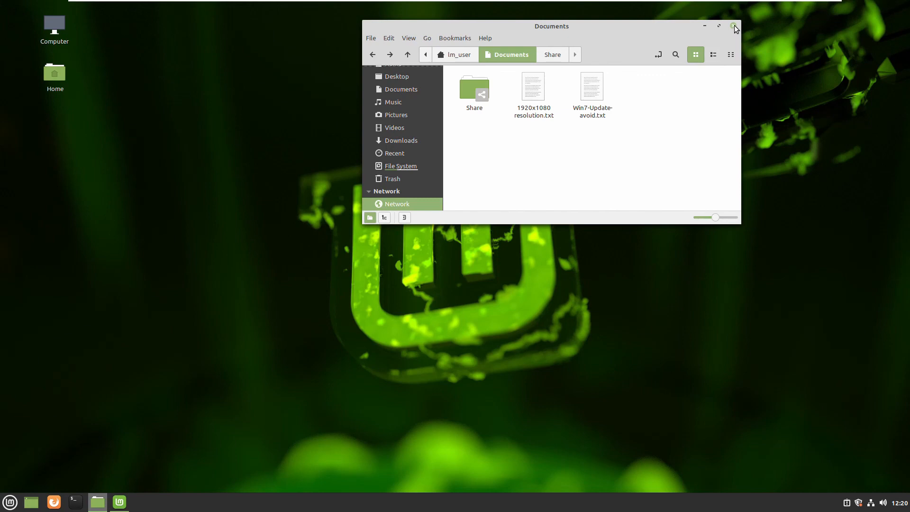
click(734, 26)
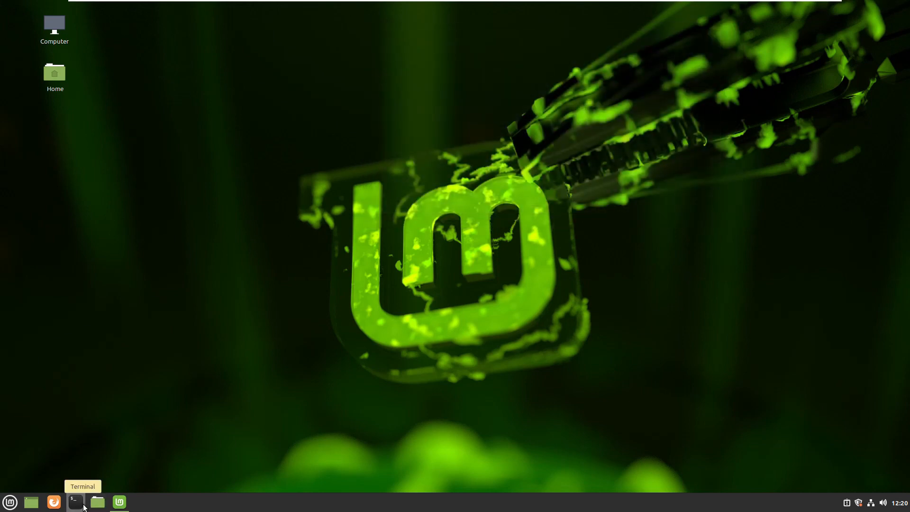
Step: From Home, browse Network and select the WIN7PRO64-PC computer
click(97, 501)
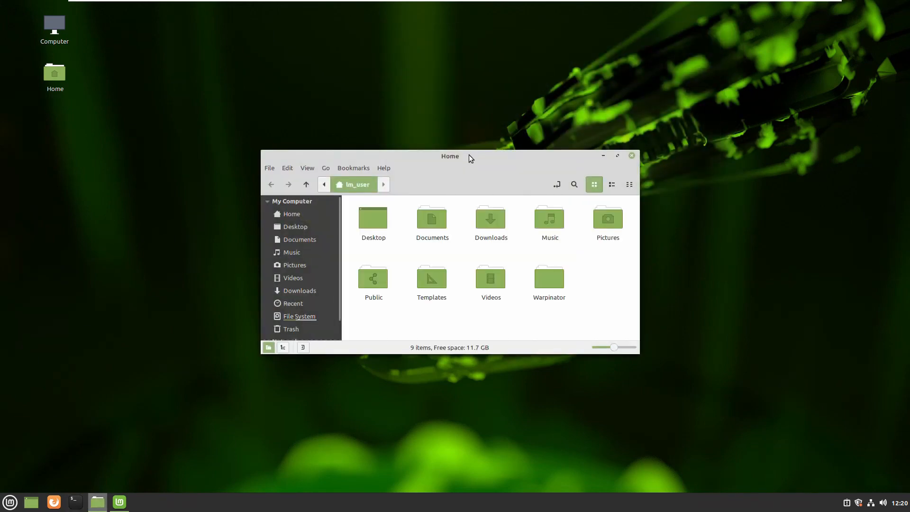
drag(450, 156, 507, 11)
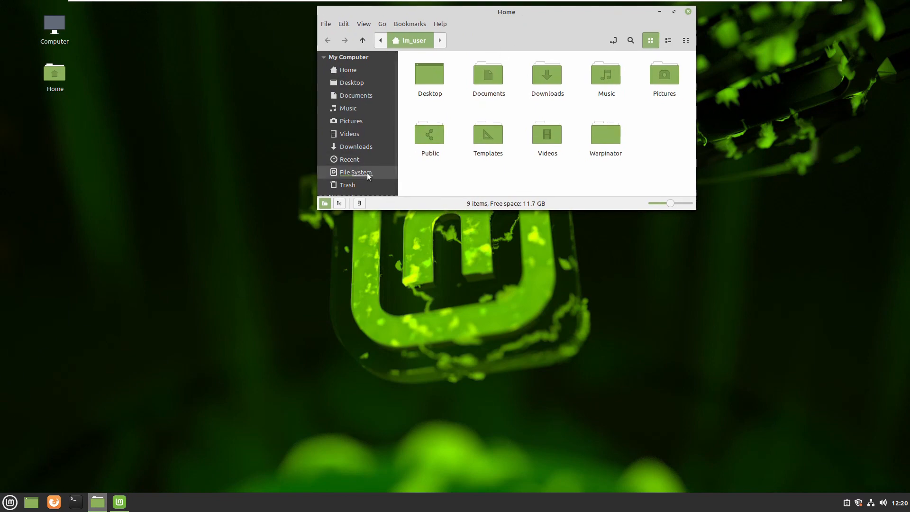
click(352, 190)
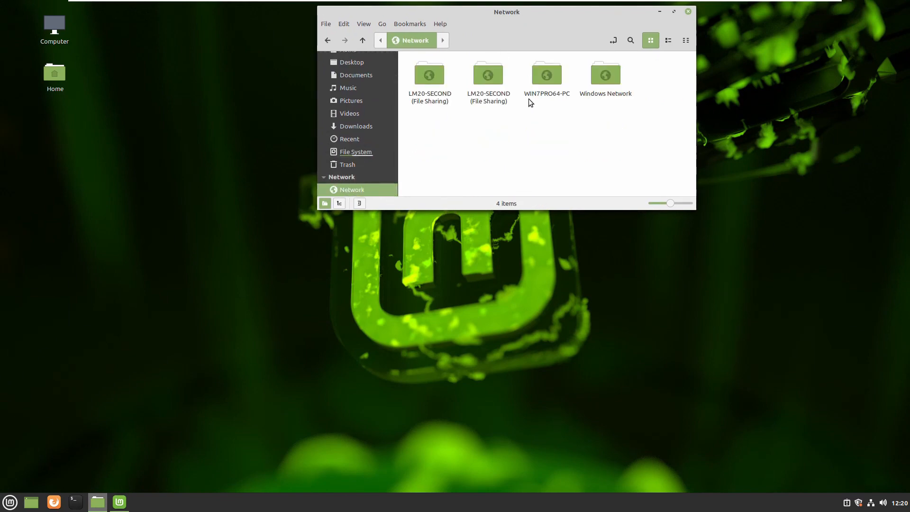
click(547, 76)
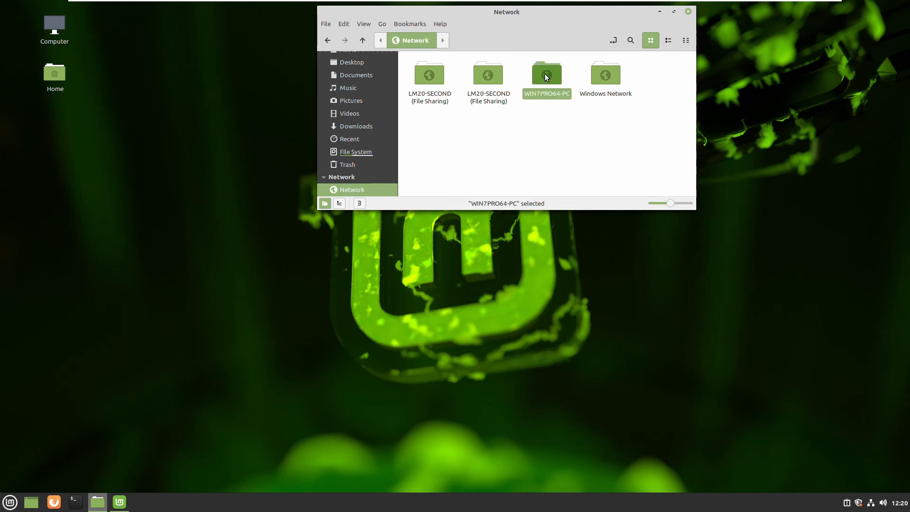
mouse_move(540, 131)
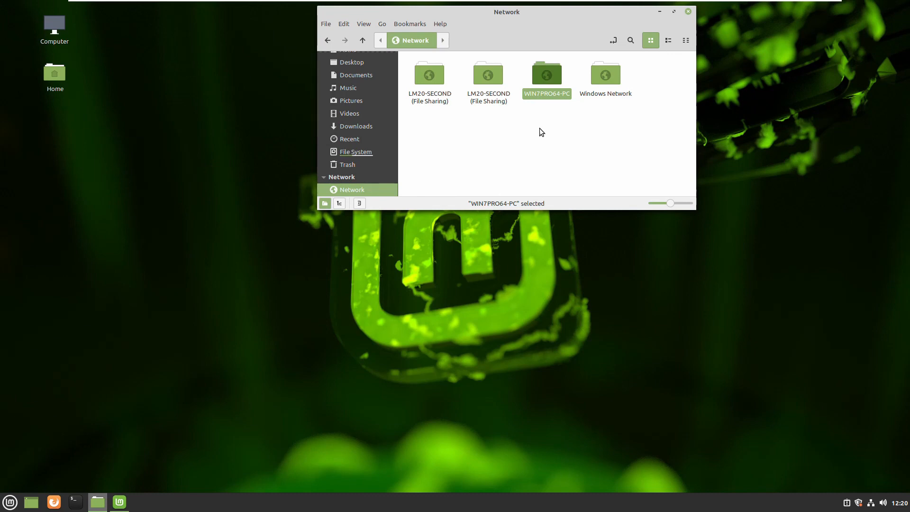
Step: Connect to WIN7PRO64-PC with the password, listing its ADMIN$, C$ and Users shares
double_click(547, 74)
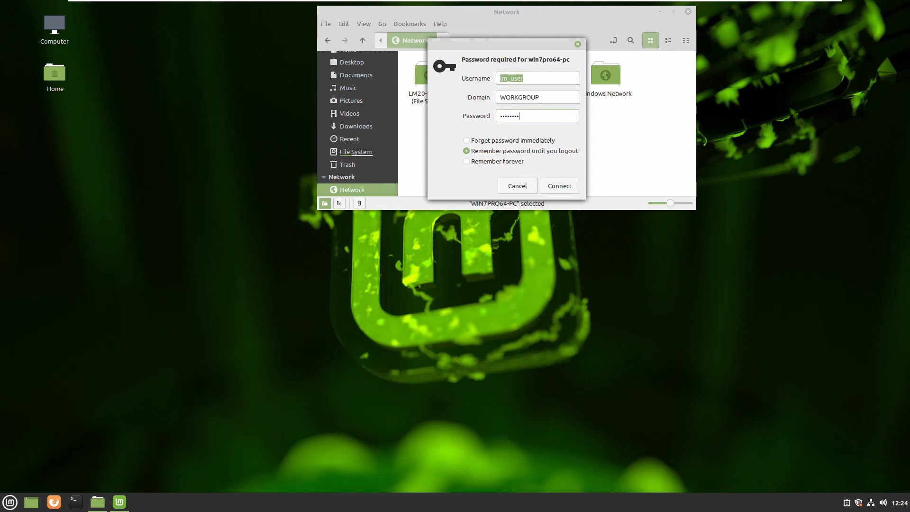
click(559, 186)
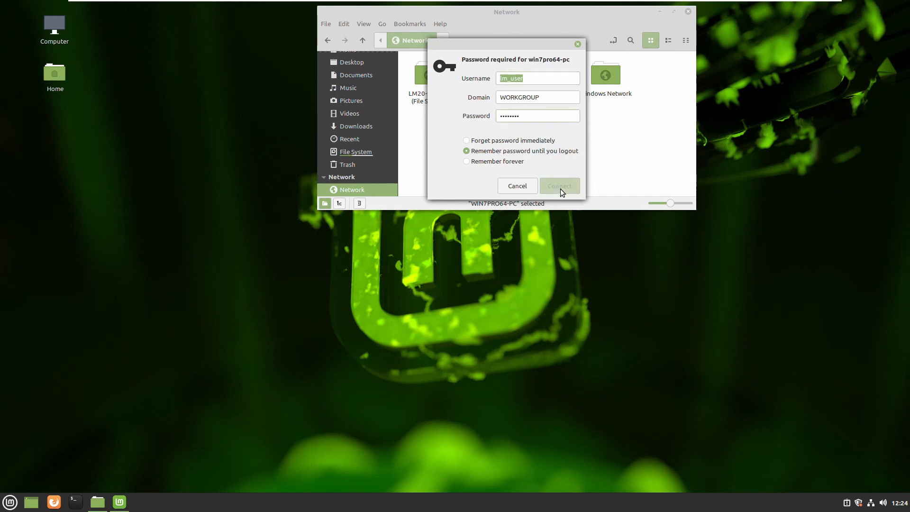
click(559, 186)
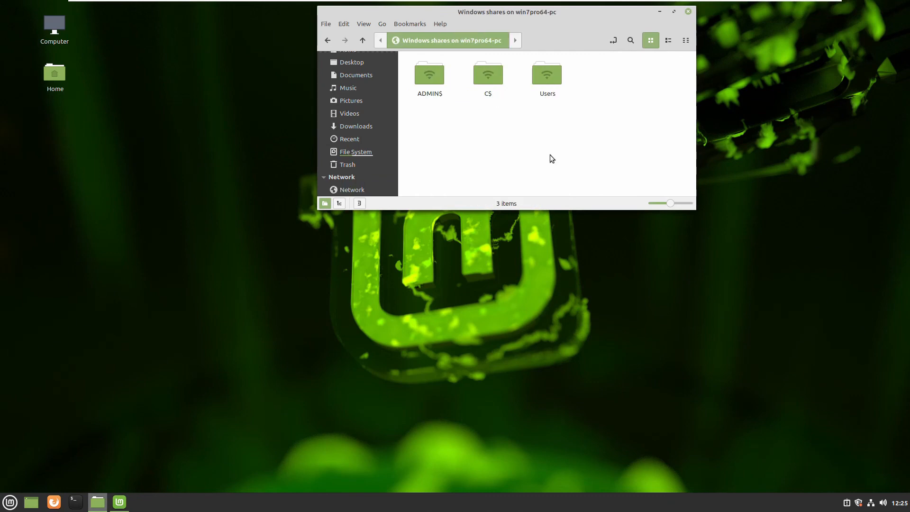
Step: Navigate Users > win7pro64 > Documents > Share on the Windows computer
click(546, 74)
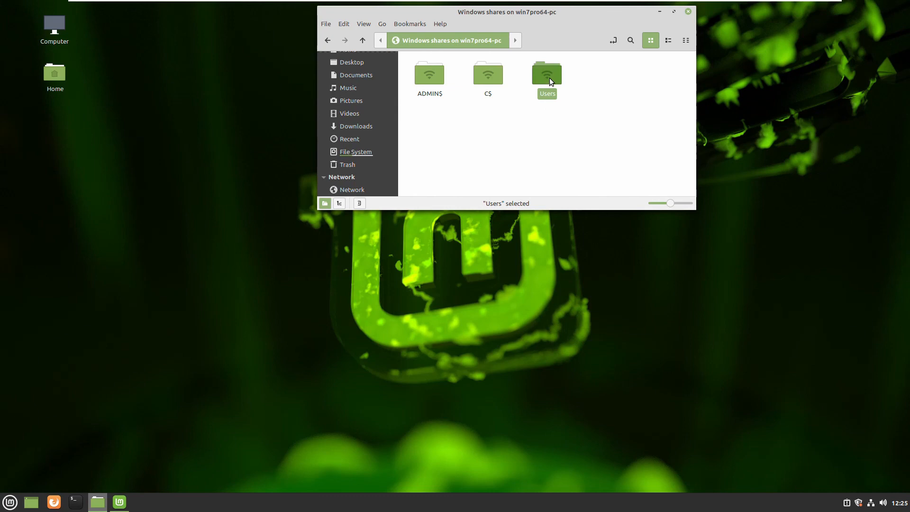
double_click(546, 74)
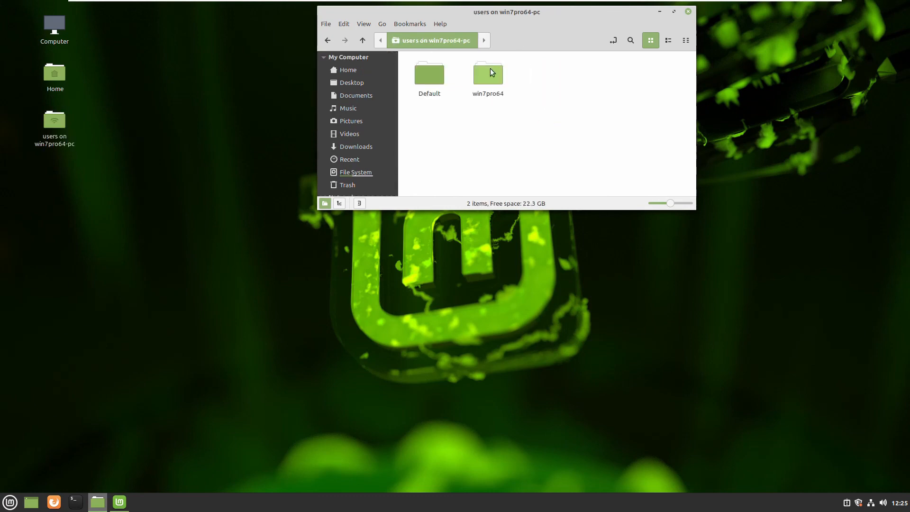
double_click(488, 74)
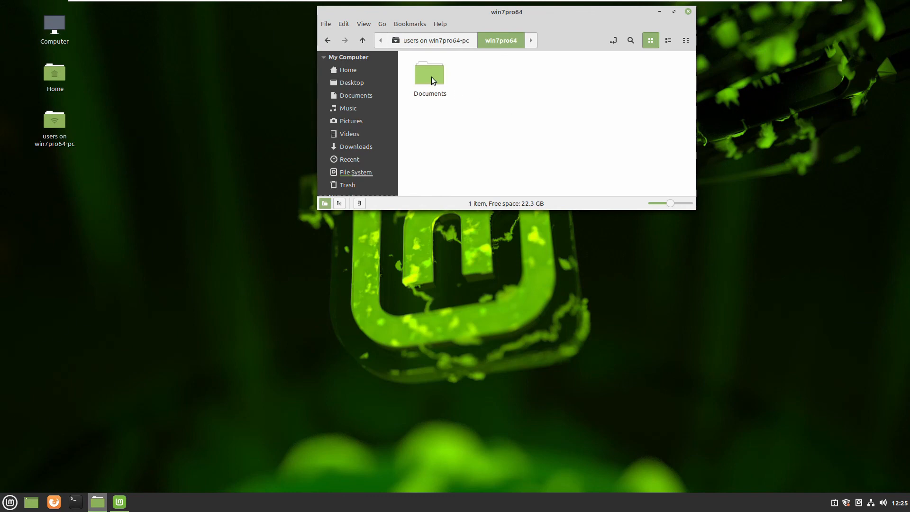
double_click(429, 74)
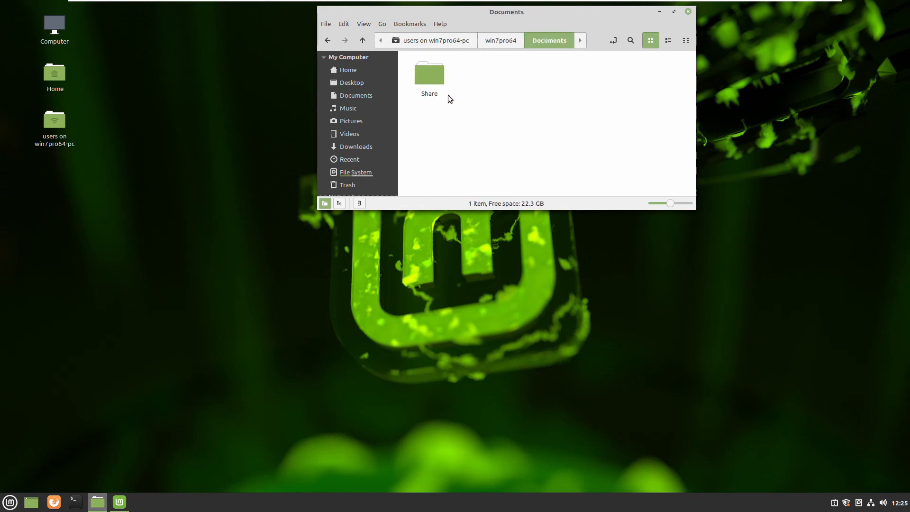
double_click(429, 74)
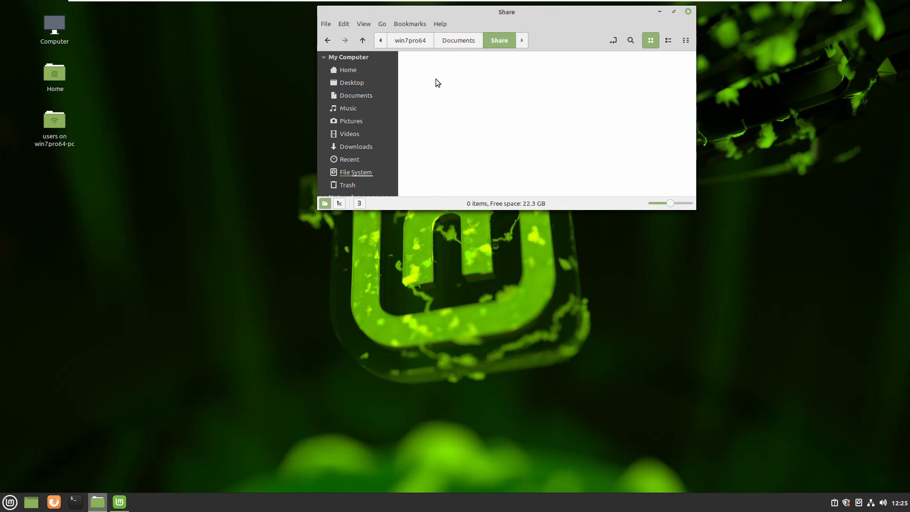
Step: Move the Share window to the right and bring up a local Home window beside it
drag(506, 12, 593, 9)
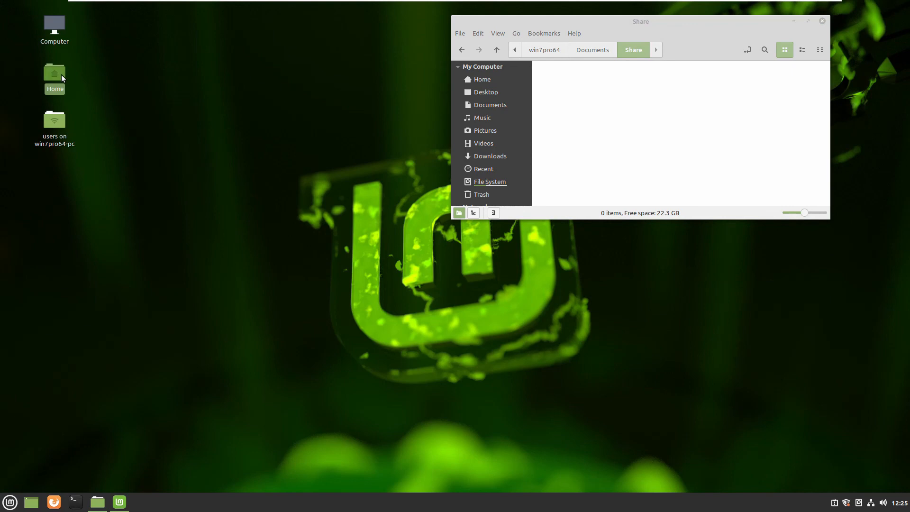
mouse_move(60, 78)
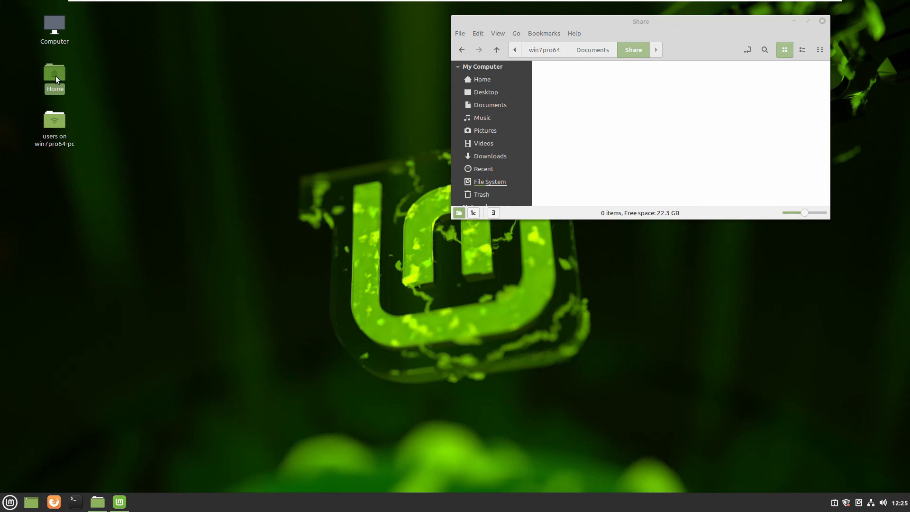
double_click(53, 75)
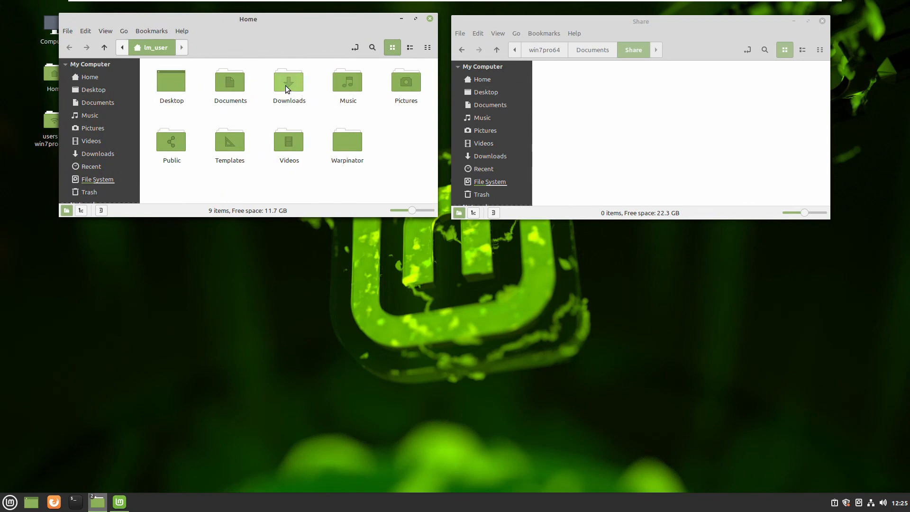
Step: From local Documents, drag 1920x1080 resolution.txt into the Windows Share folder
double_click(289, 81)
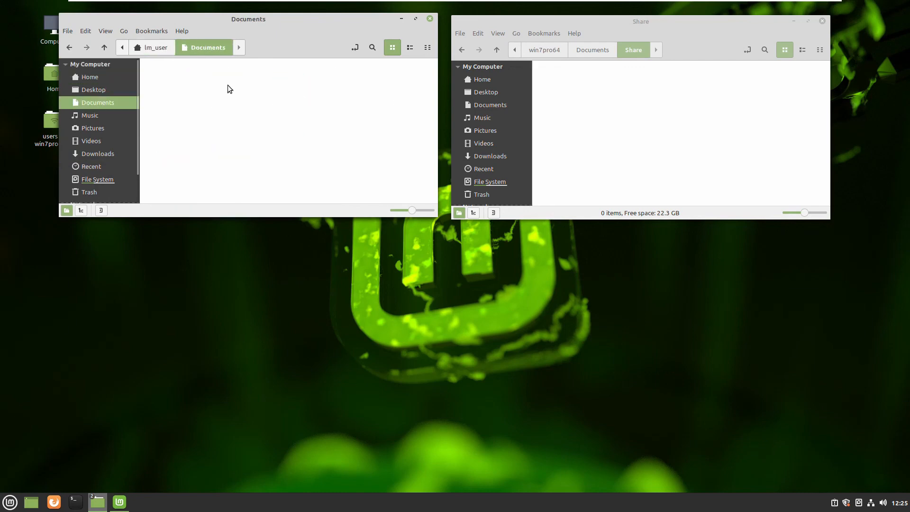
click(230, 81)
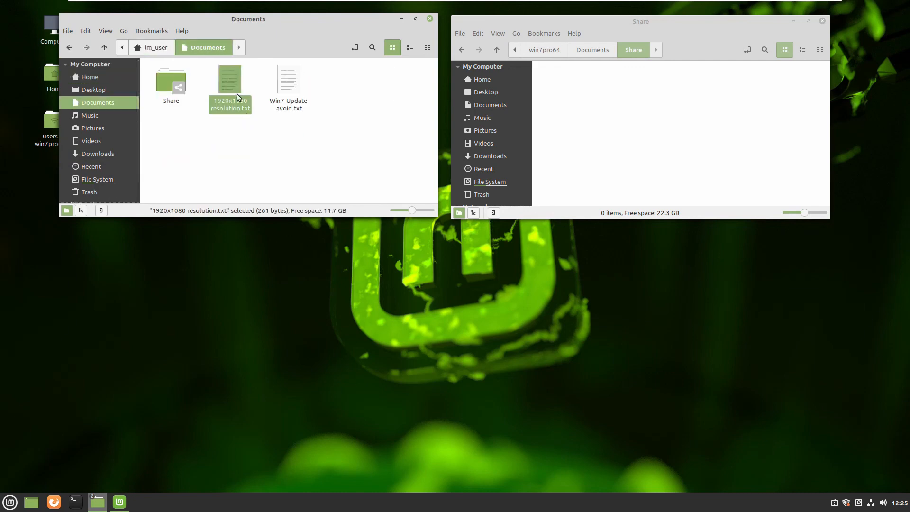
drag(230, 81, 644, 103)
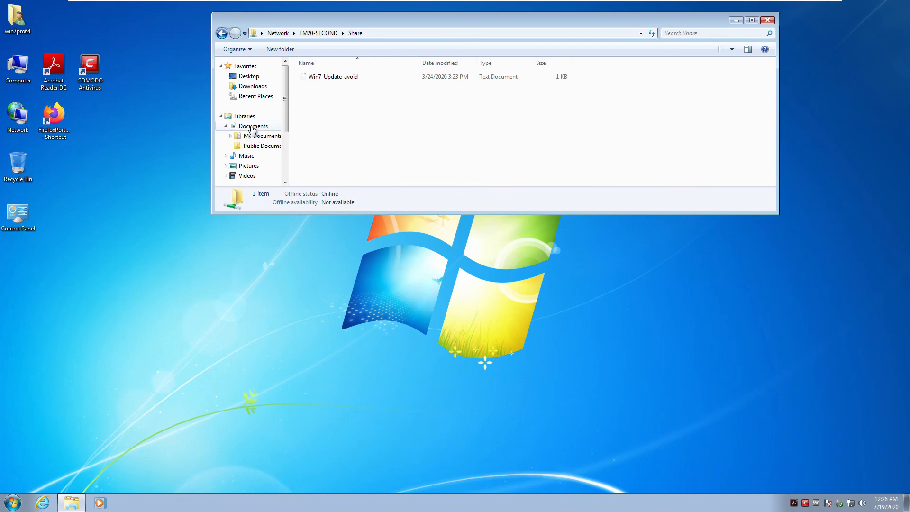
Step: Confirm the copied '1920x1080 resolution' file in the Documents Share folder opens readably in Notepad
click(253, 126)
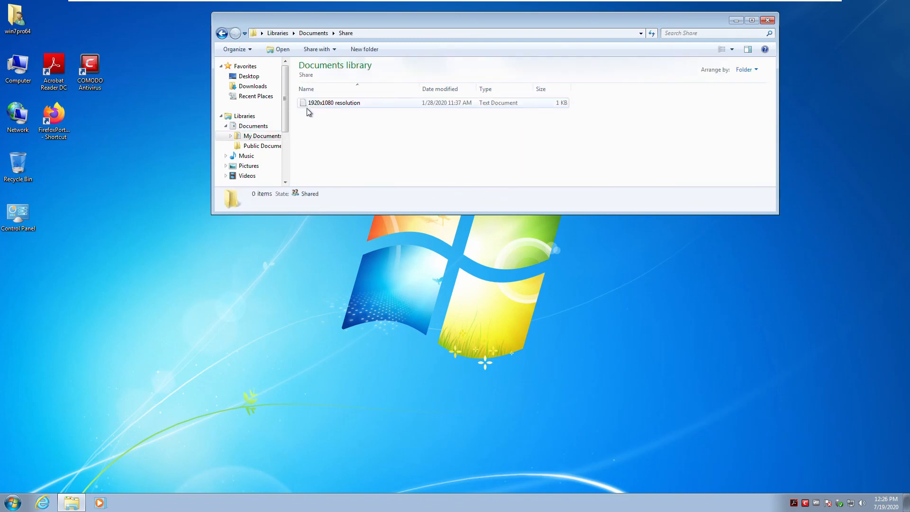
click(333, 103)
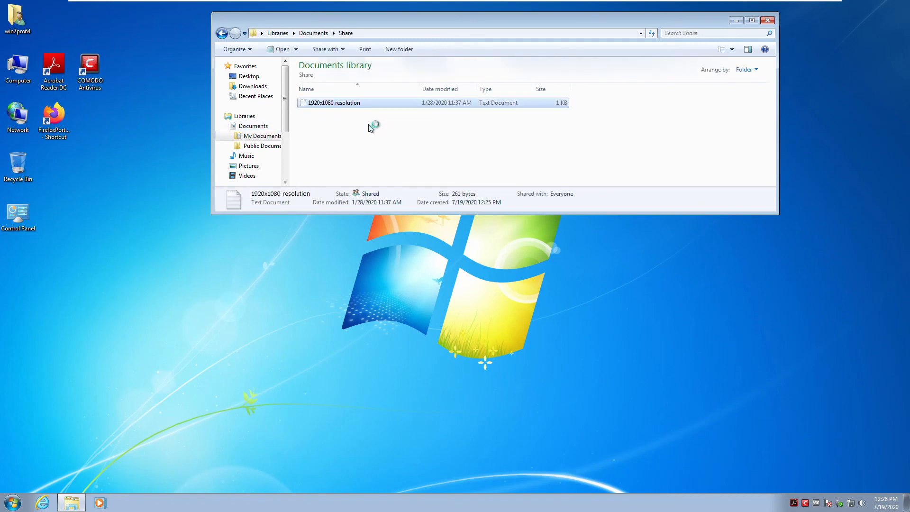
double_click(335, 103)
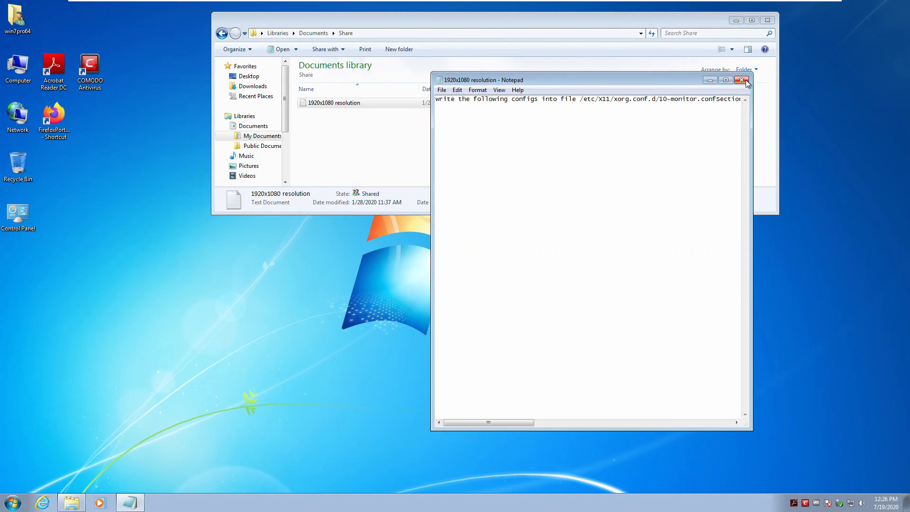
click(743, 81)
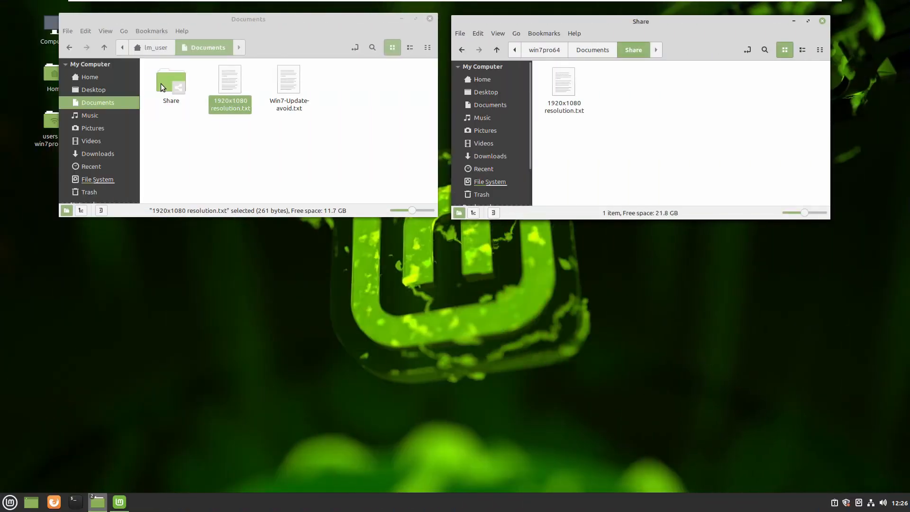
click(295, 136)
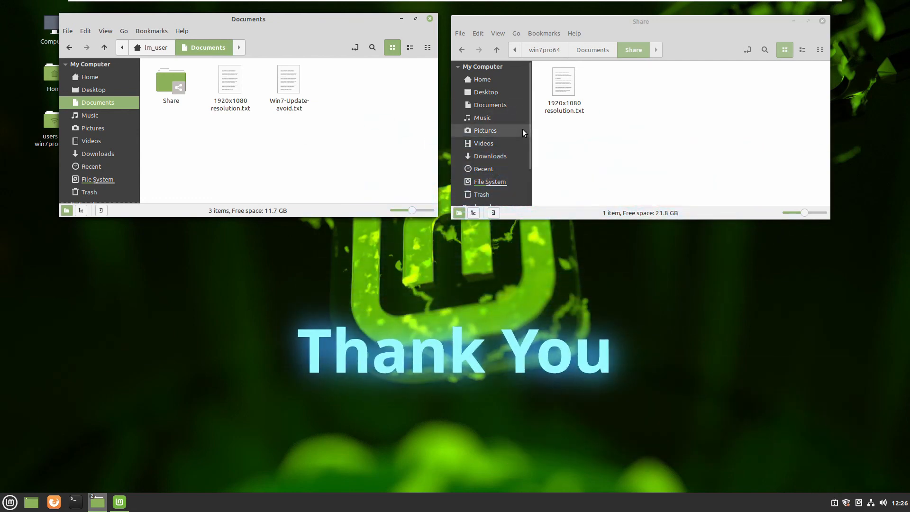
scroll(down, 3)
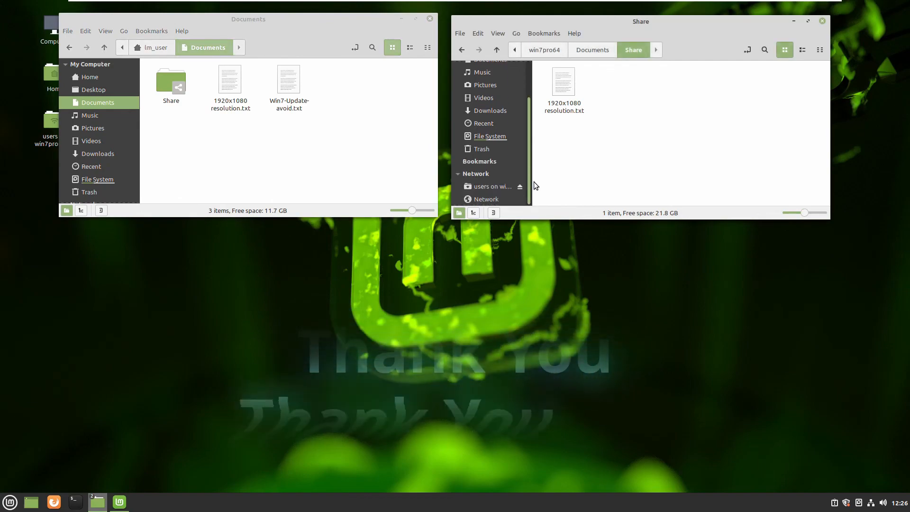